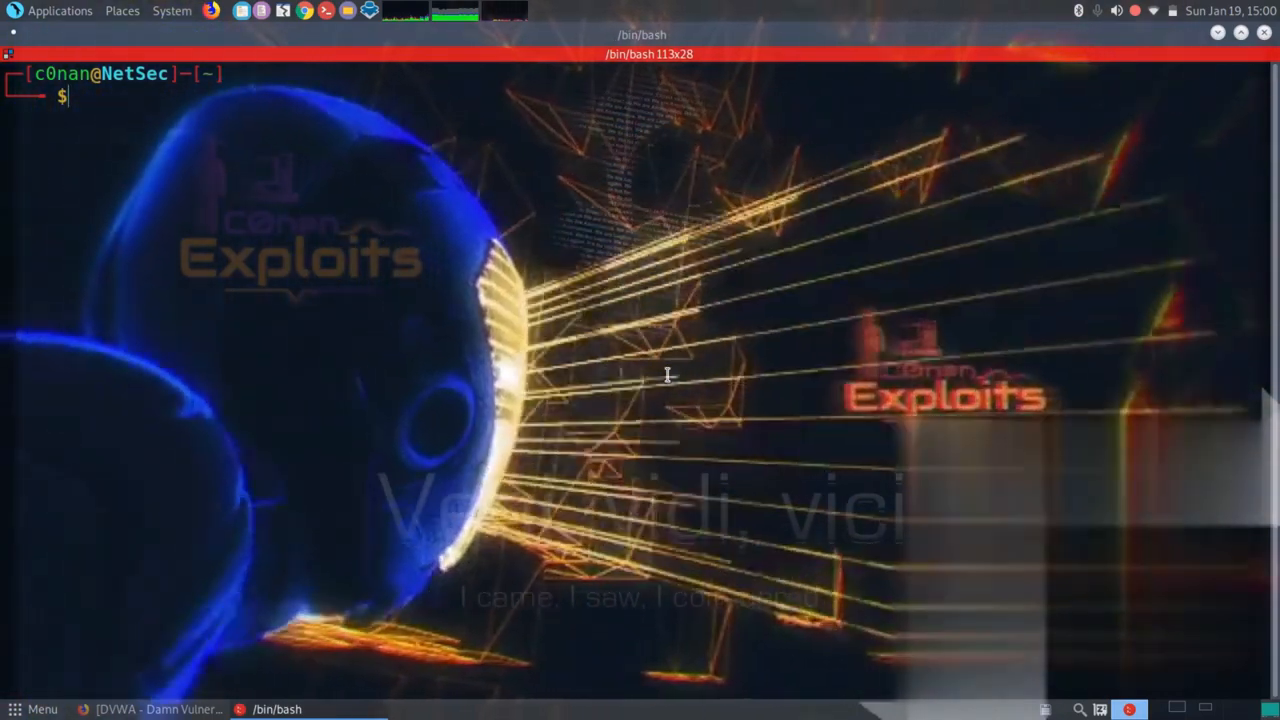
mouse_move(650, 437)
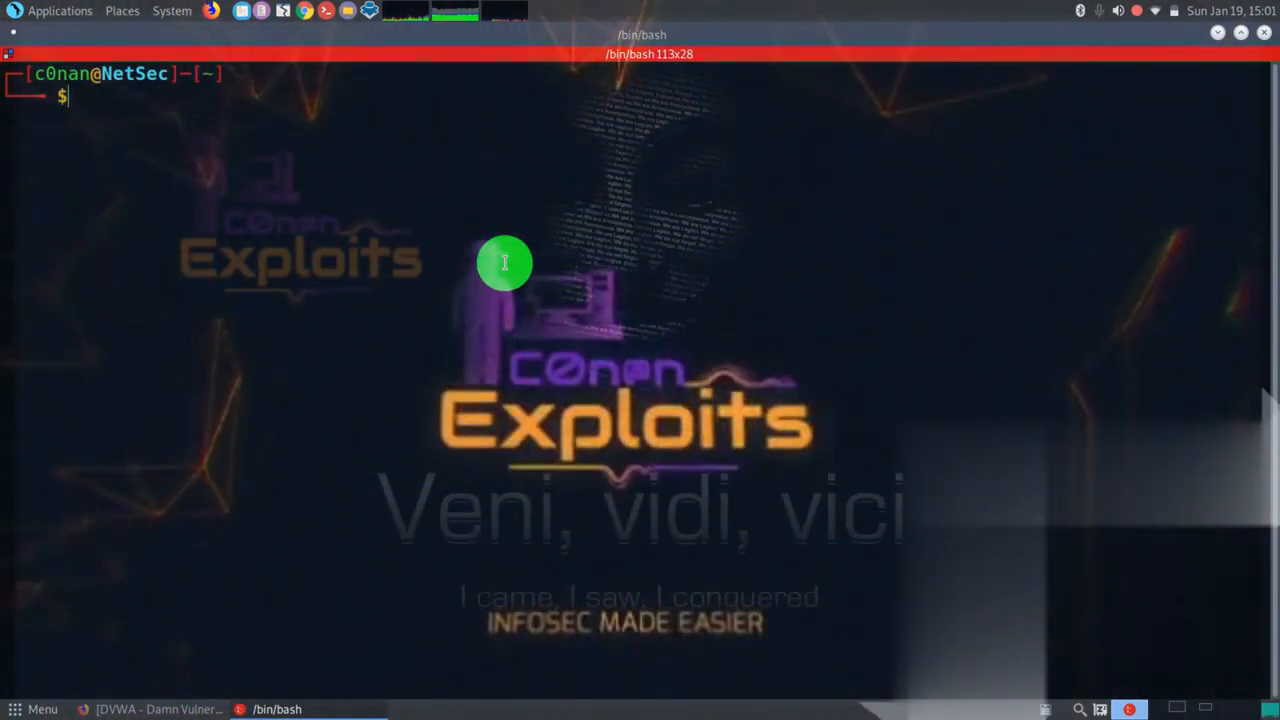
Step: Run sudo su and enter the password to get a root shell
text(sudo)
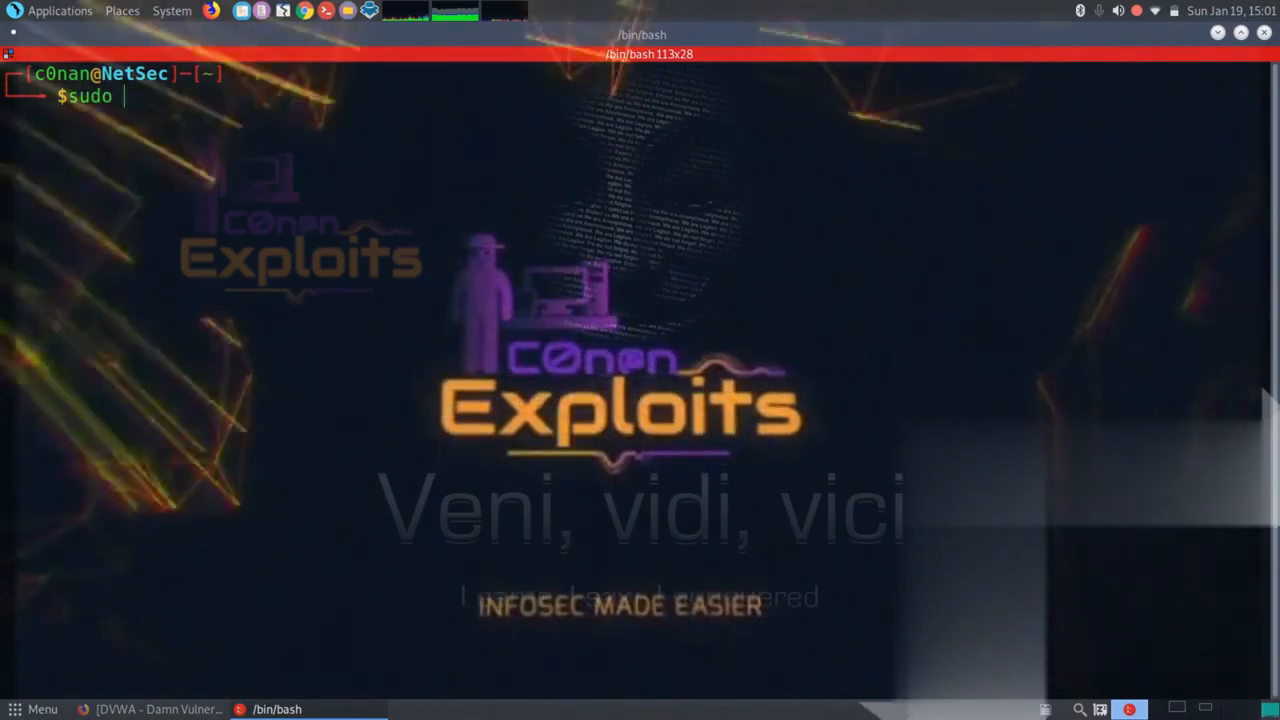
key(Return)
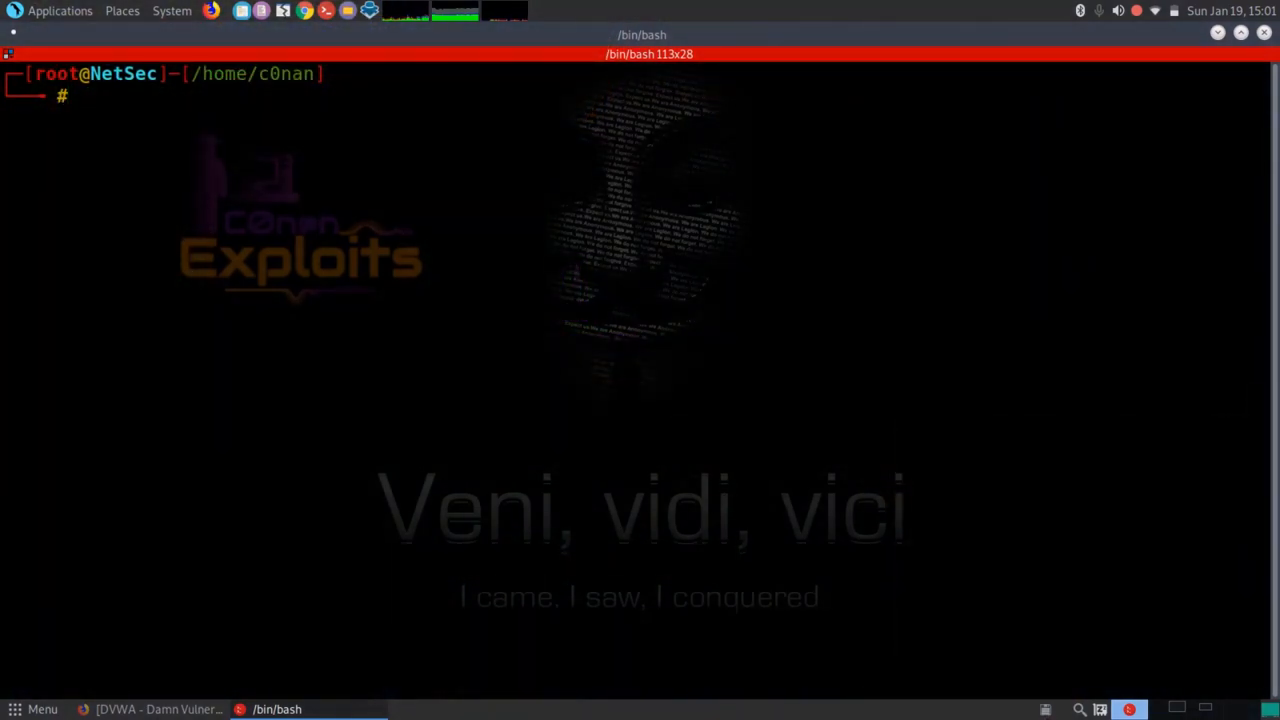
mouse_move(230, 328)
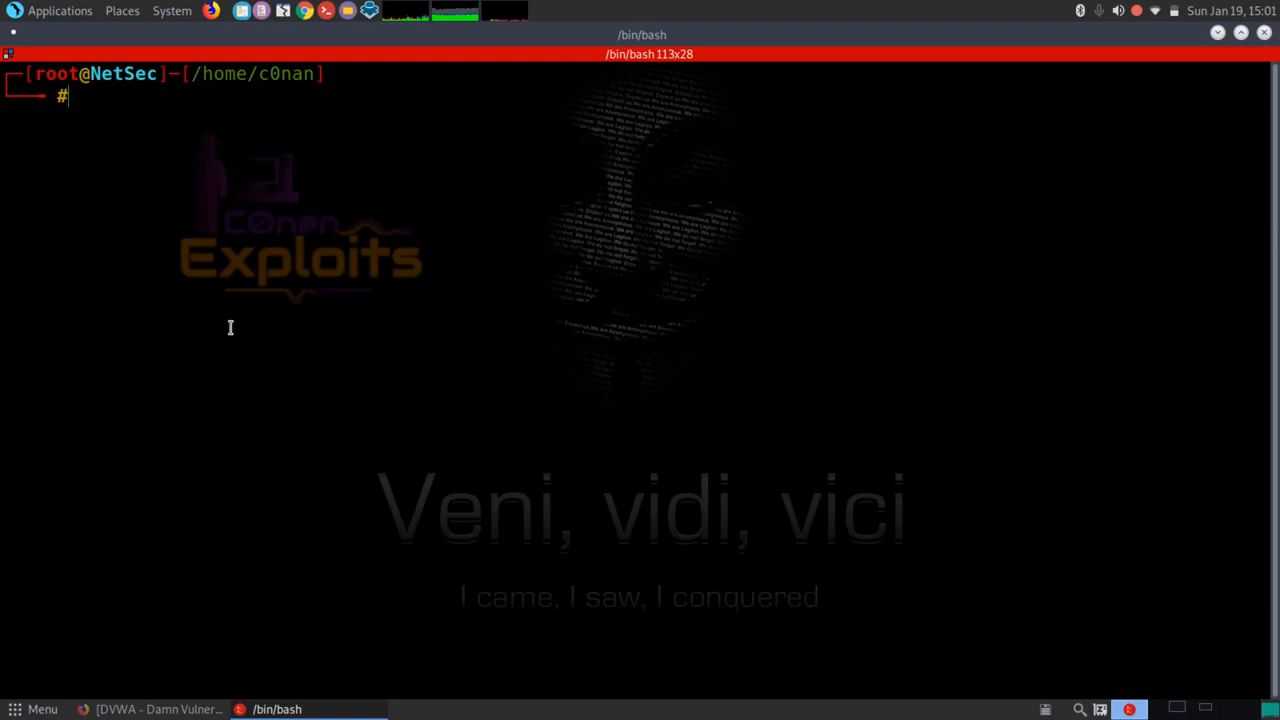
mouse_move(184, 104)
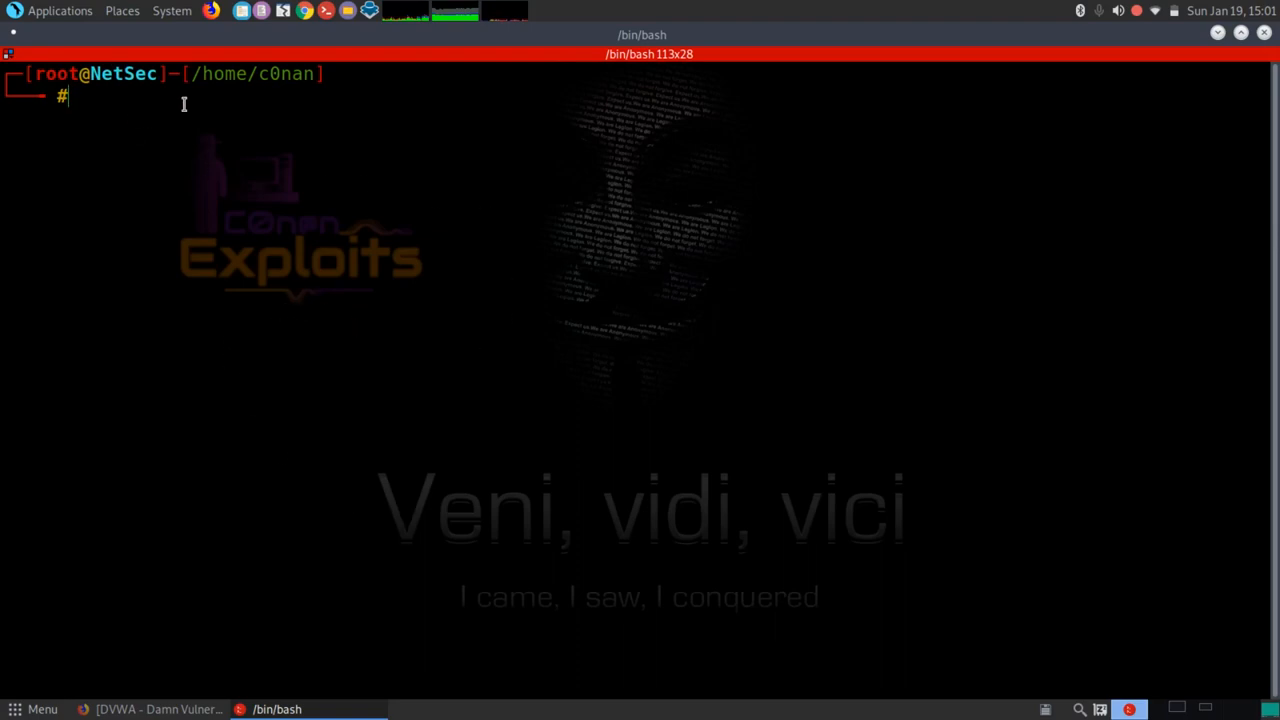
Step: Run sqlmap, which prints its missing-option error, then switch to the DVWA page in Firefox
text(sq)
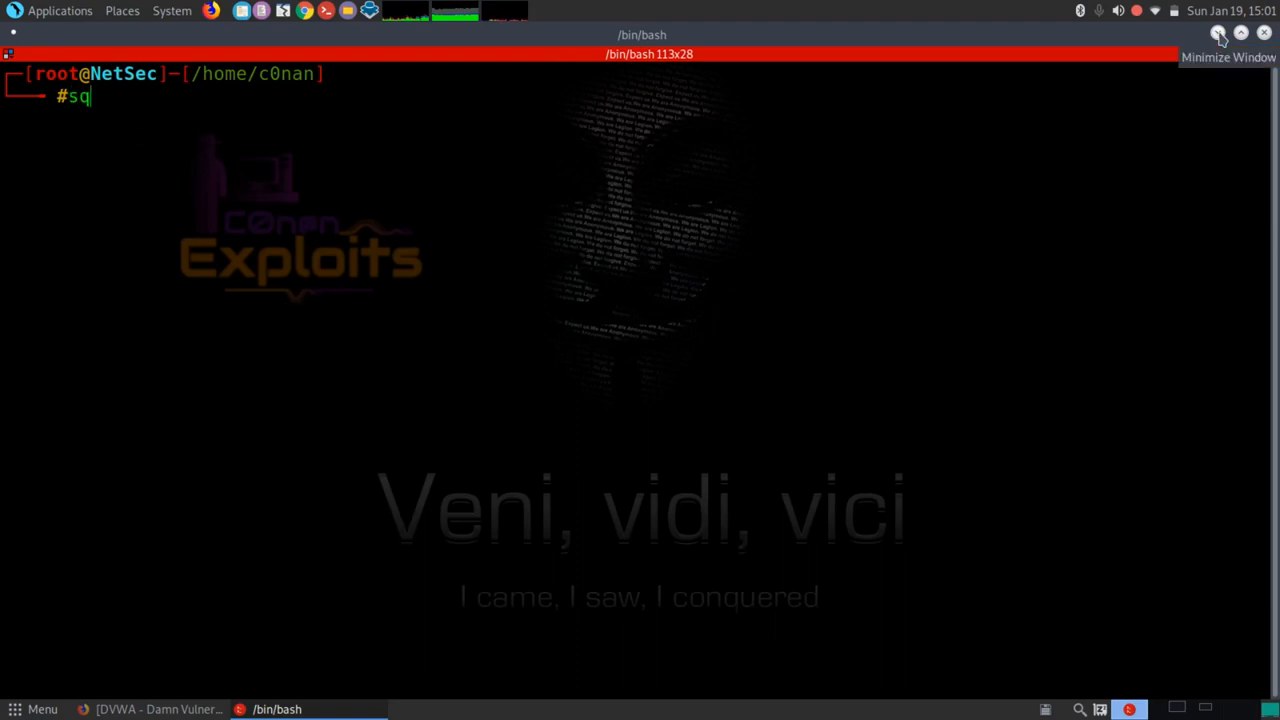
key(Return)
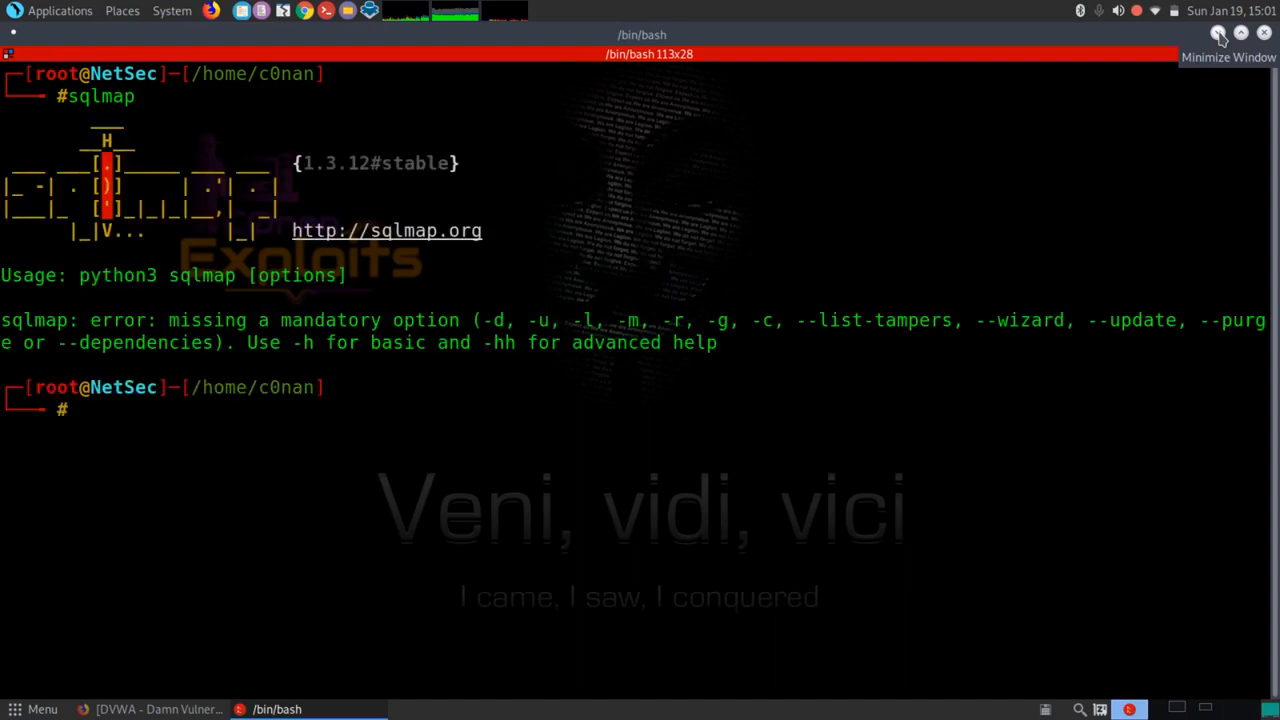
mouse_move(763, 345)
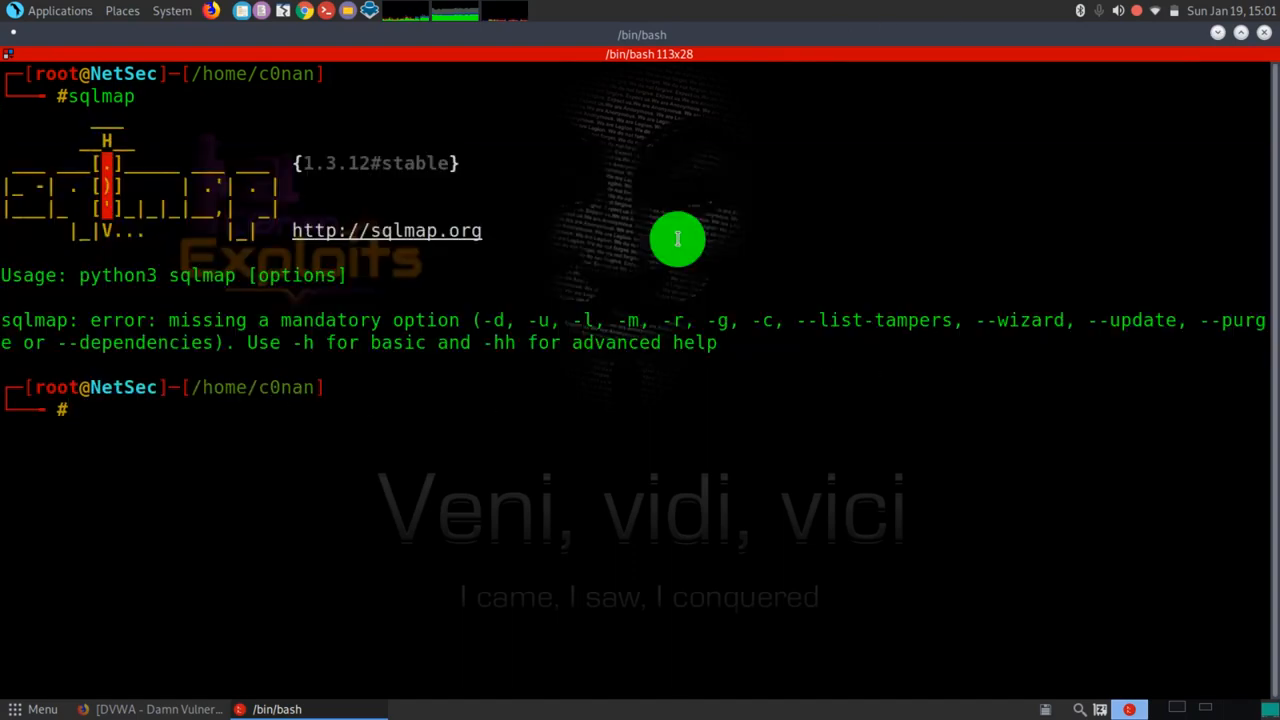
mouse_move(709, 153)
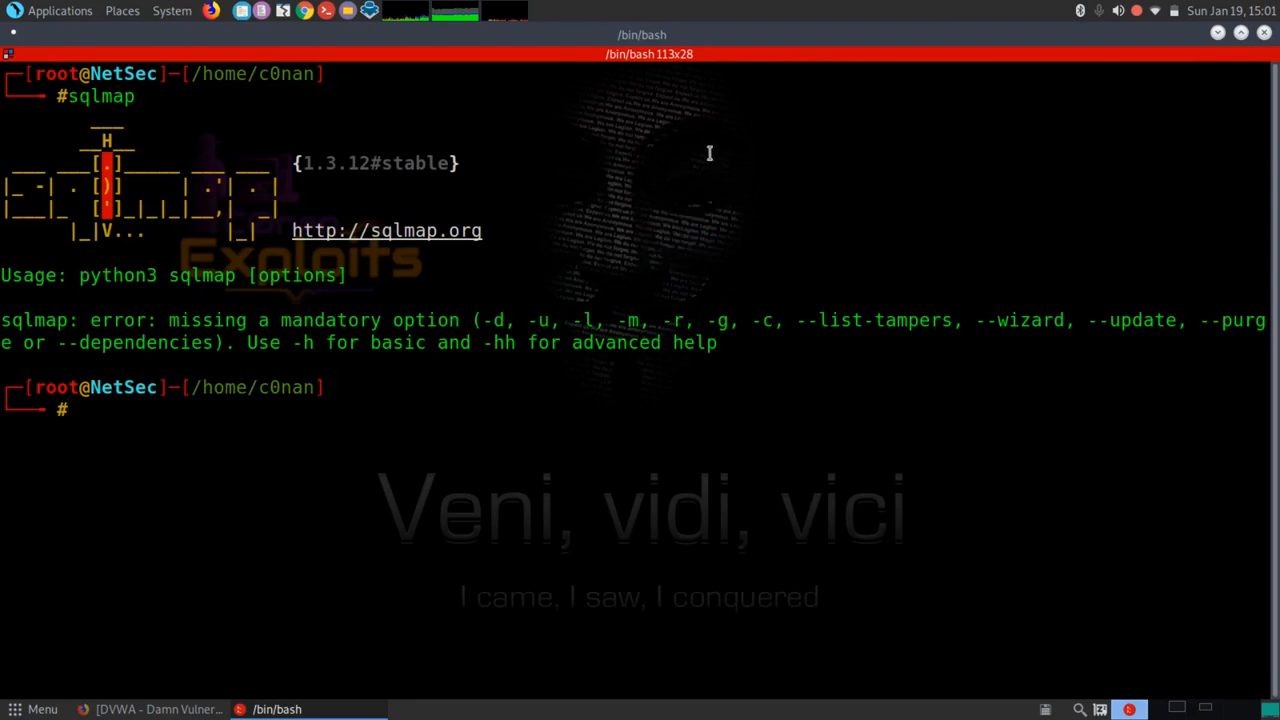
mouse_move(128, 467)
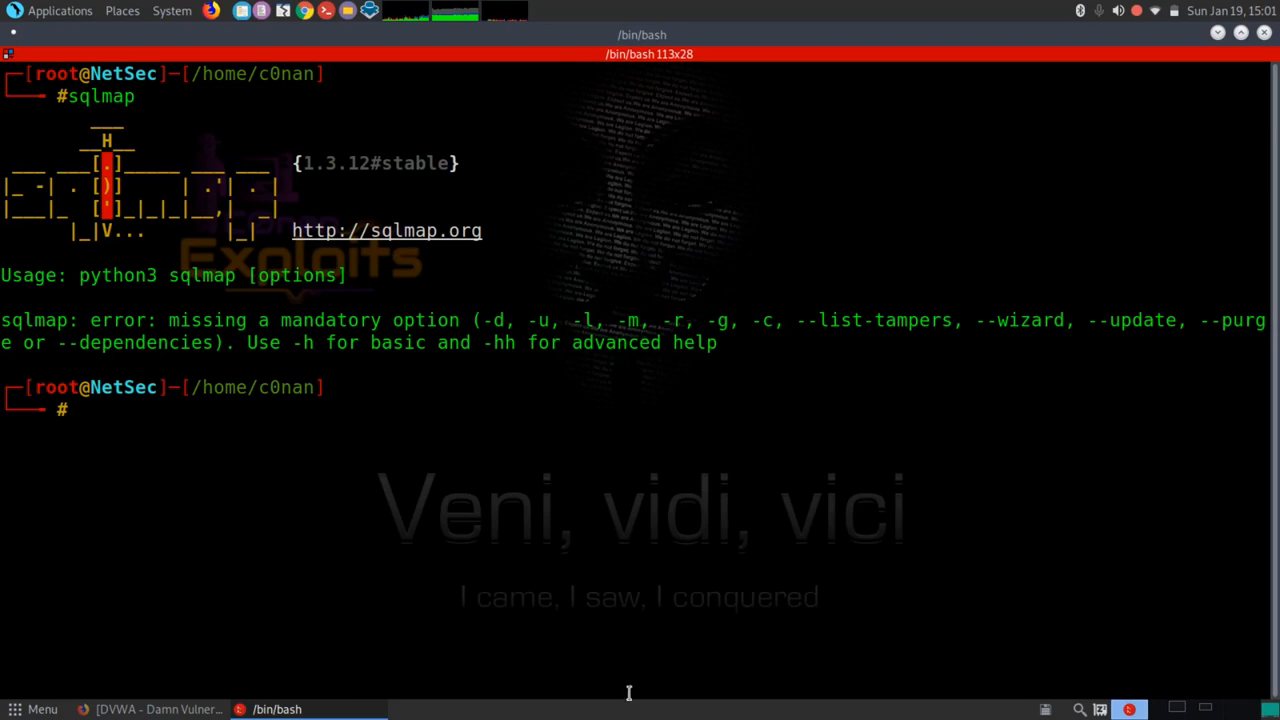
mouse_move(1198, 258)
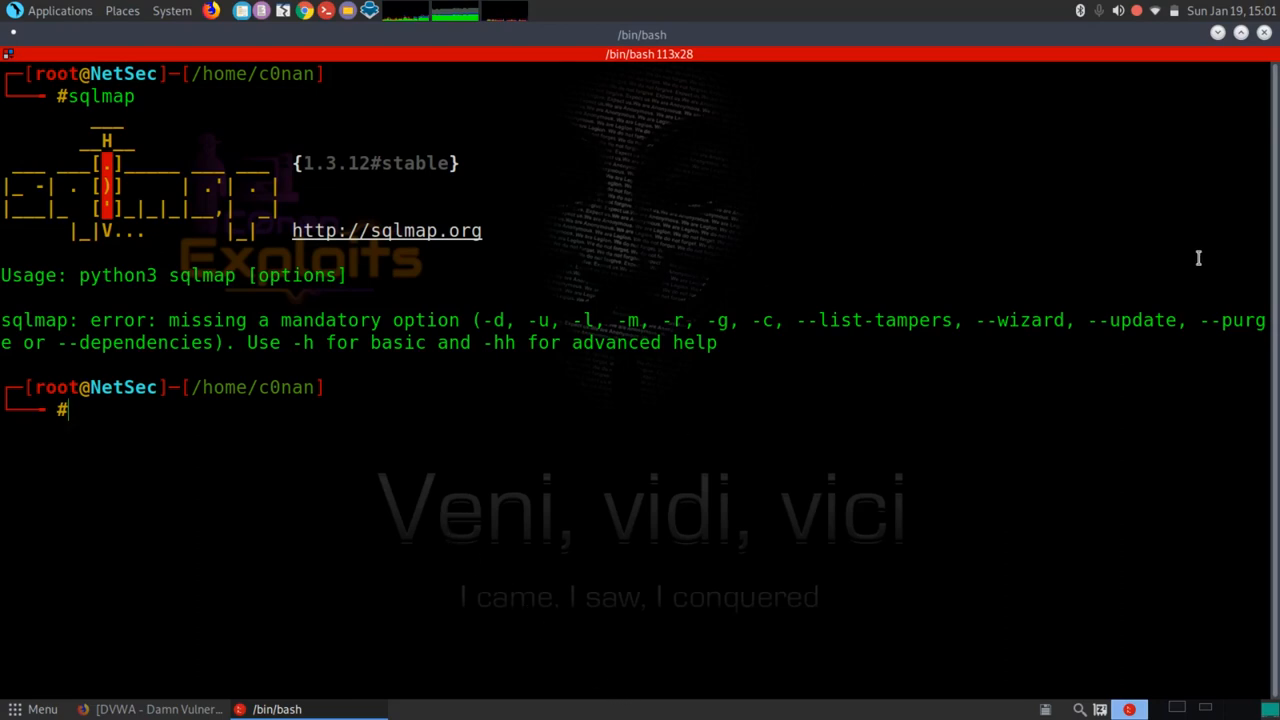
mouse_move(1151, 70)
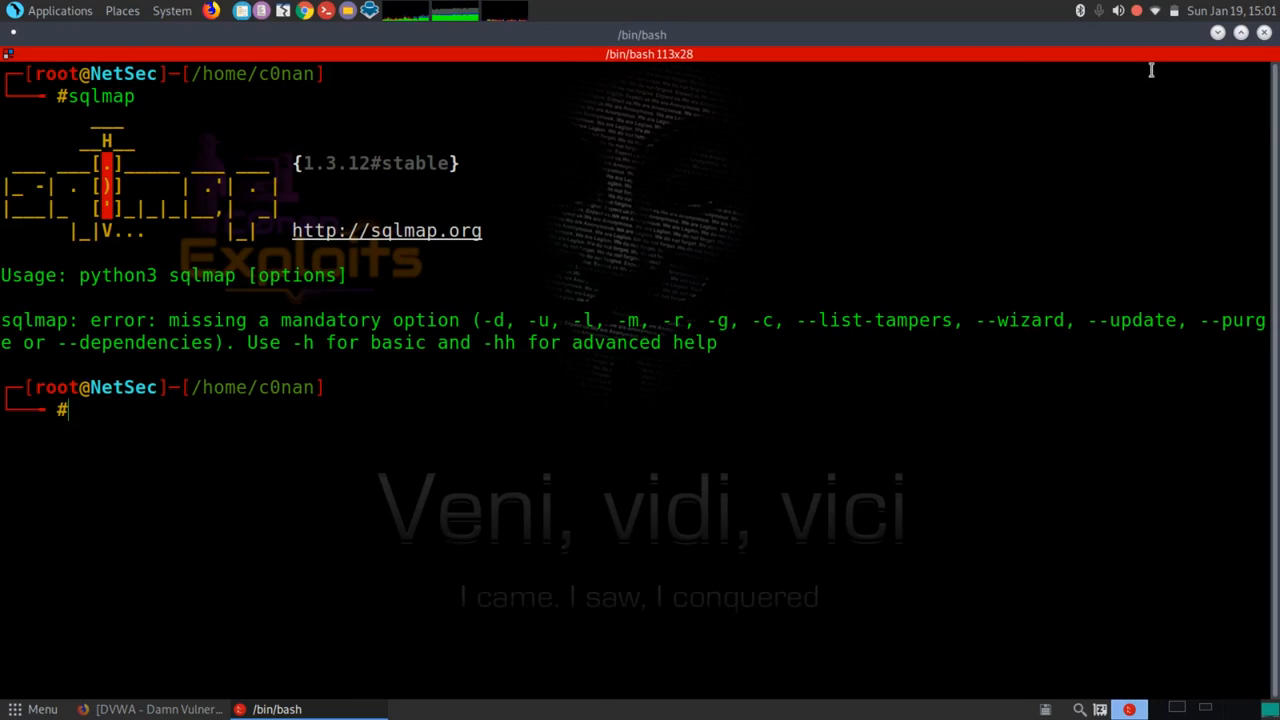
mouse_move(1204, 78)
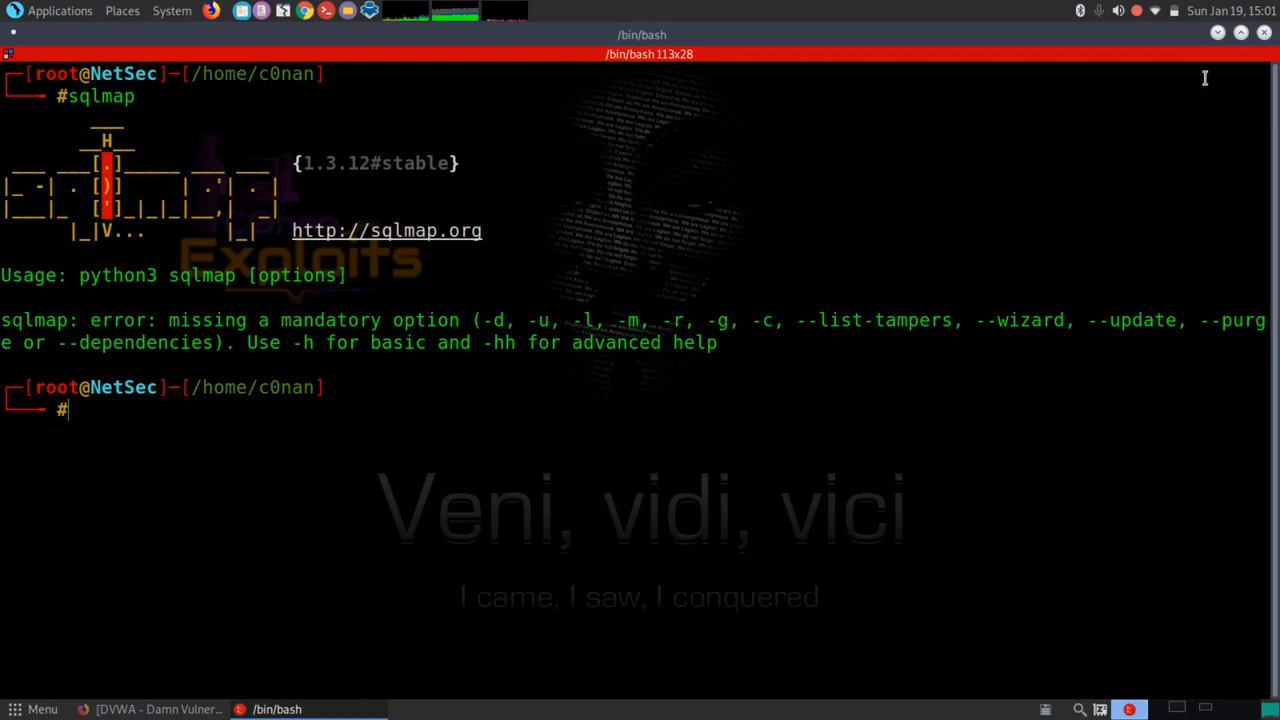
click(155, 709)
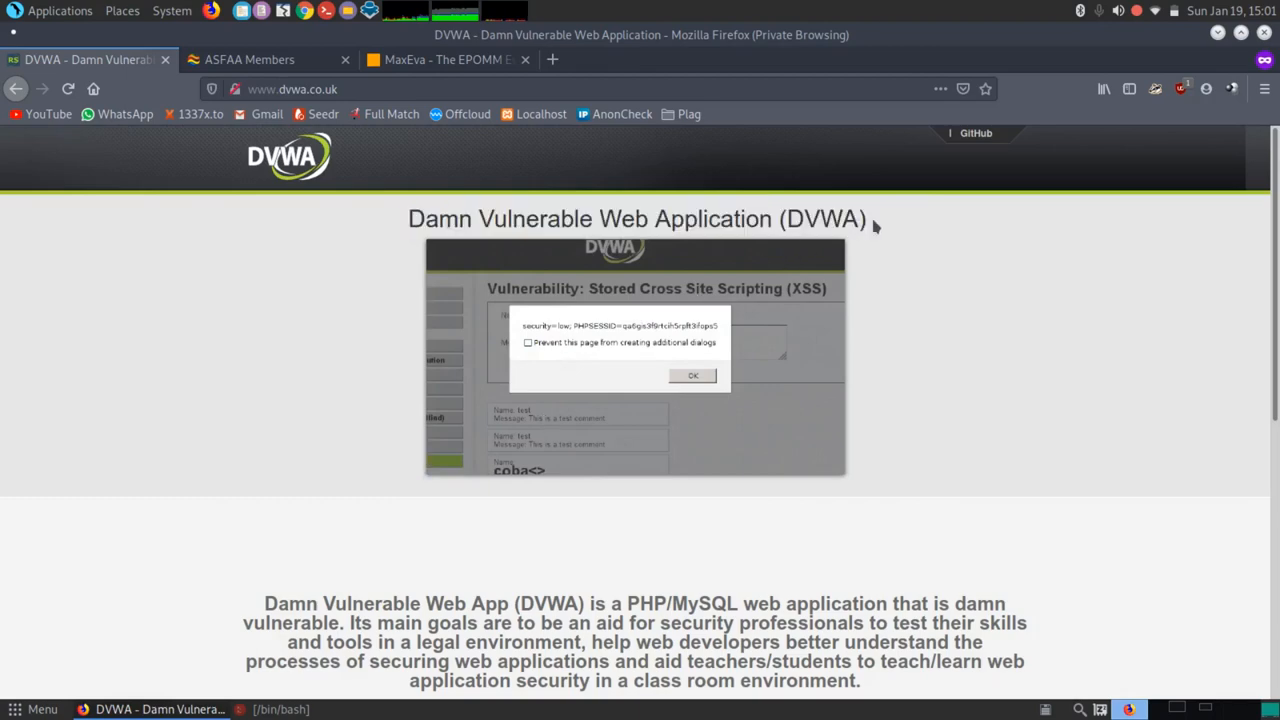
Step: Read through the DVWA home page and scroll down to the Download, Source Control, Bug Reporting and Wiki links
triple_click(636, 219)
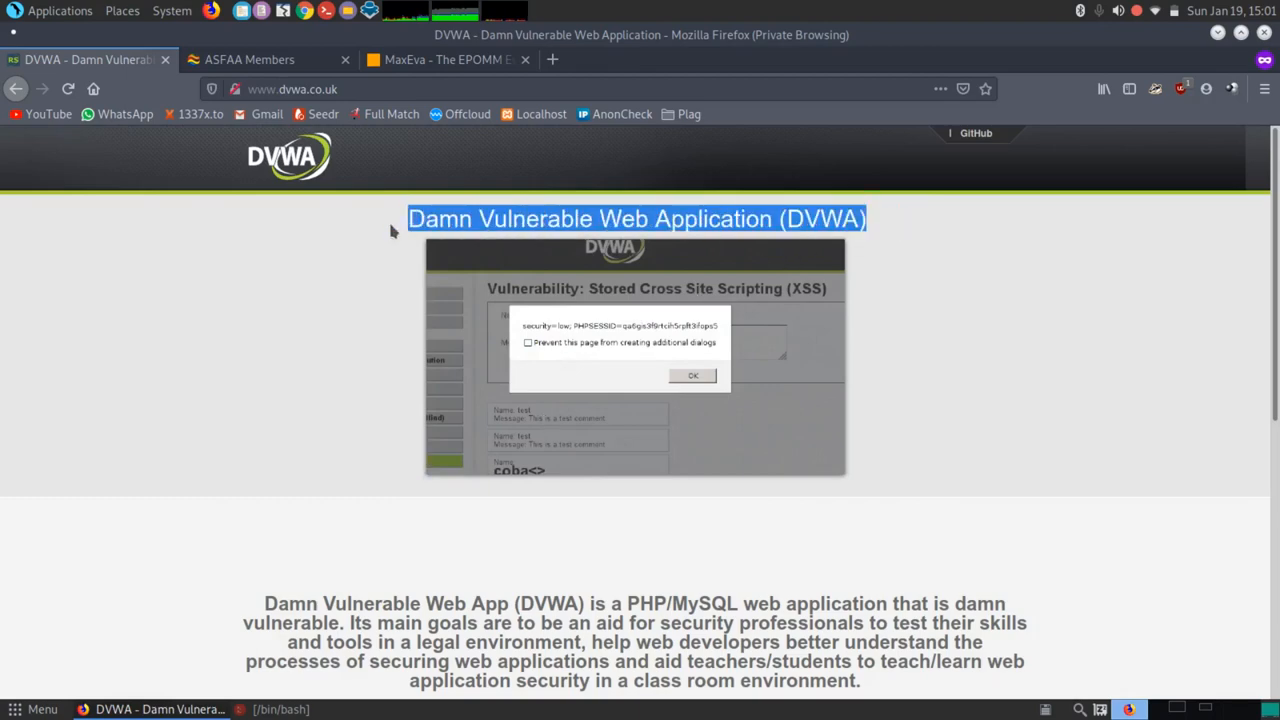
click(692, 375)
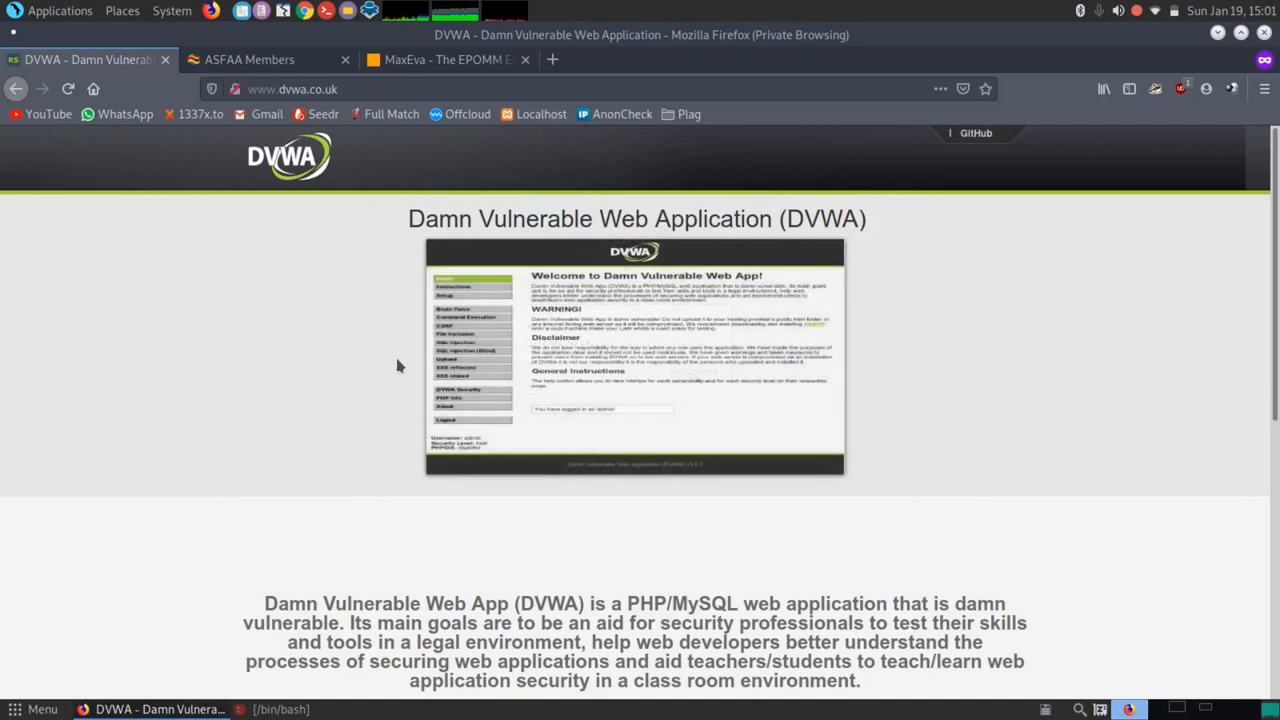
mouse_move(560, 592)
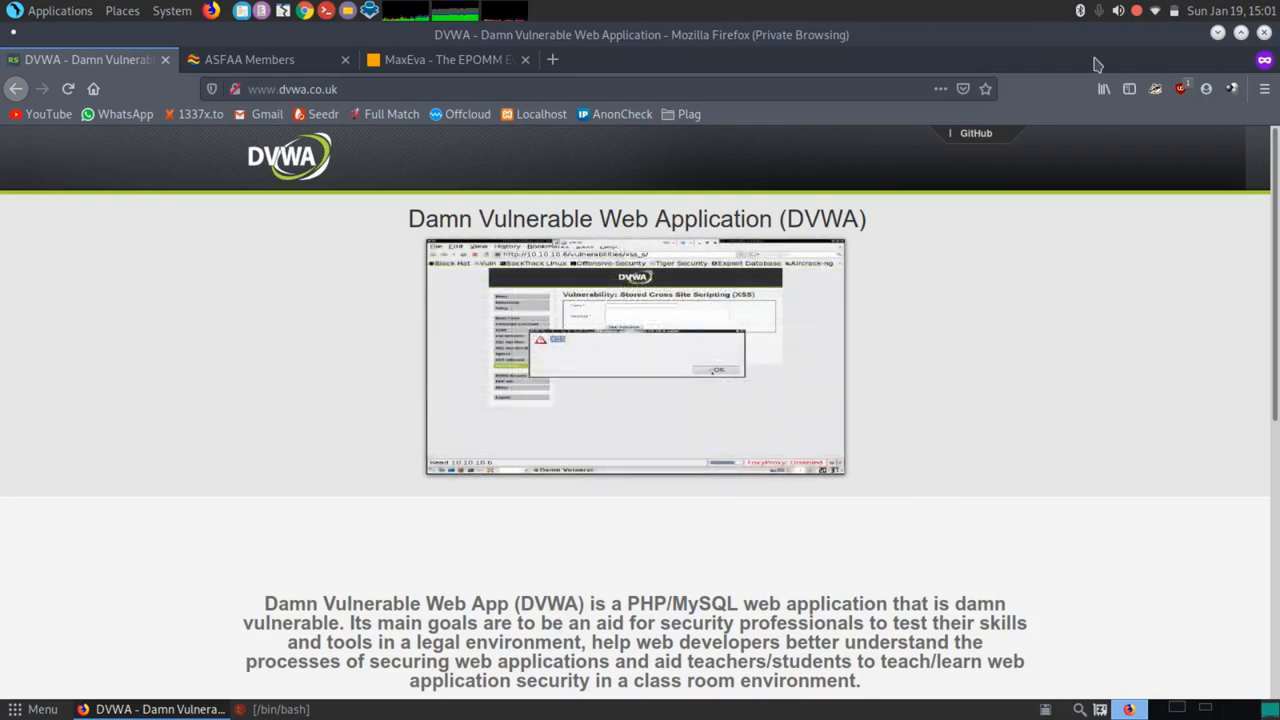
mouse_move(1094, 55)
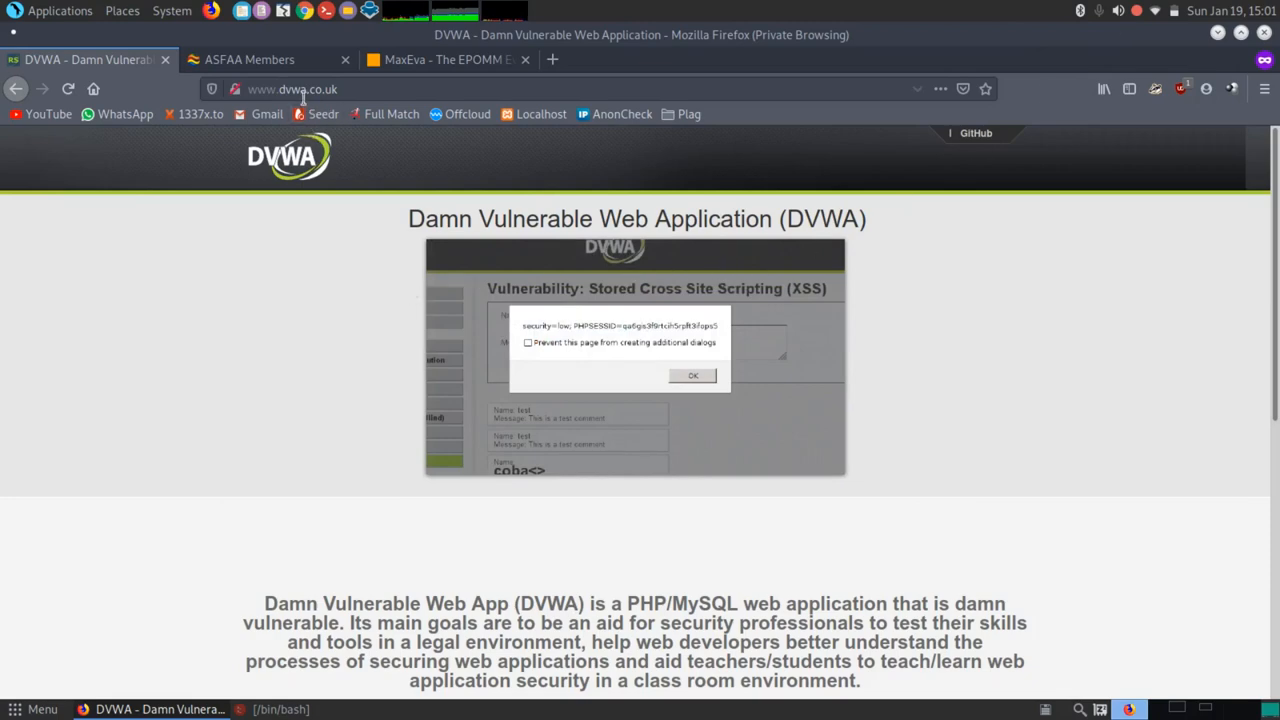
mouse_move(657, 372)
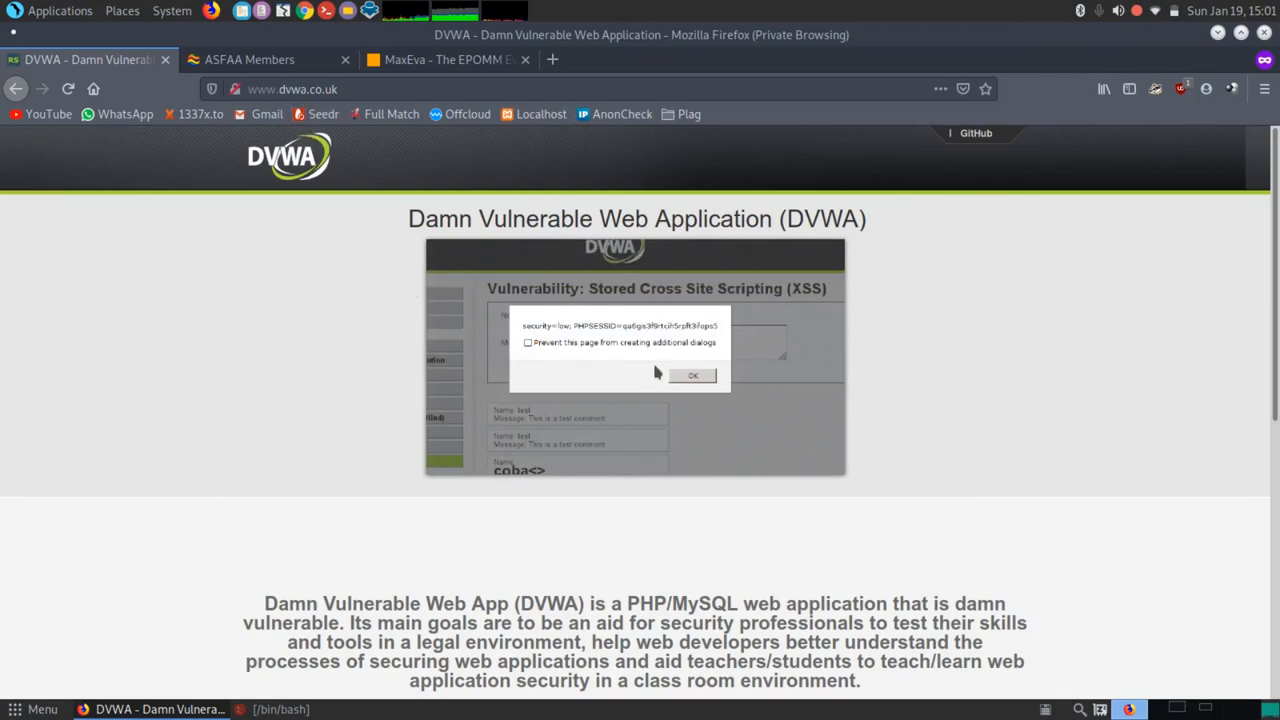
mouse_move(590, 347)
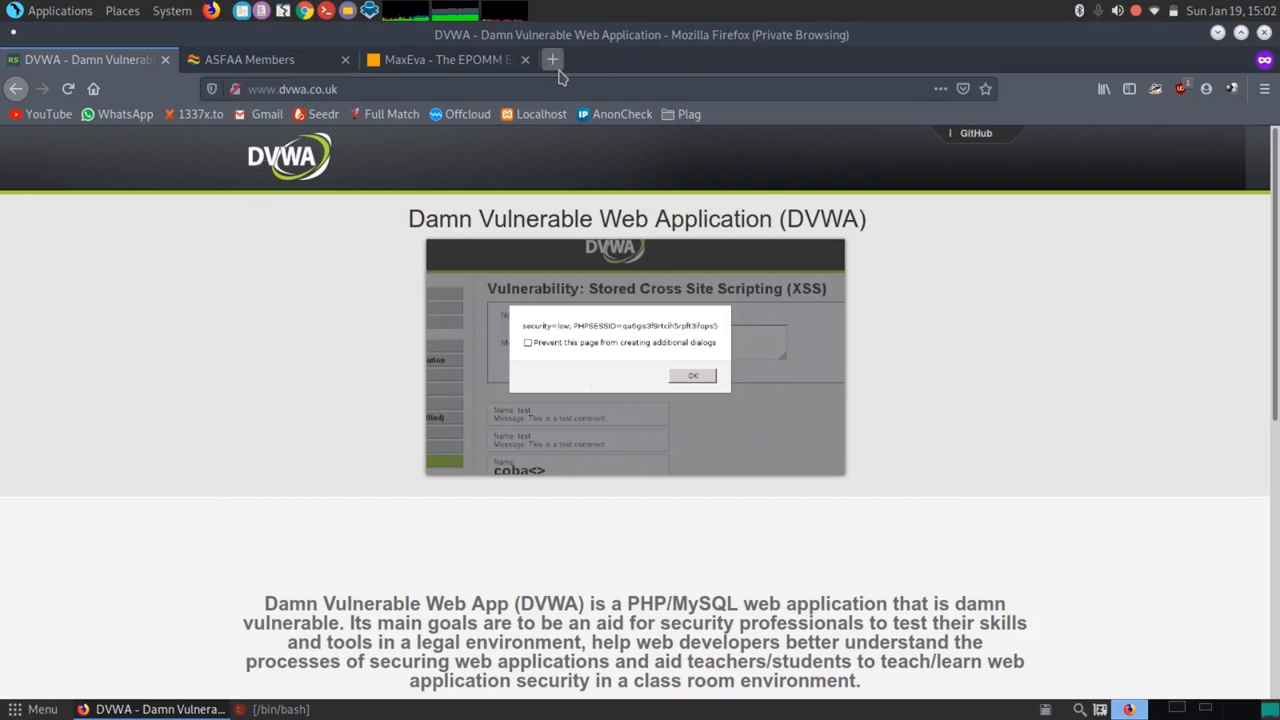
click(692, 375)
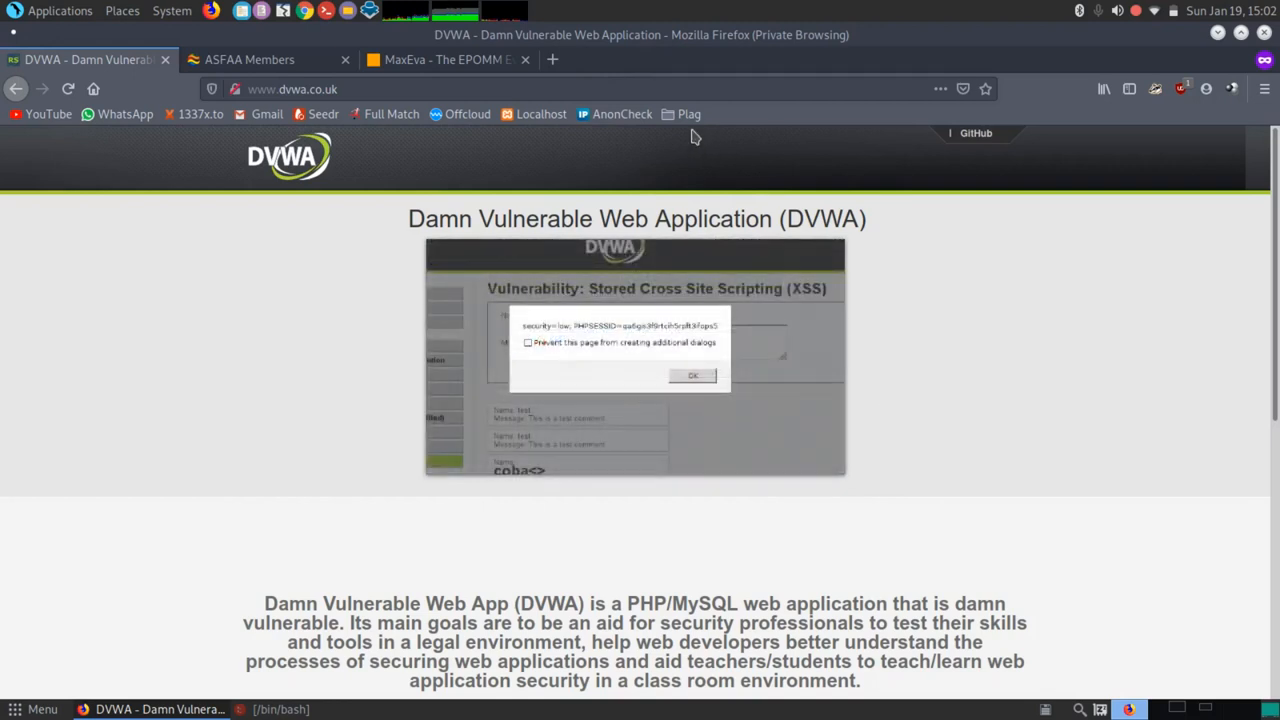
mouse_move(1160, 43)
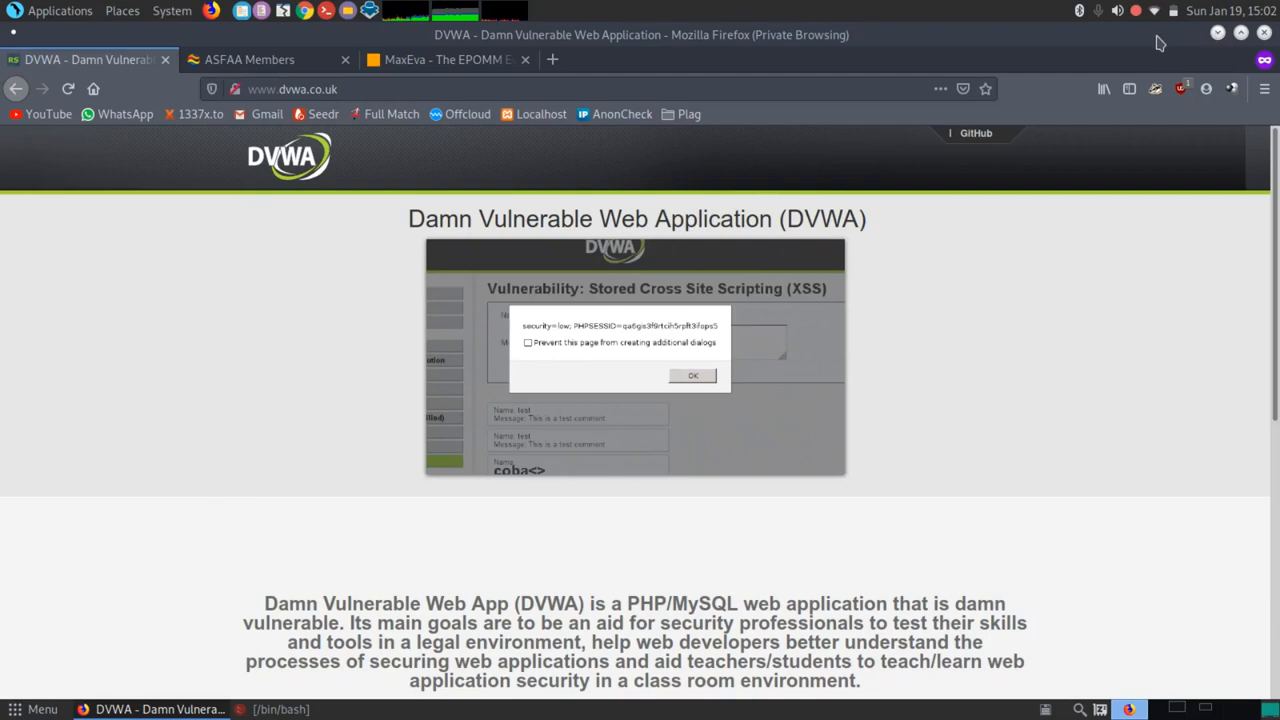
click(692, 375)
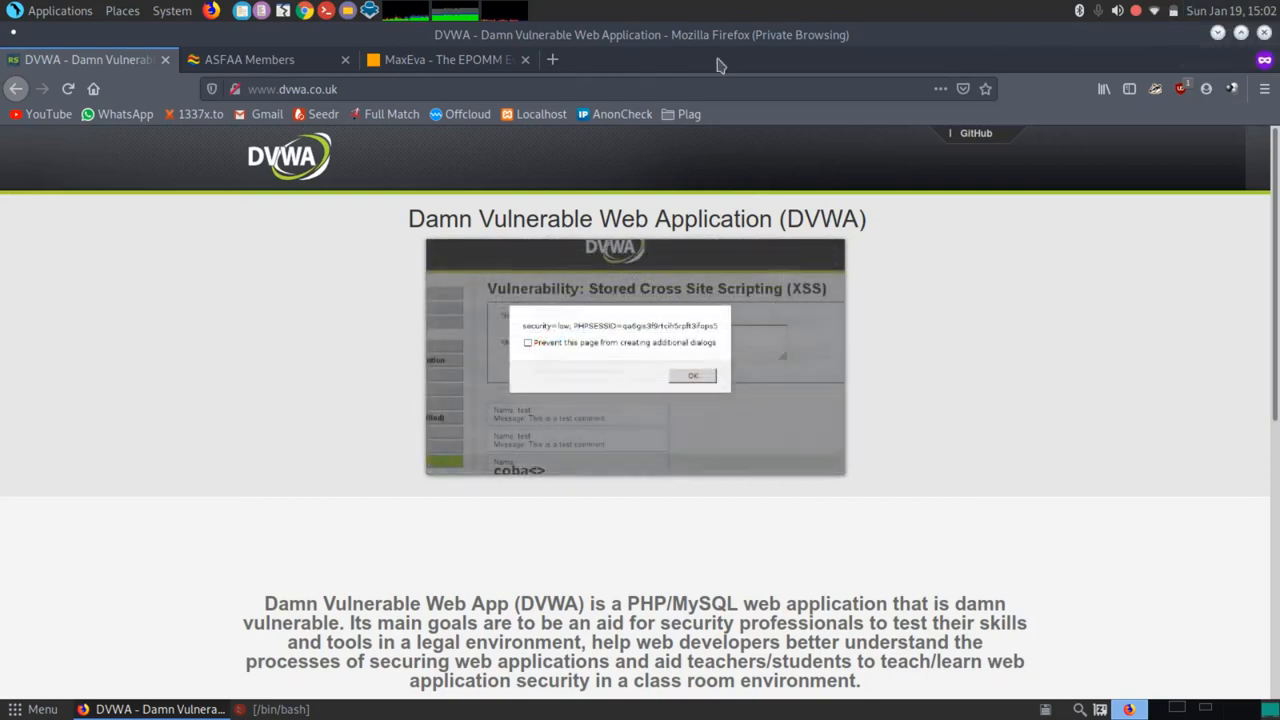
click(692, 375)
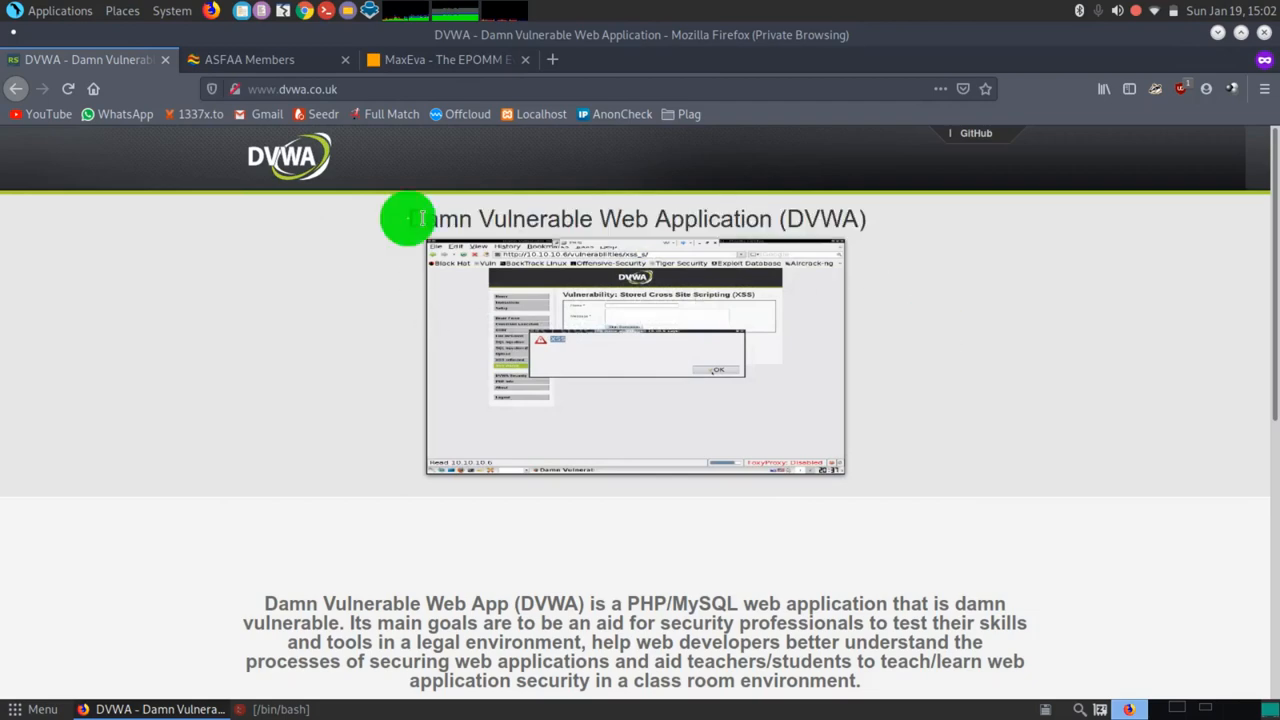
triple_click(636, 218)
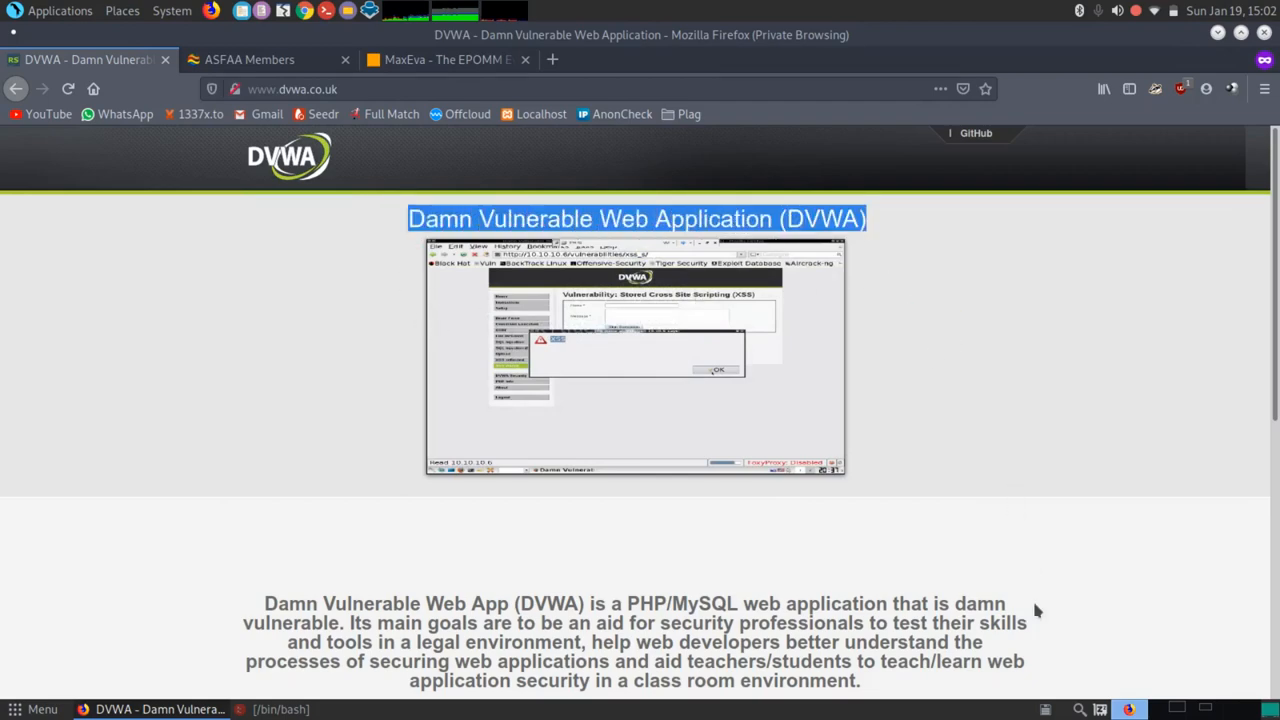
scroll(down, 3)
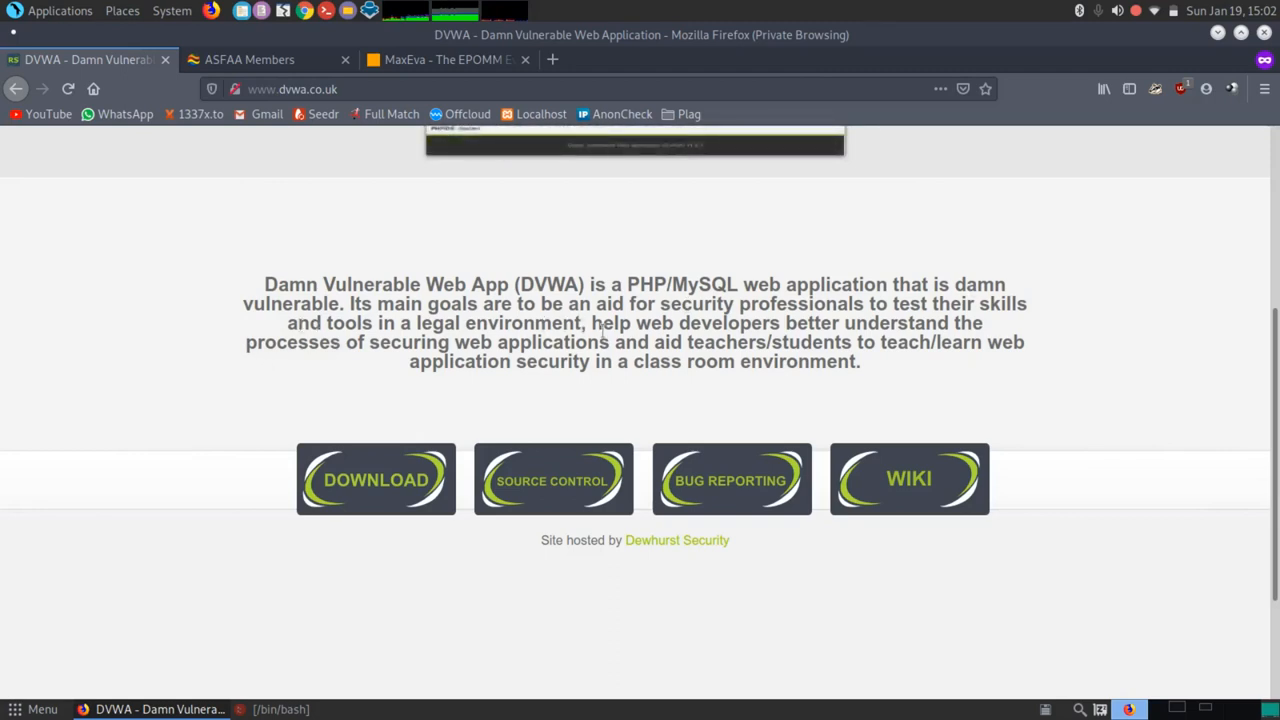
drag(400, 322, 585, 322)
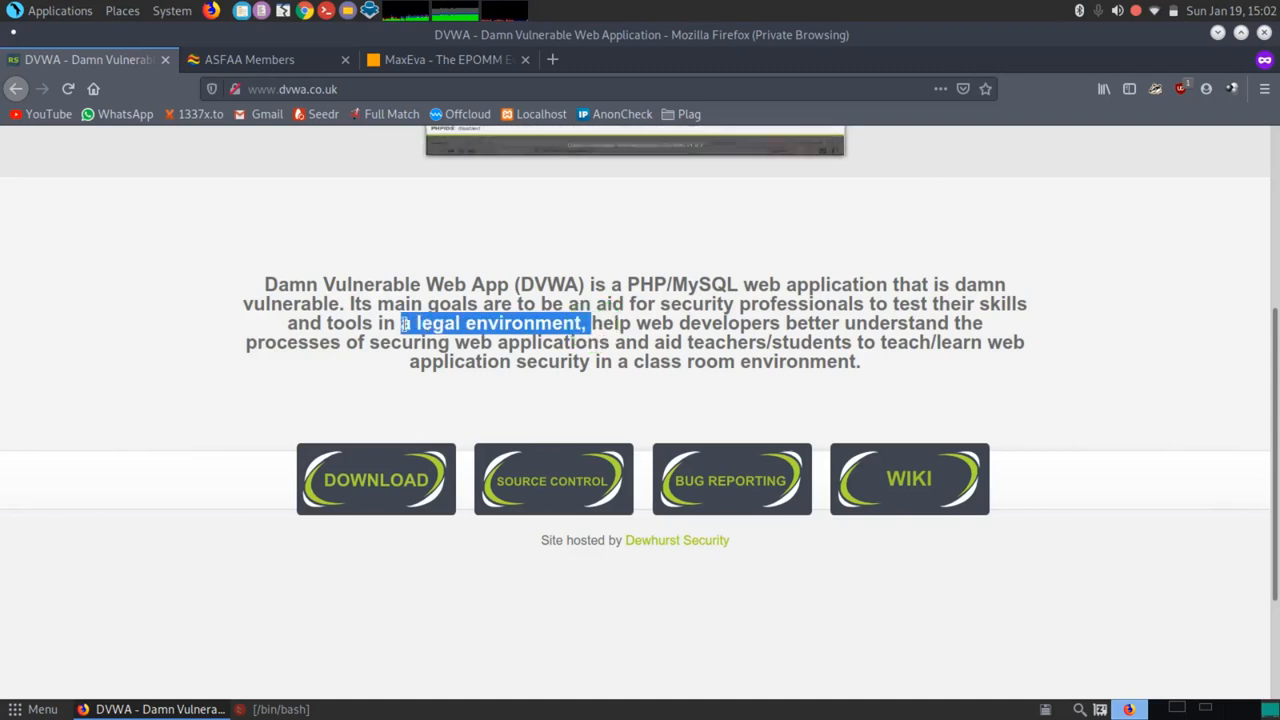
click(440, 322)
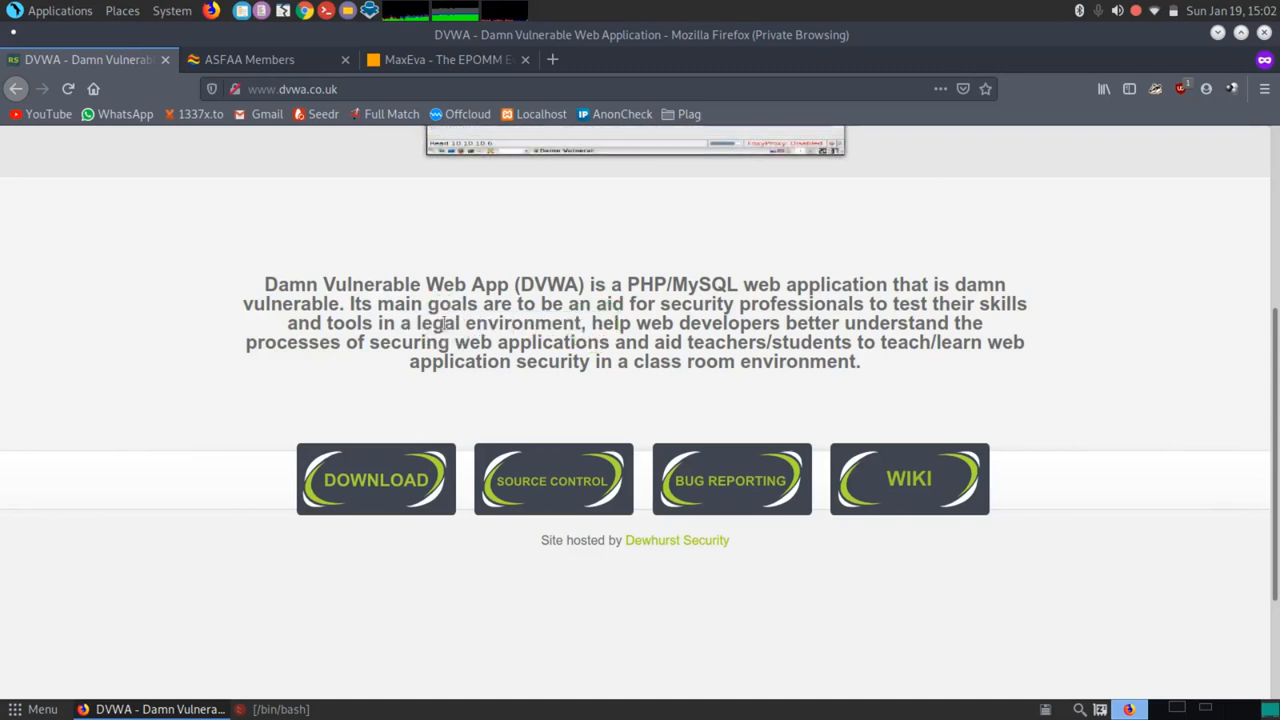
double_click(437, 322)
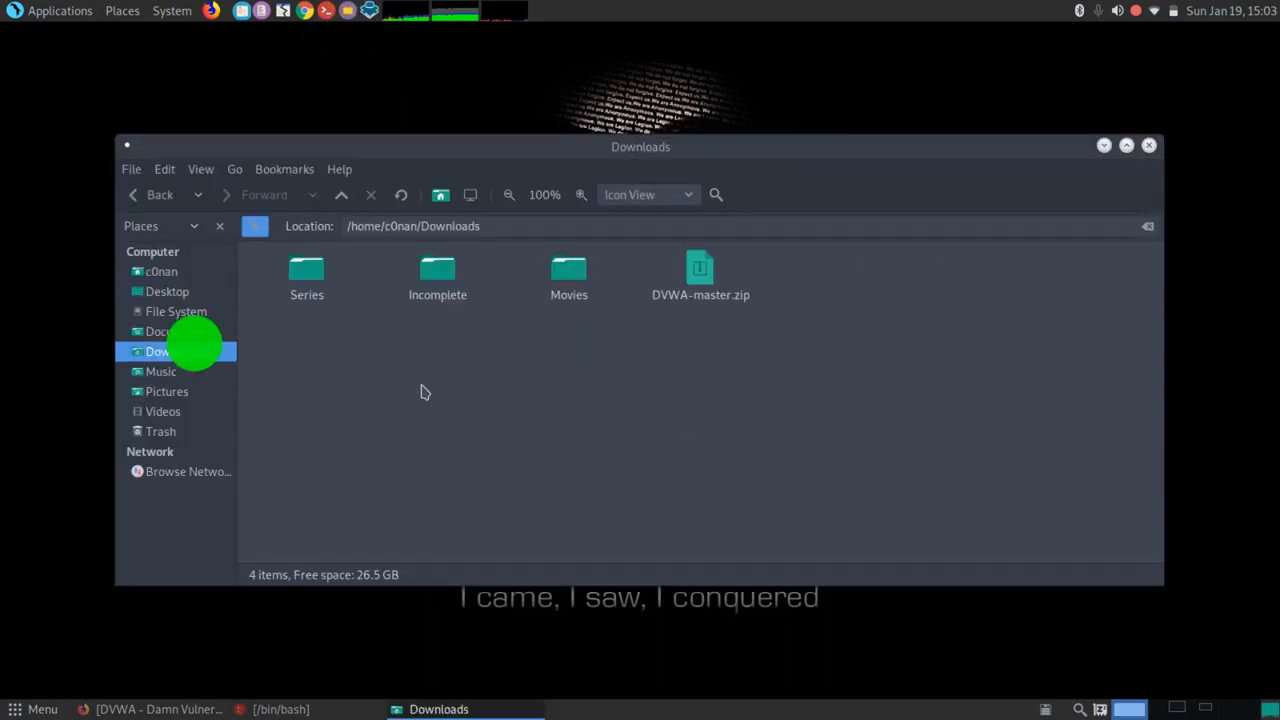
mouse_move(700, 295)
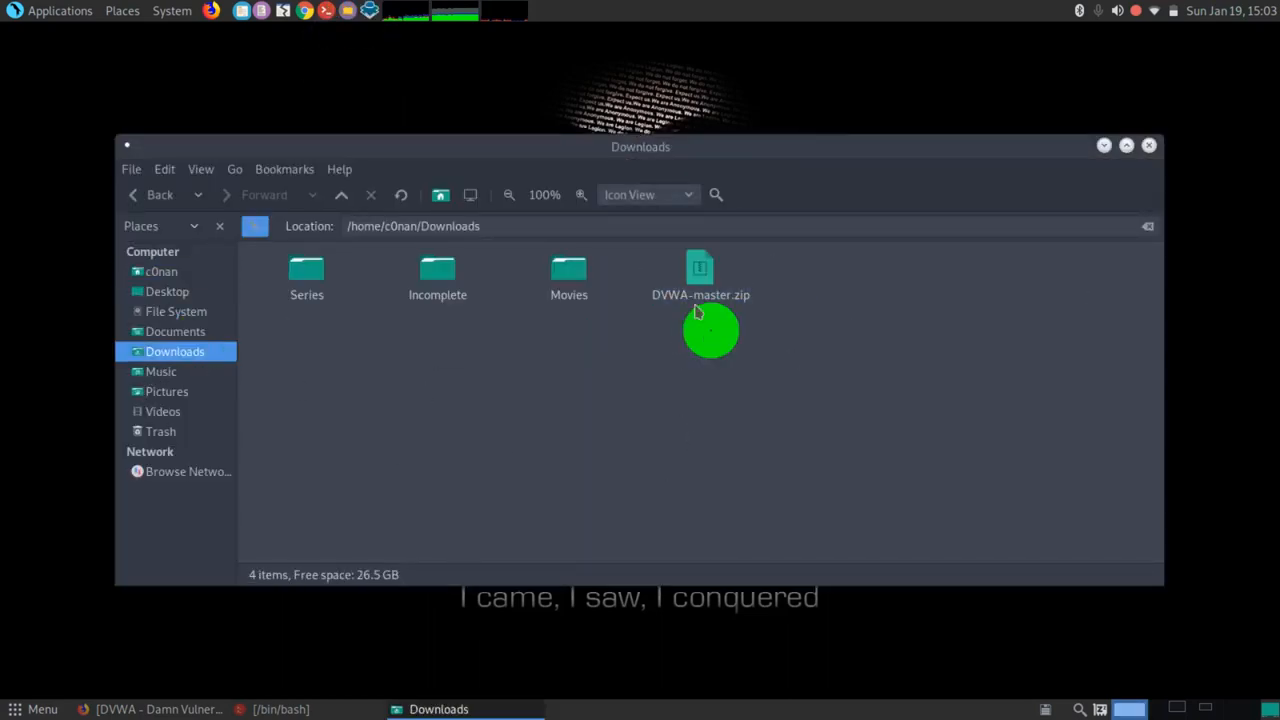
Step: Extract DVWA-master.zip into a DVWA-master folder in Downloads, look inside it, and close Caja
right_click(700, 275)
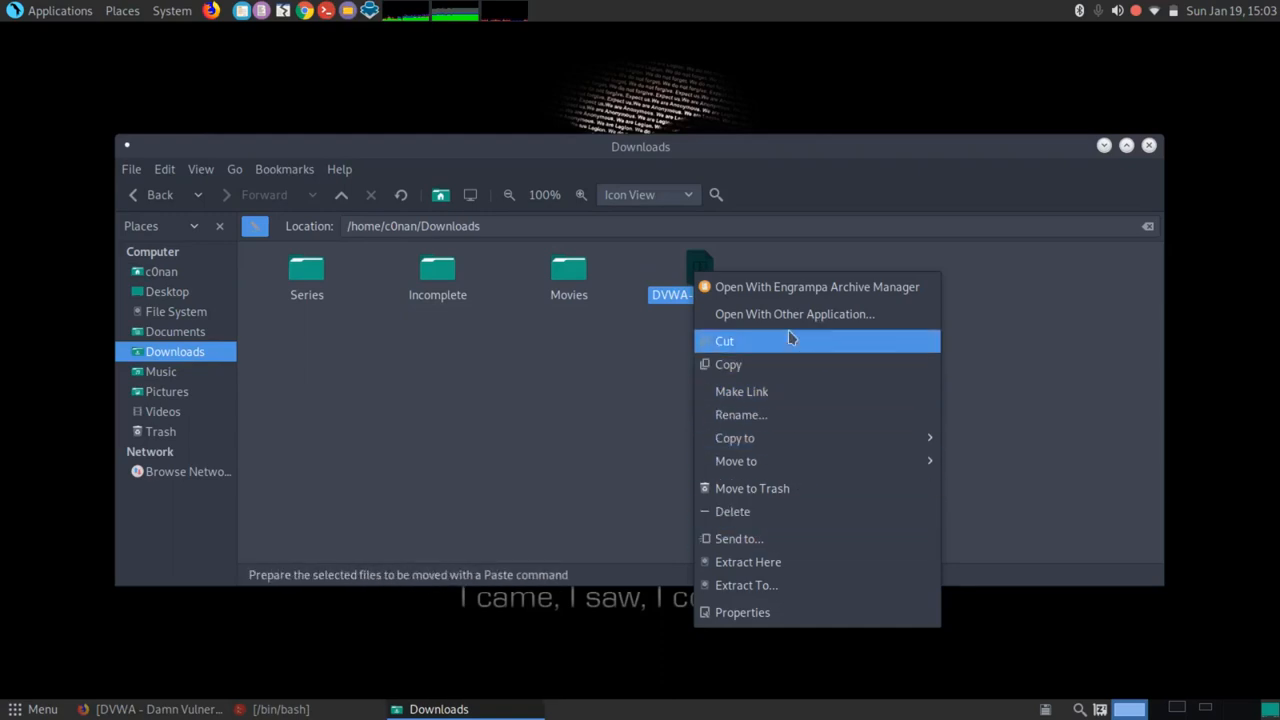
click(748, 561)
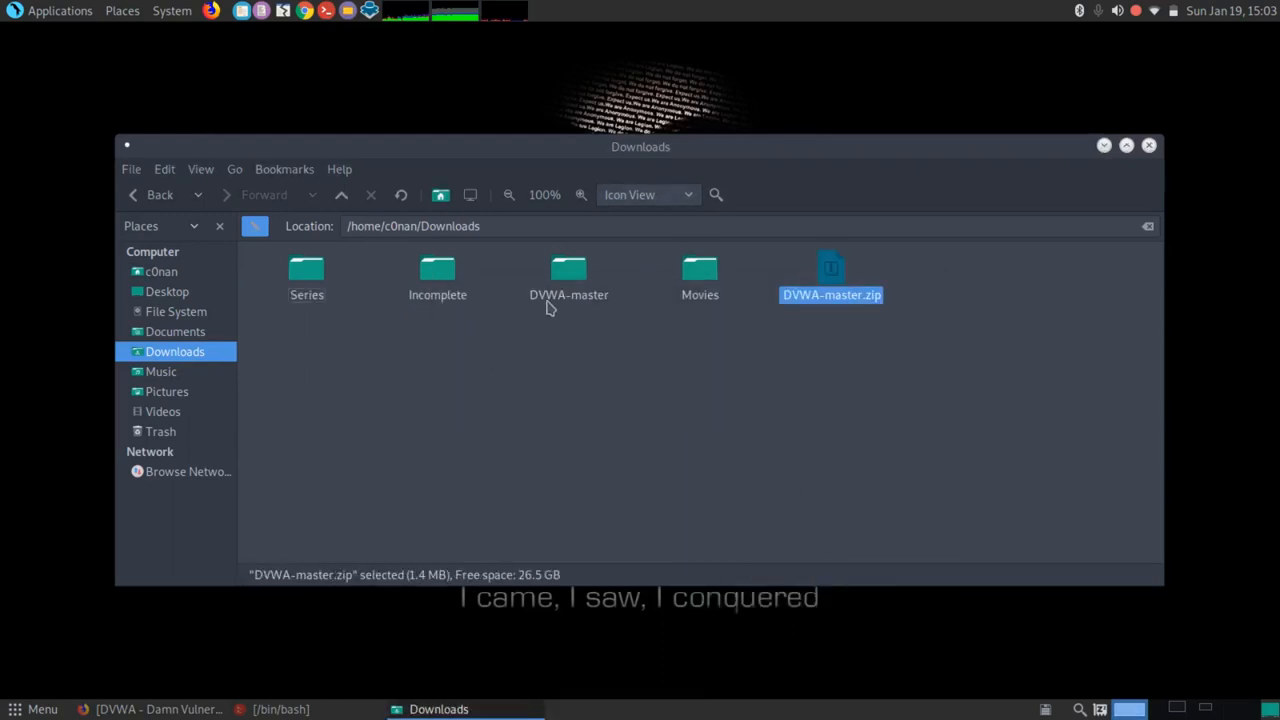
double_click(568, 275)
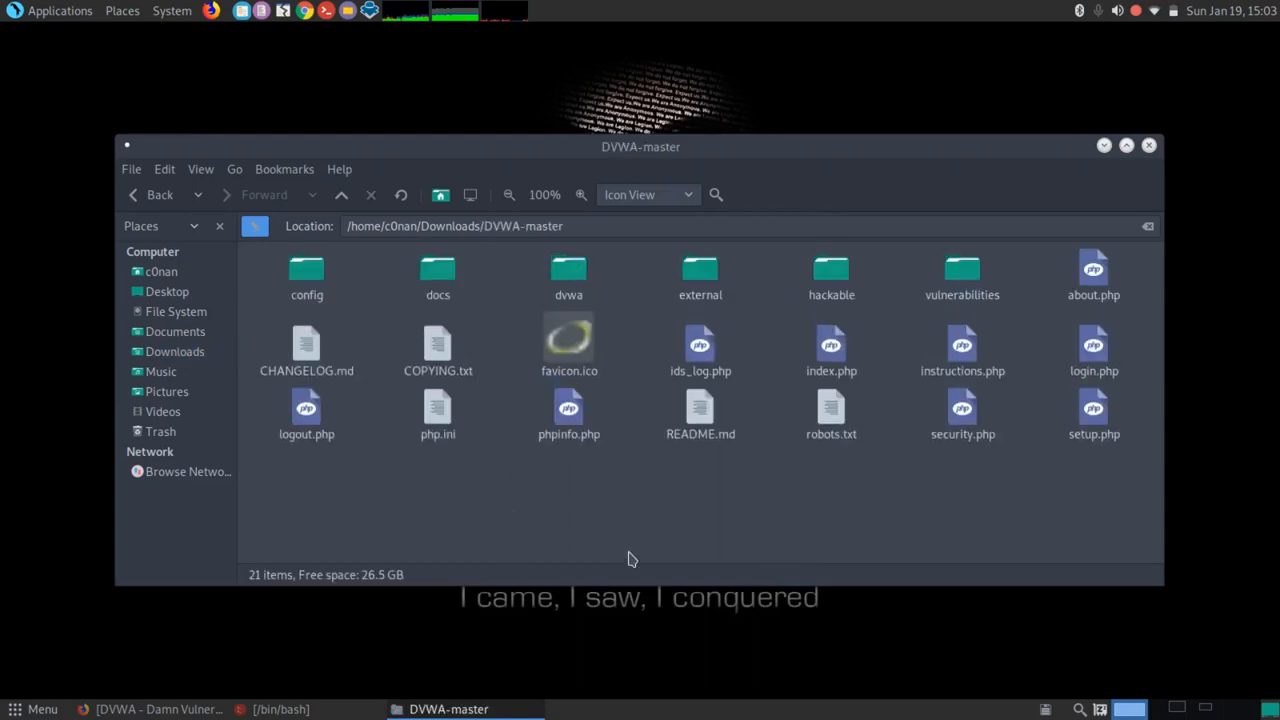
click(1148, 145)
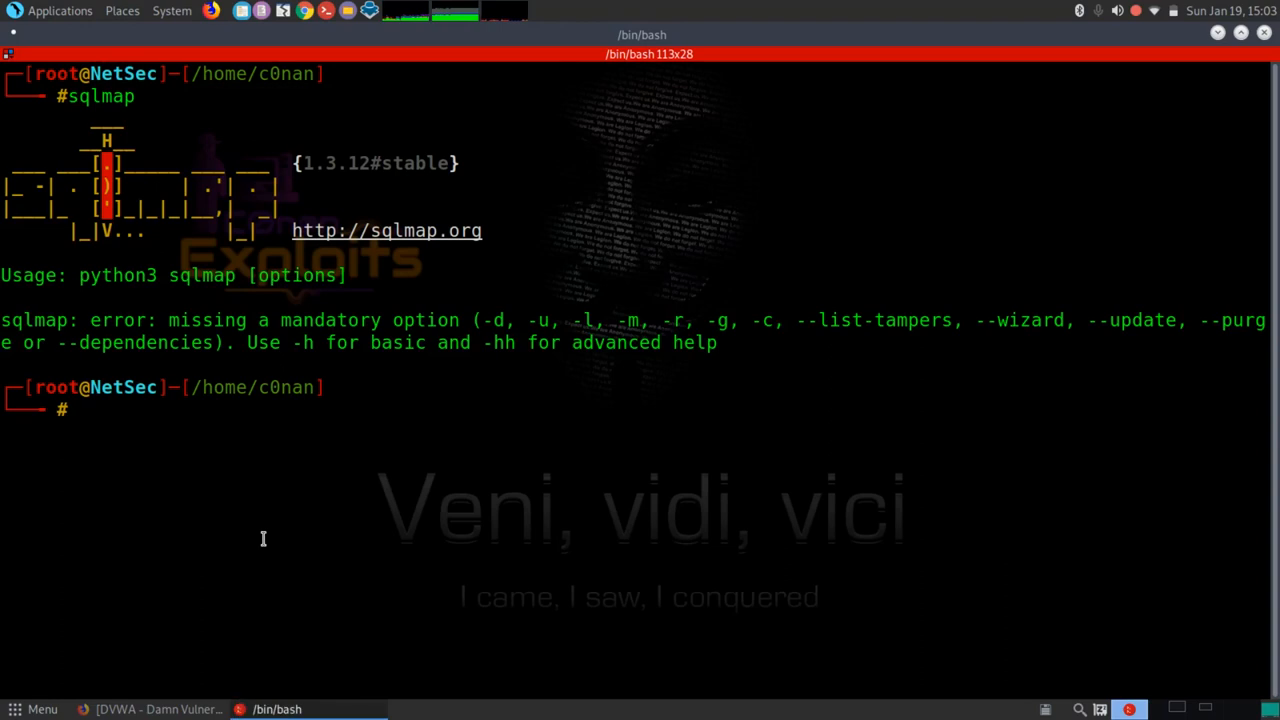
Step: Launch caja as root from the terminal and browse into the home Downloads folder
text(caja)
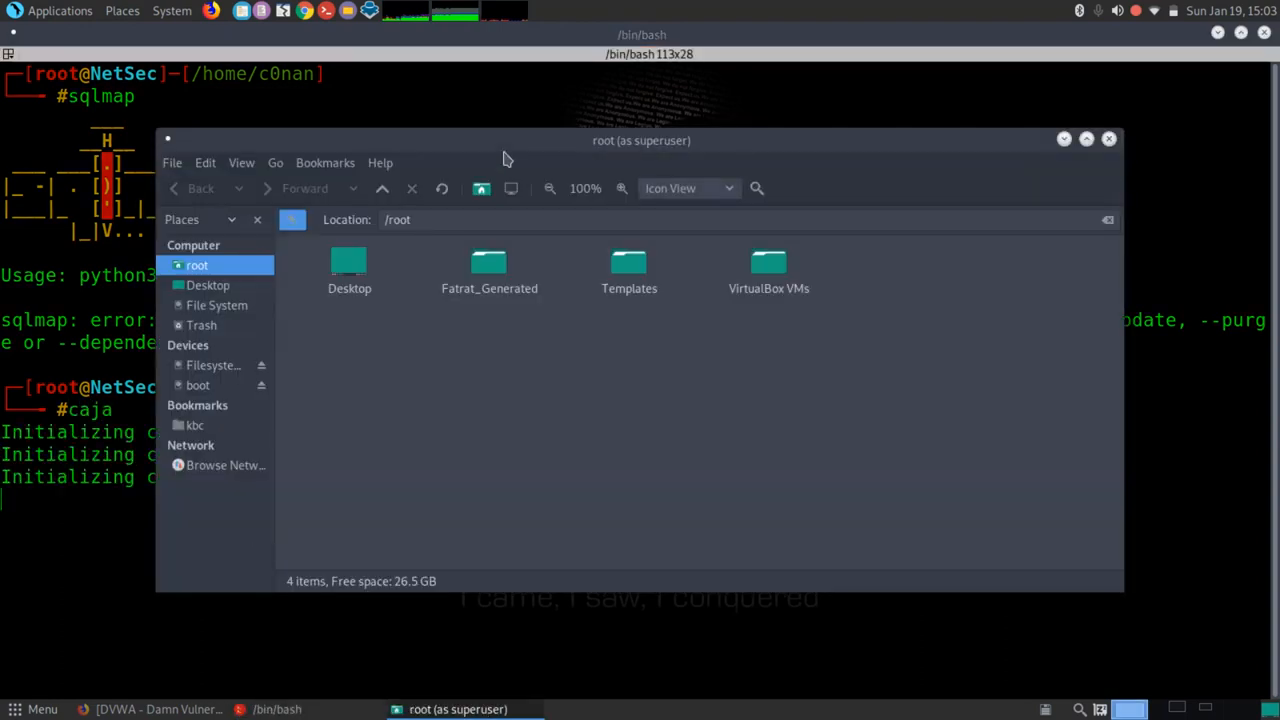
mouse_move(726, 159)
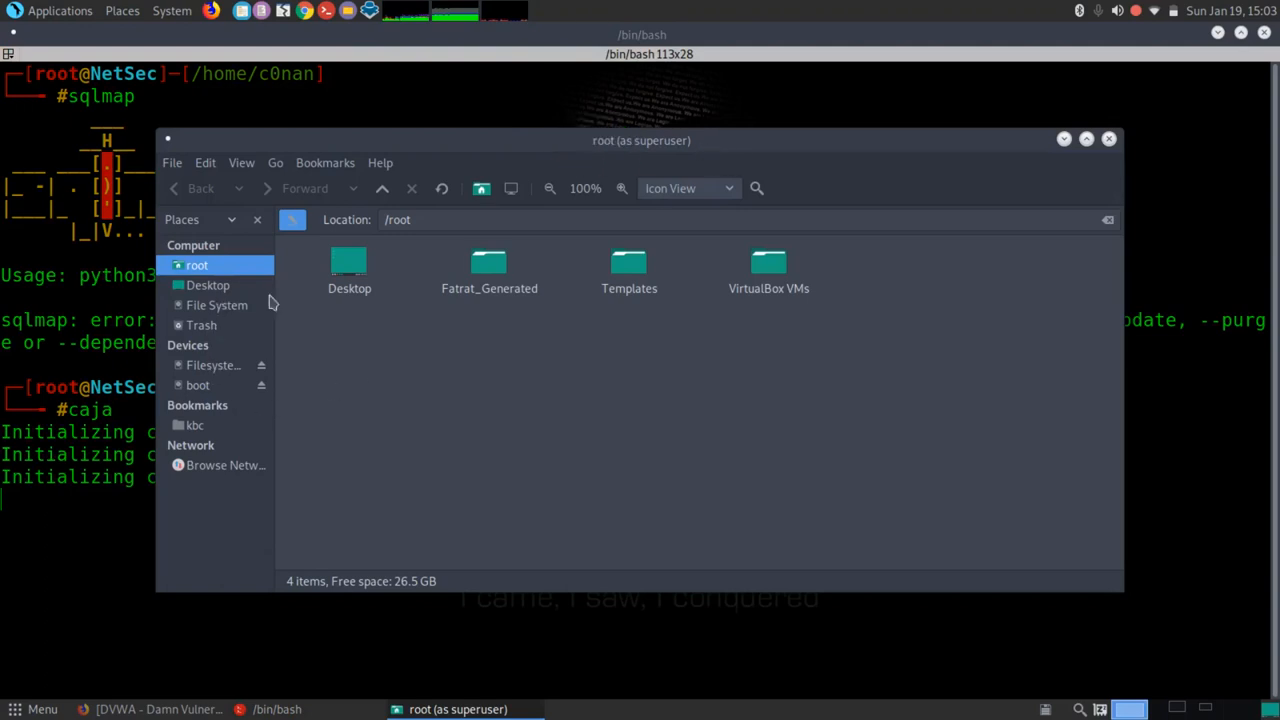
mouse_move(207, 367)
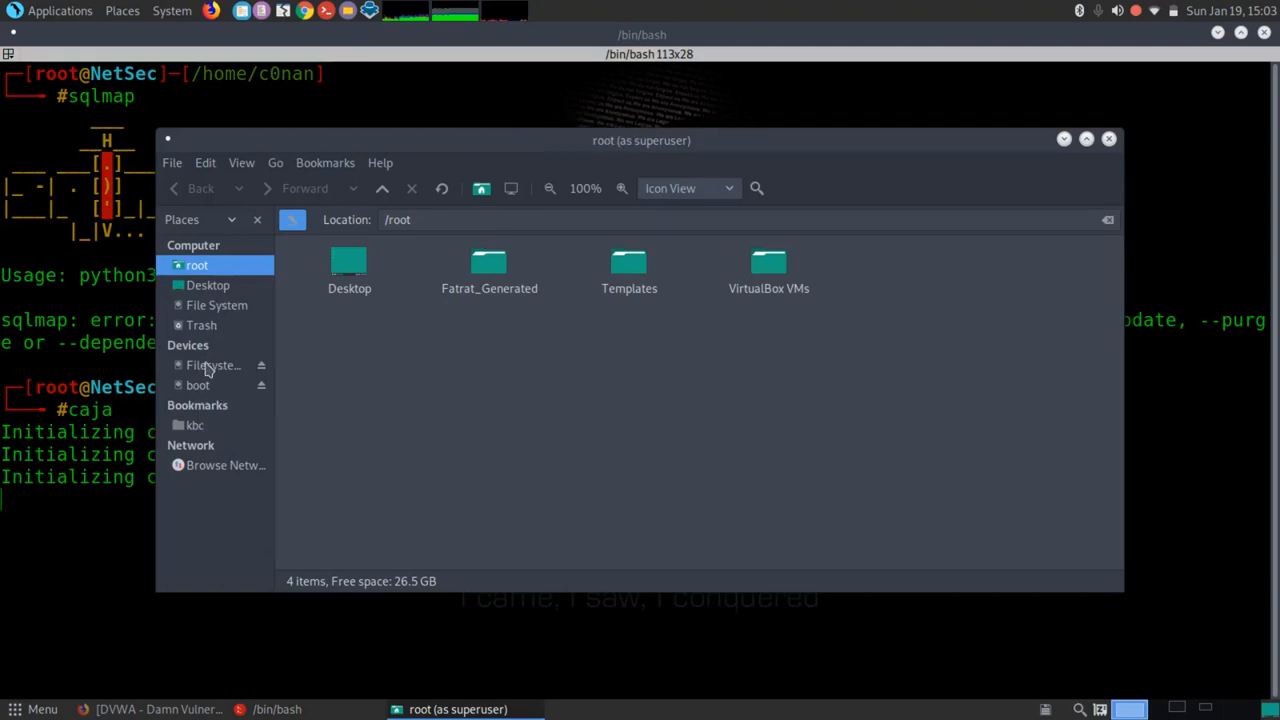
mouse_move(198, 385)
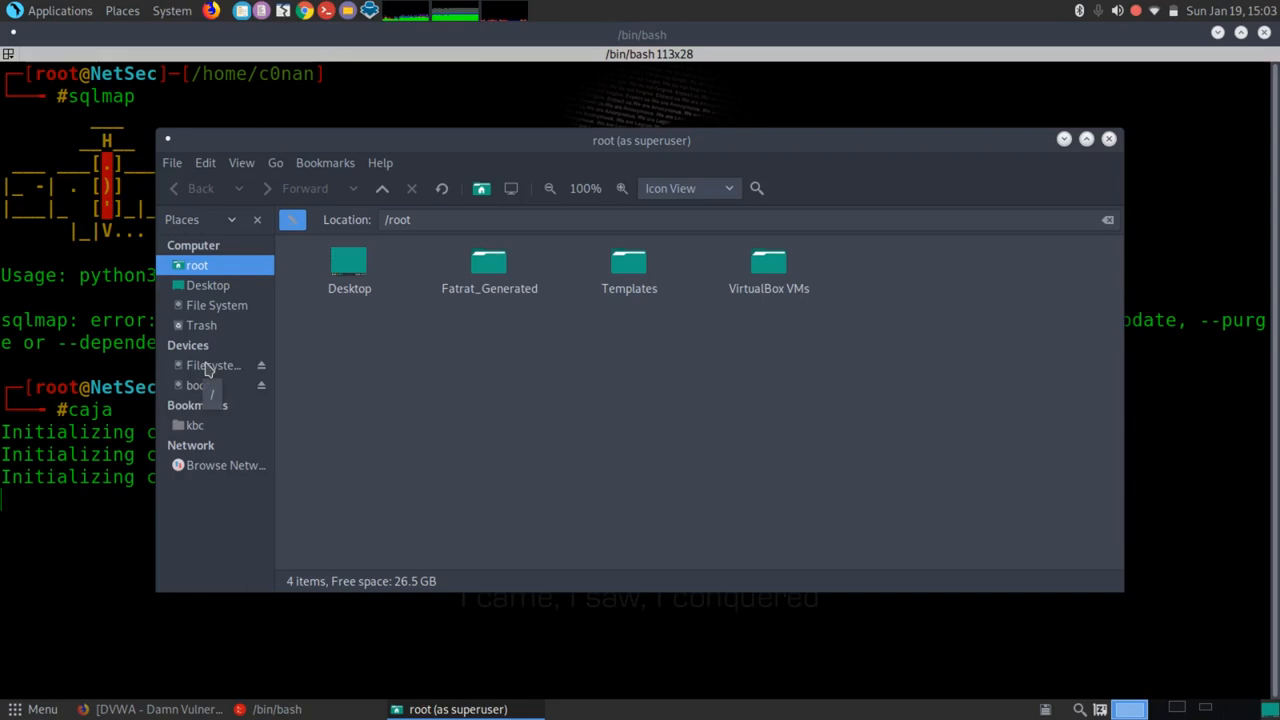
mouse_move(213, 451)
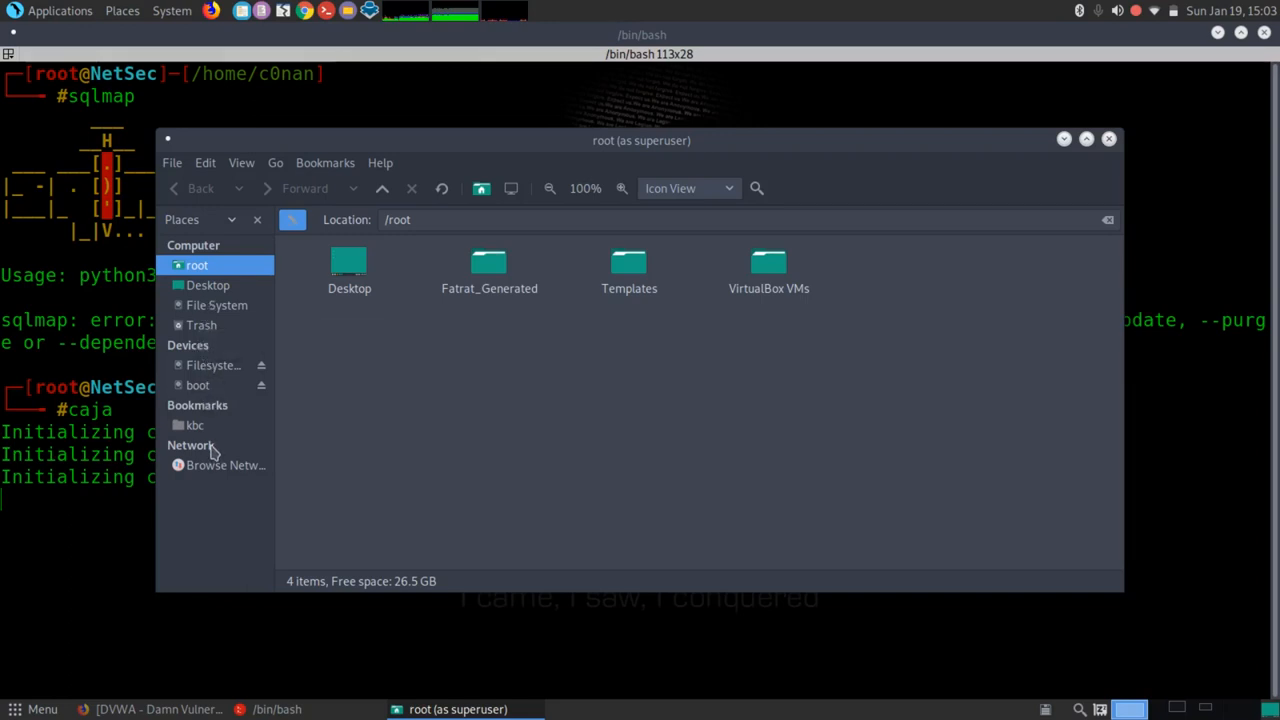
click(201, 325)
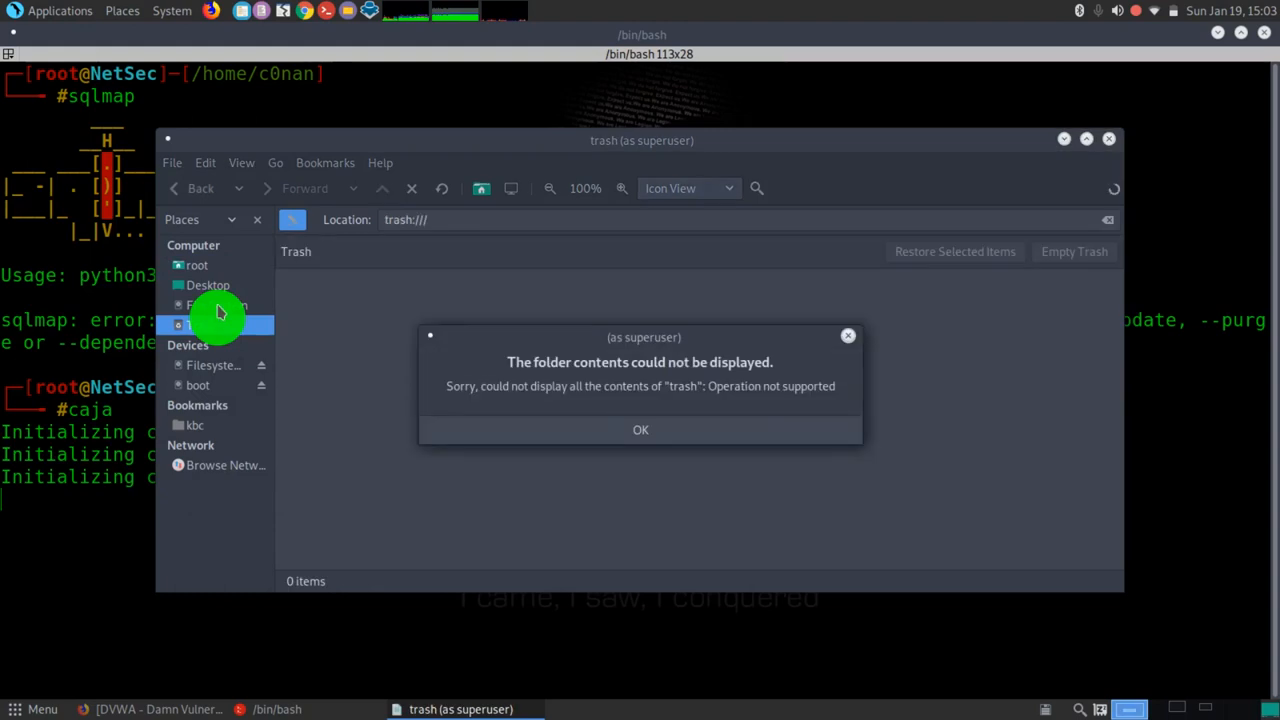
click(640, 429)
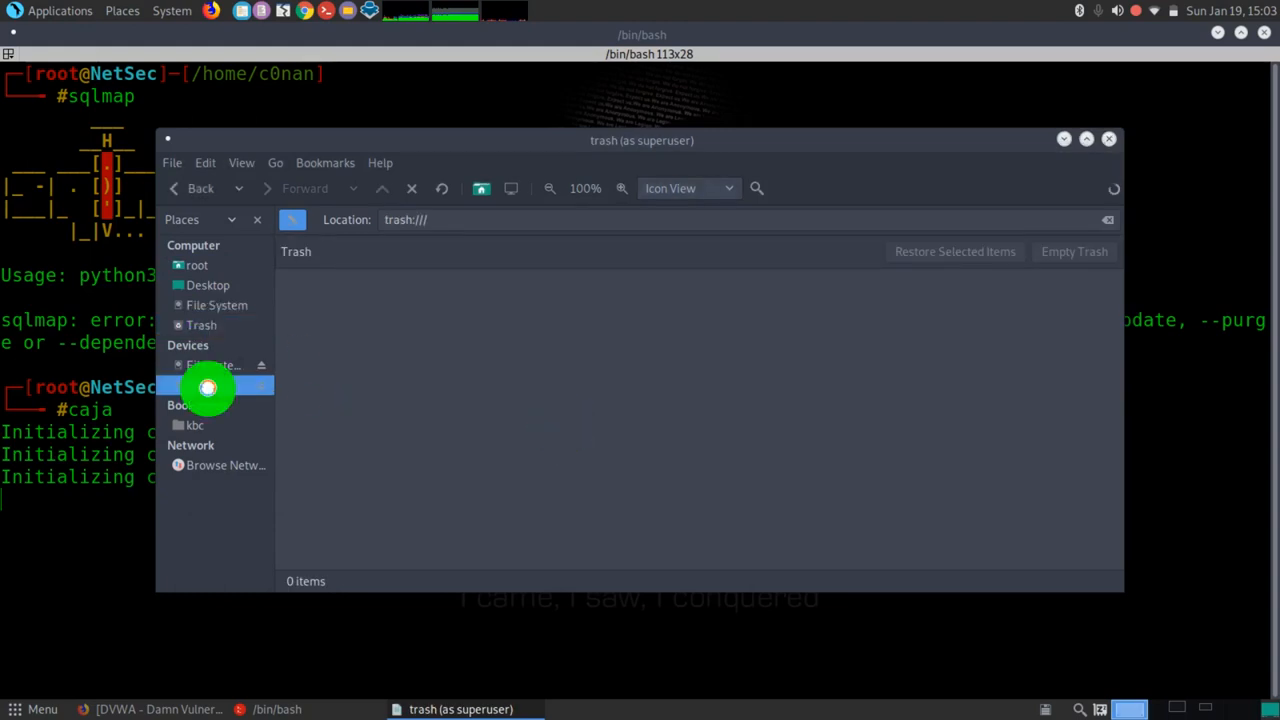
click(216, 305)
text(h)
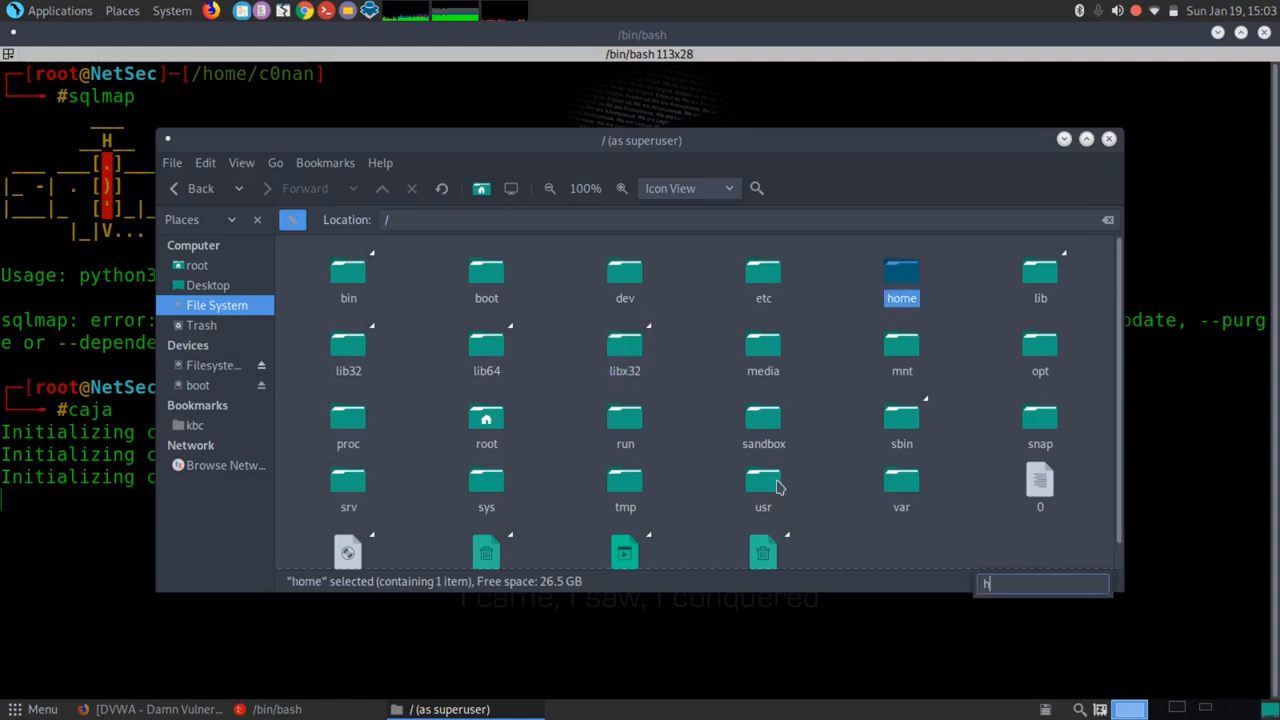
double_click(901, 275)
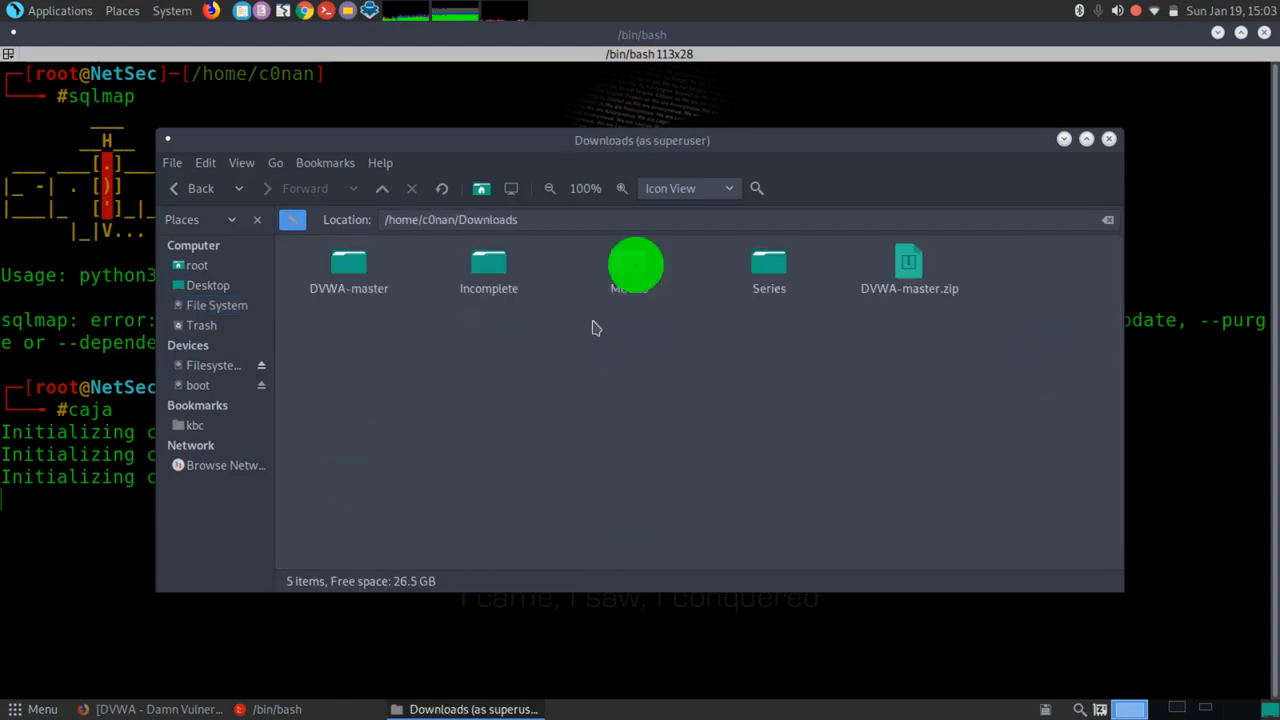
Step: Copy the DVWA-master folder and return to the file system's top level
click(348, 270)
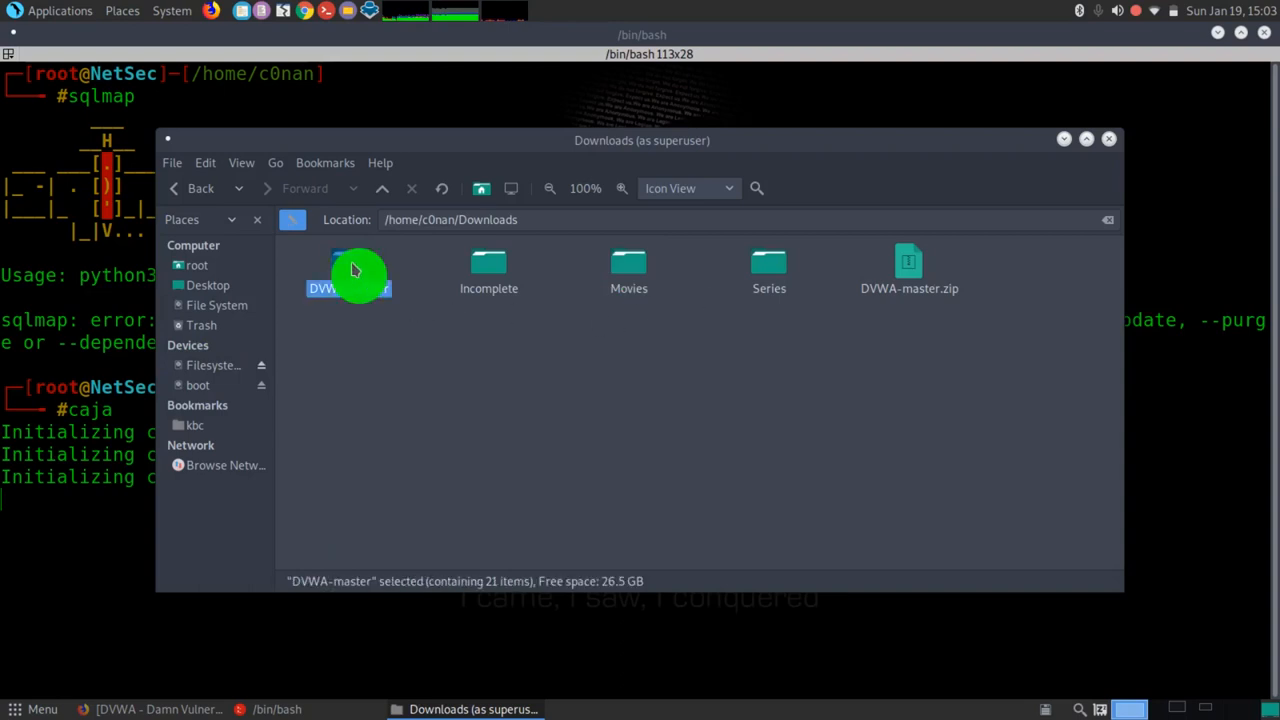
right_click(348, 272)
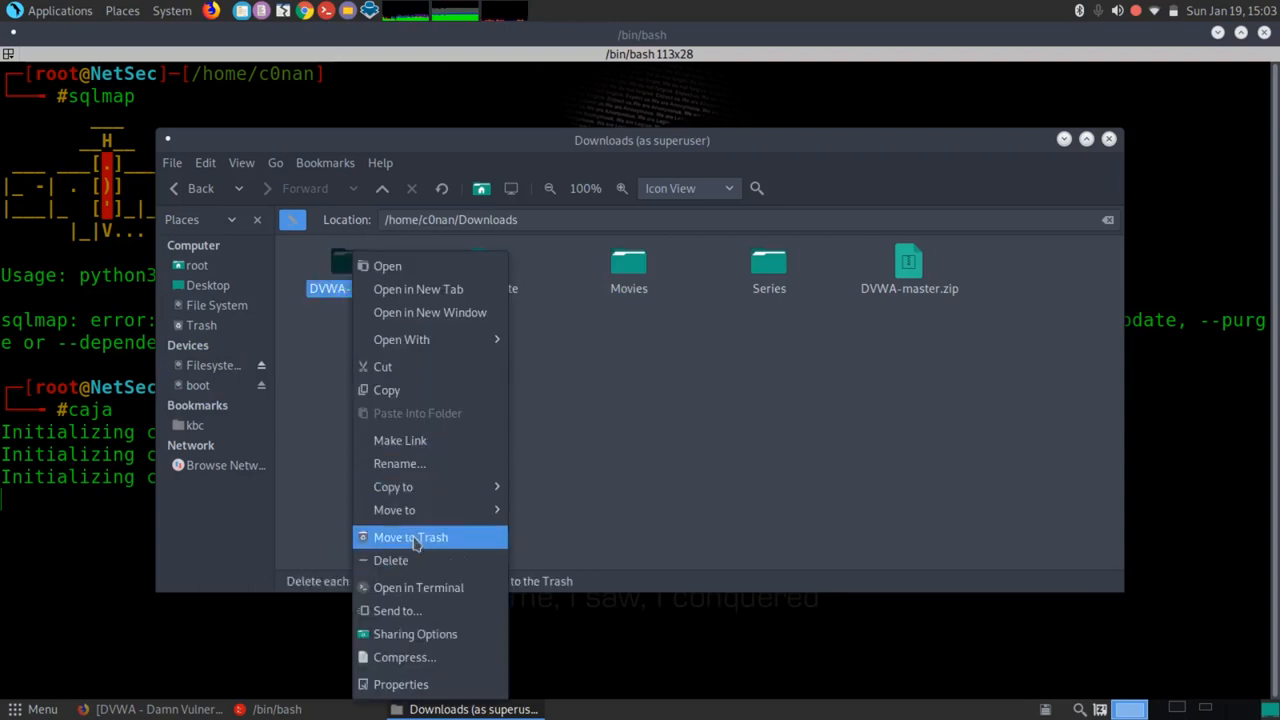
click(386, 390)
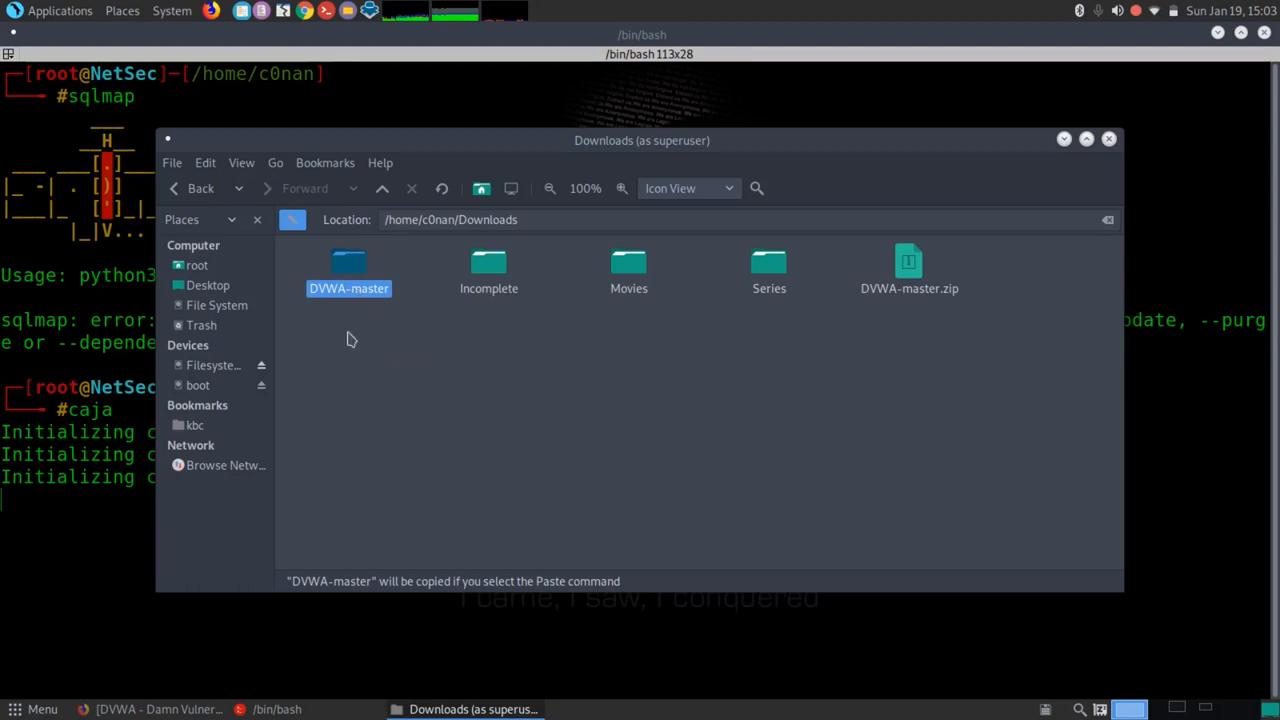
right_click(349, 270)
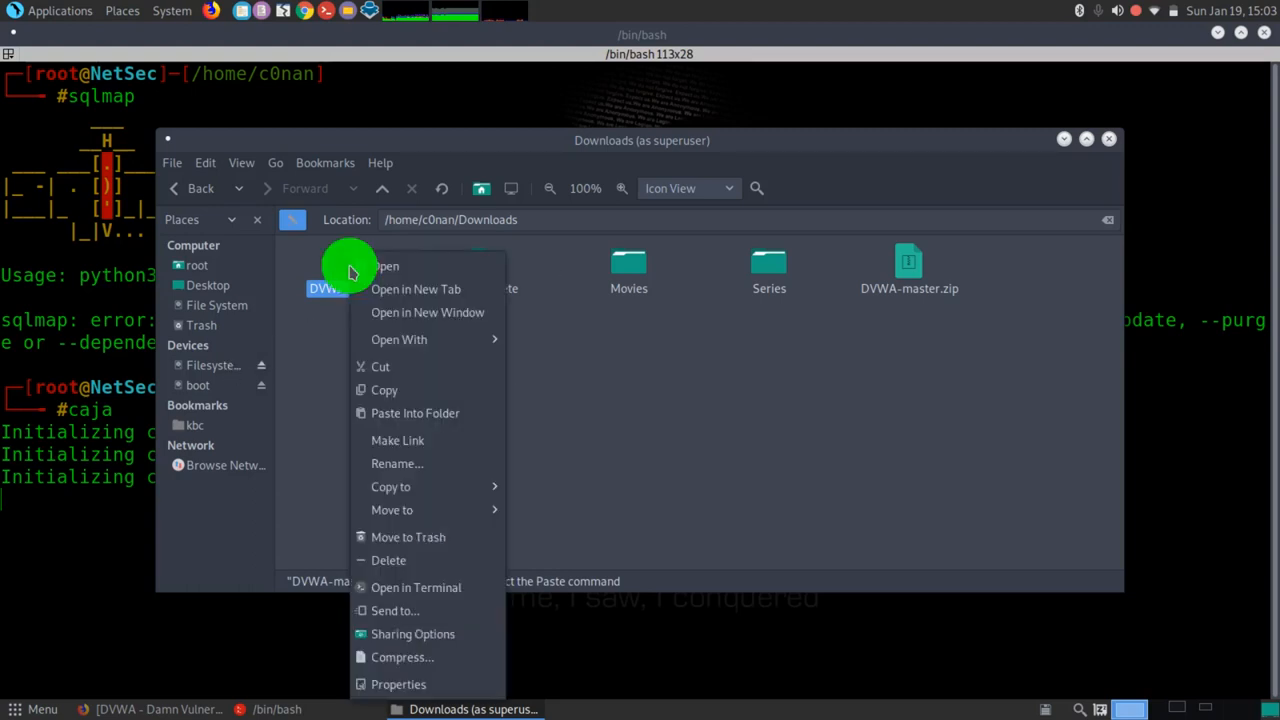
click(217, 305)
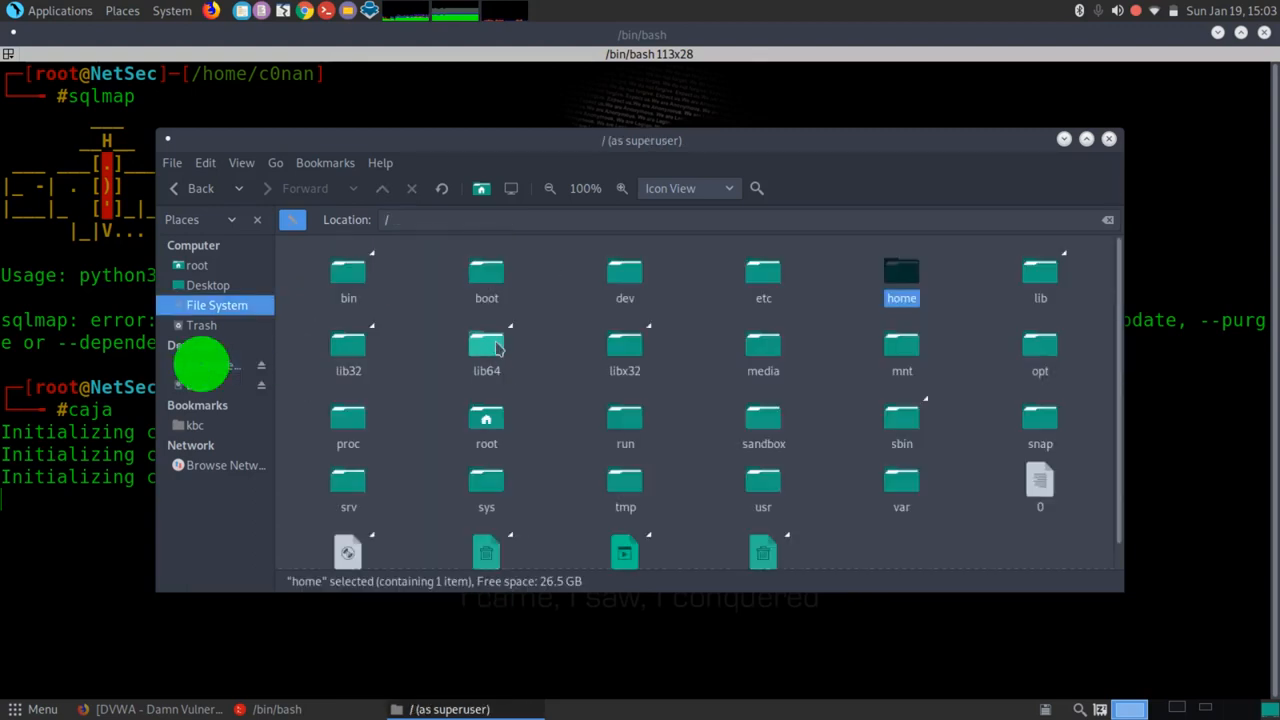
Step: Browse into /var/www in the superuser Caja window
text(var)
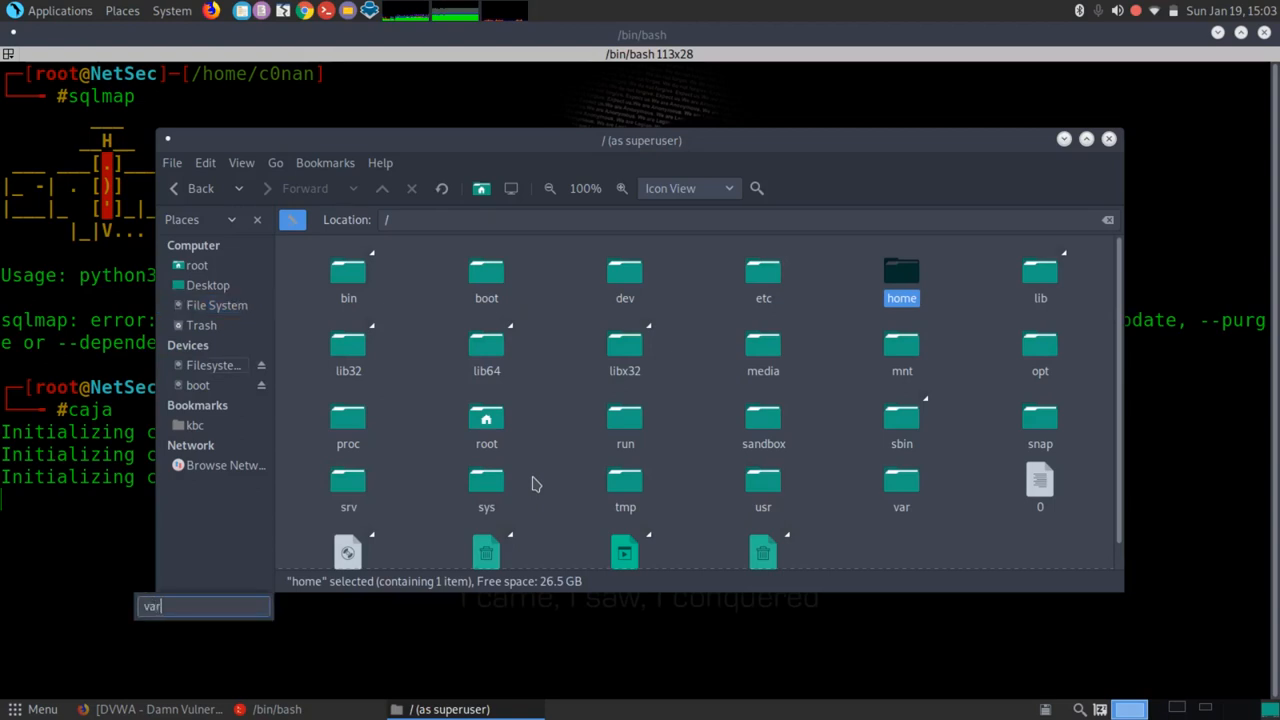
mouse_move(546, 458)
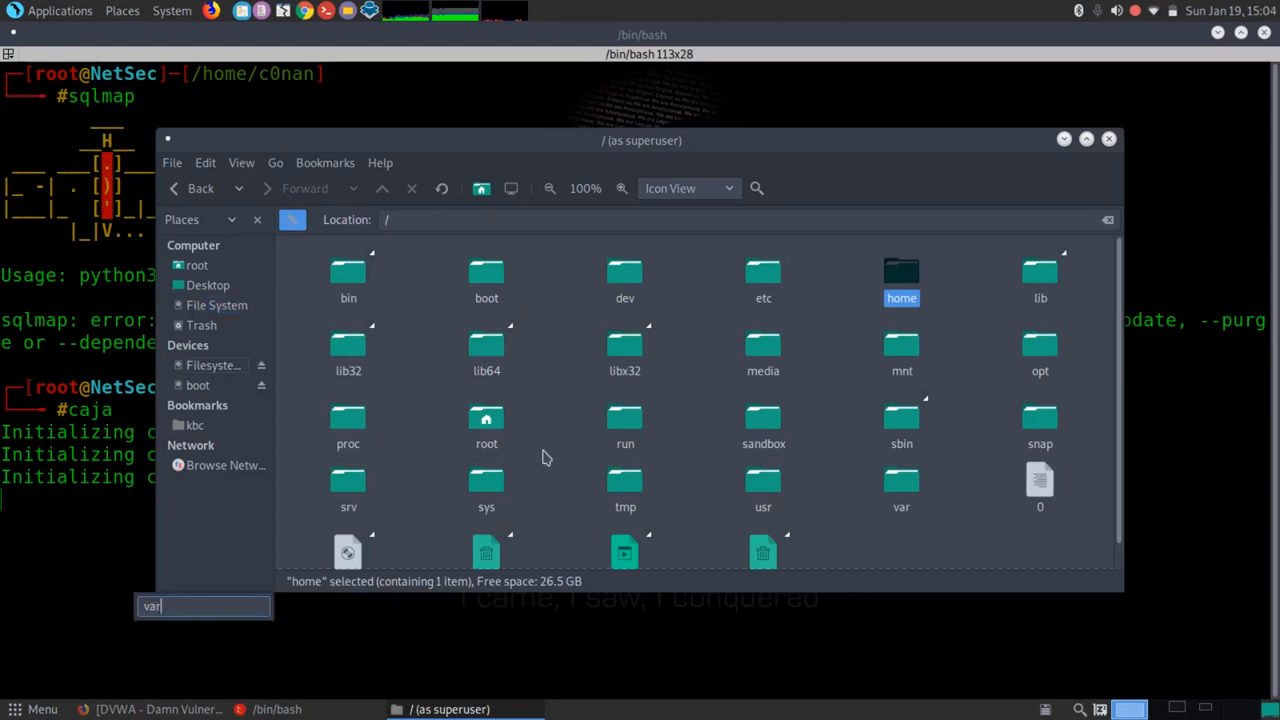
mouse_move(983, 466)
text(ww)
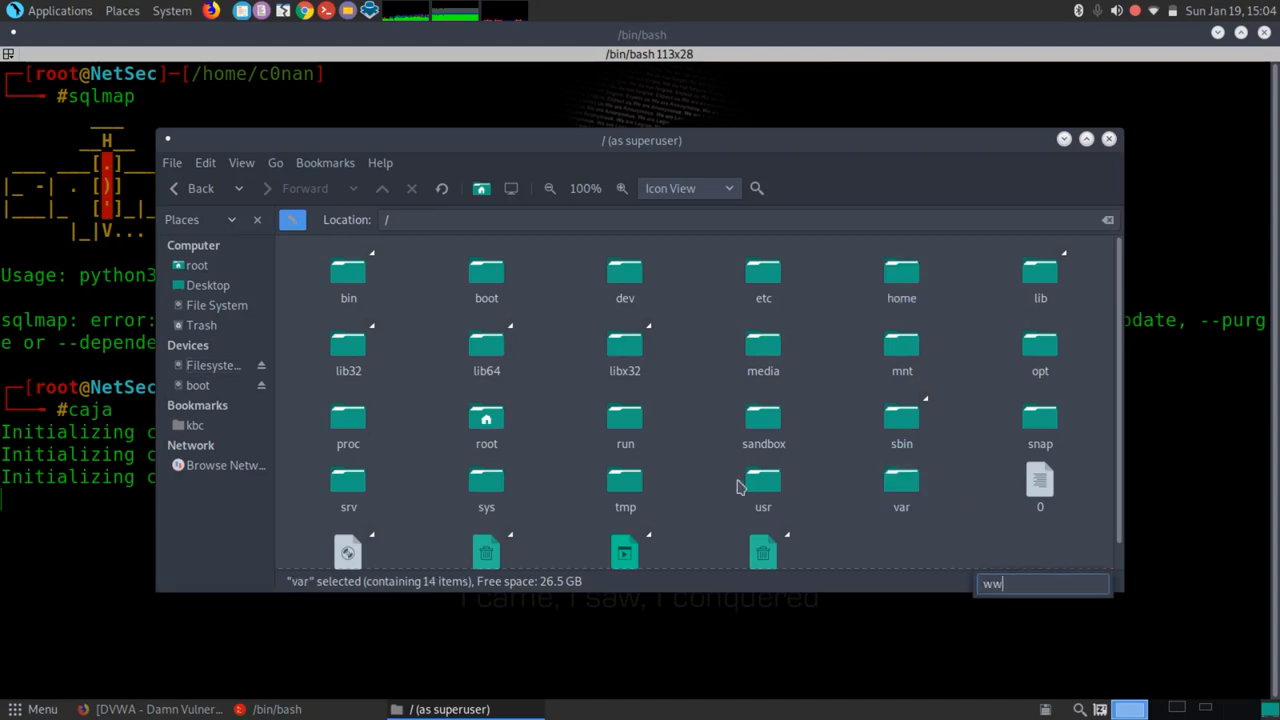
mouse_move(928, 540)
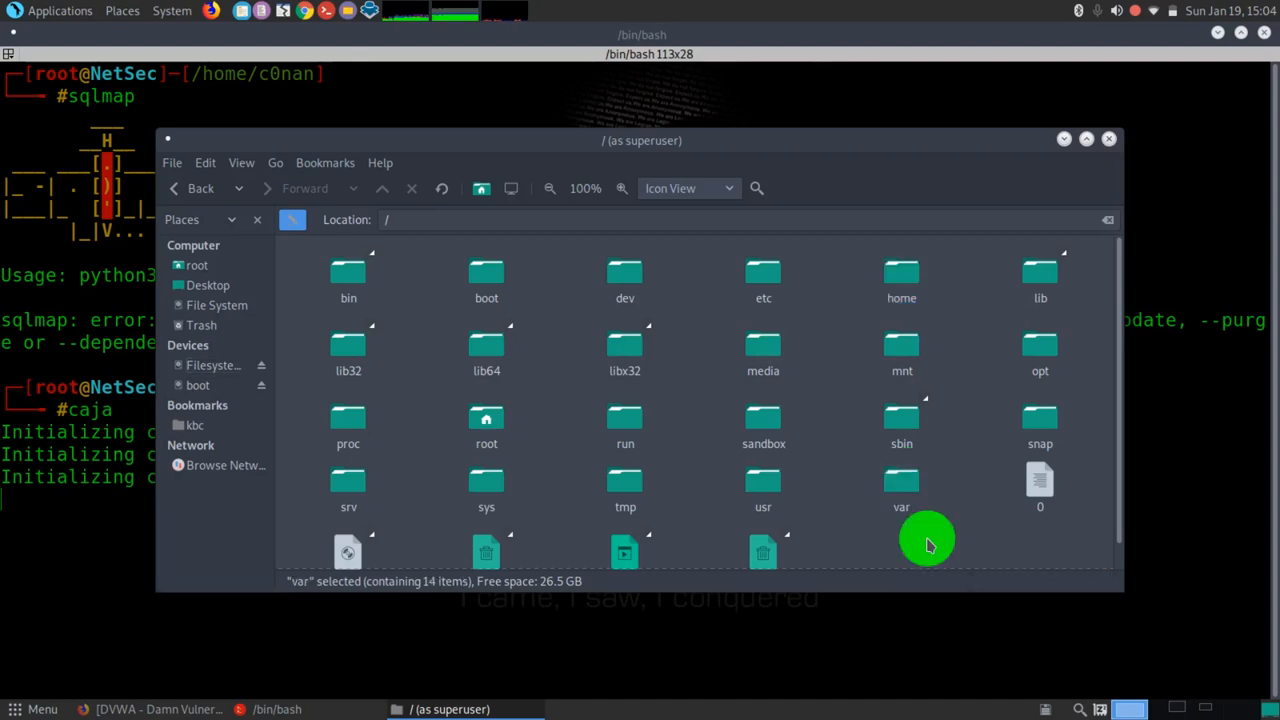
mouse_move(670, 485)
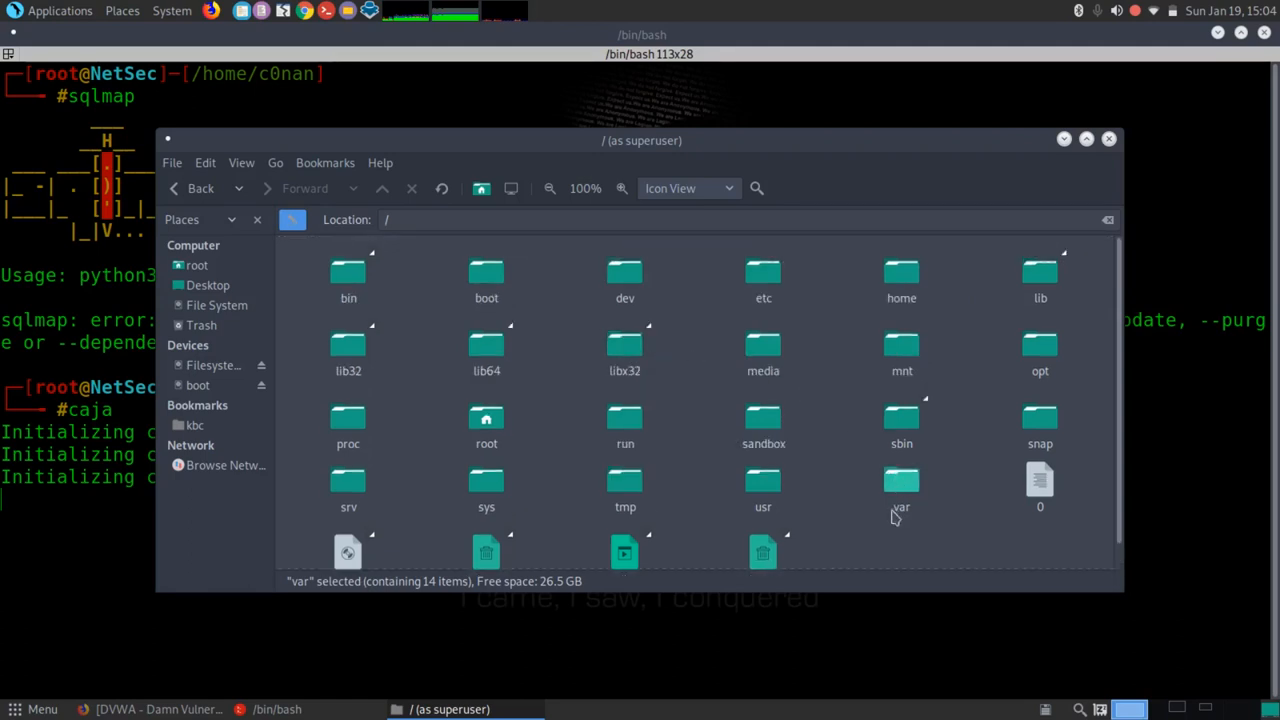
click(901, 480)
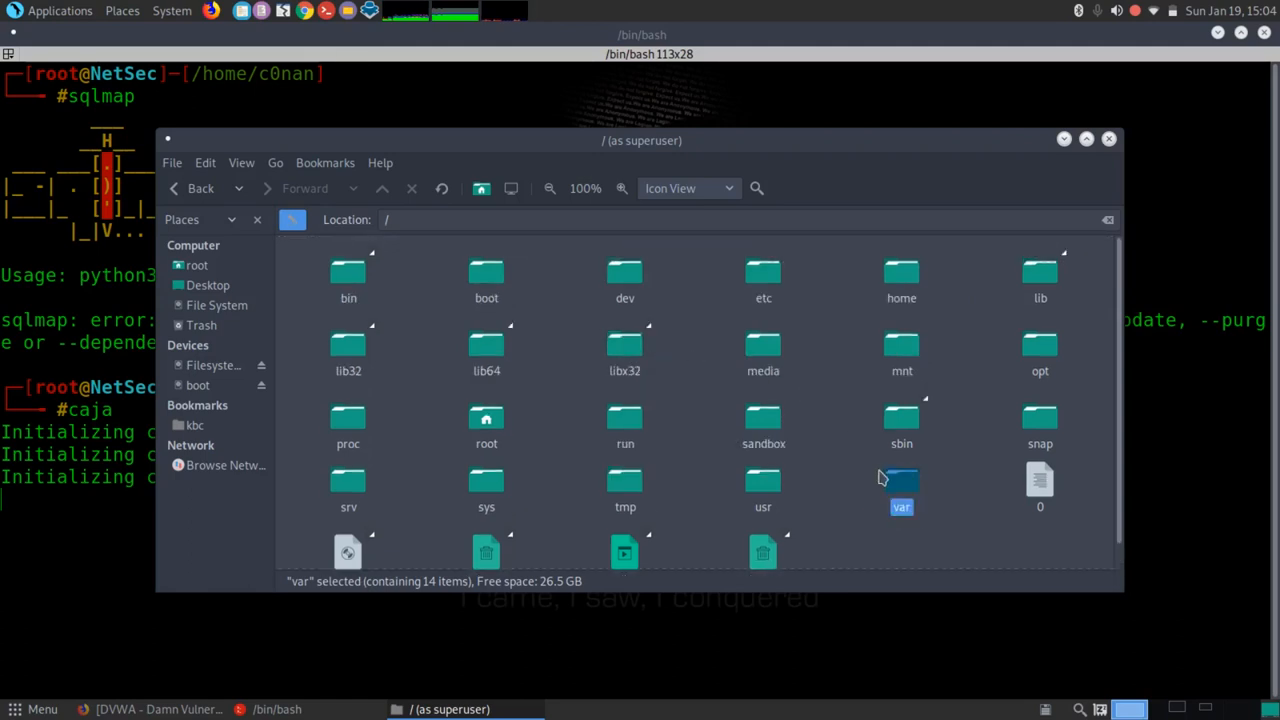
double_click(901, 485)
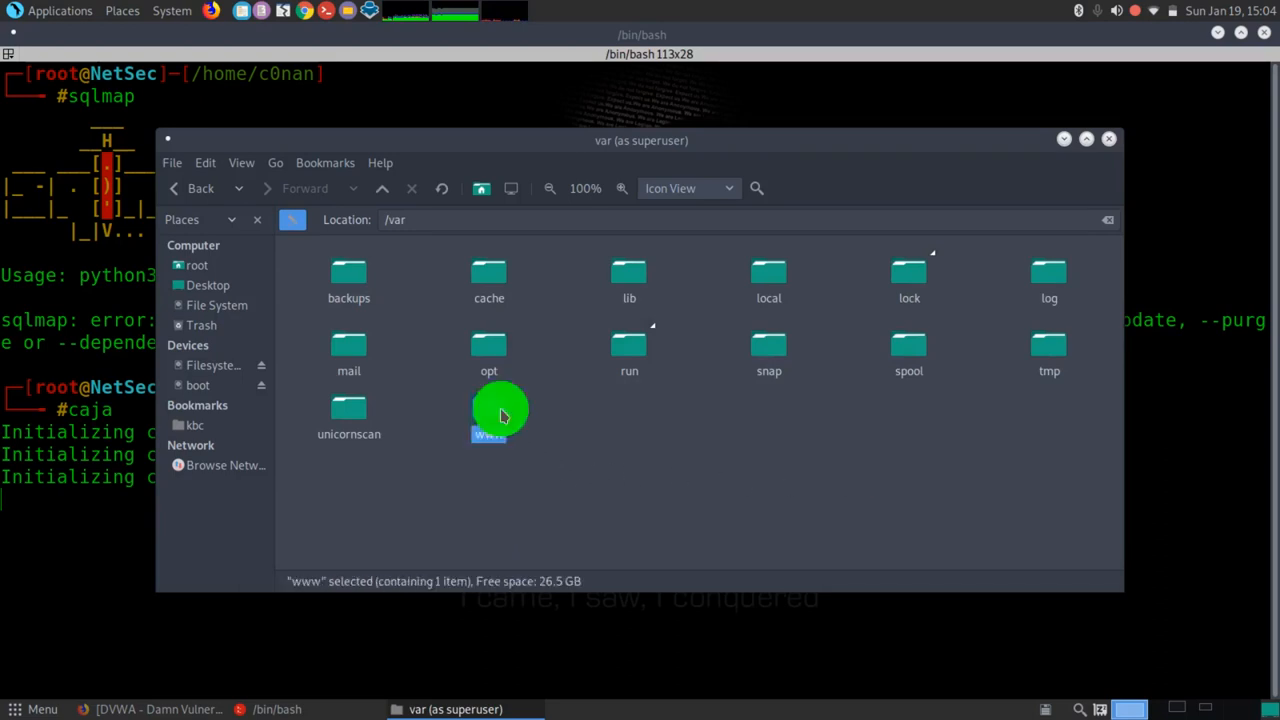
double_click(489, 415)
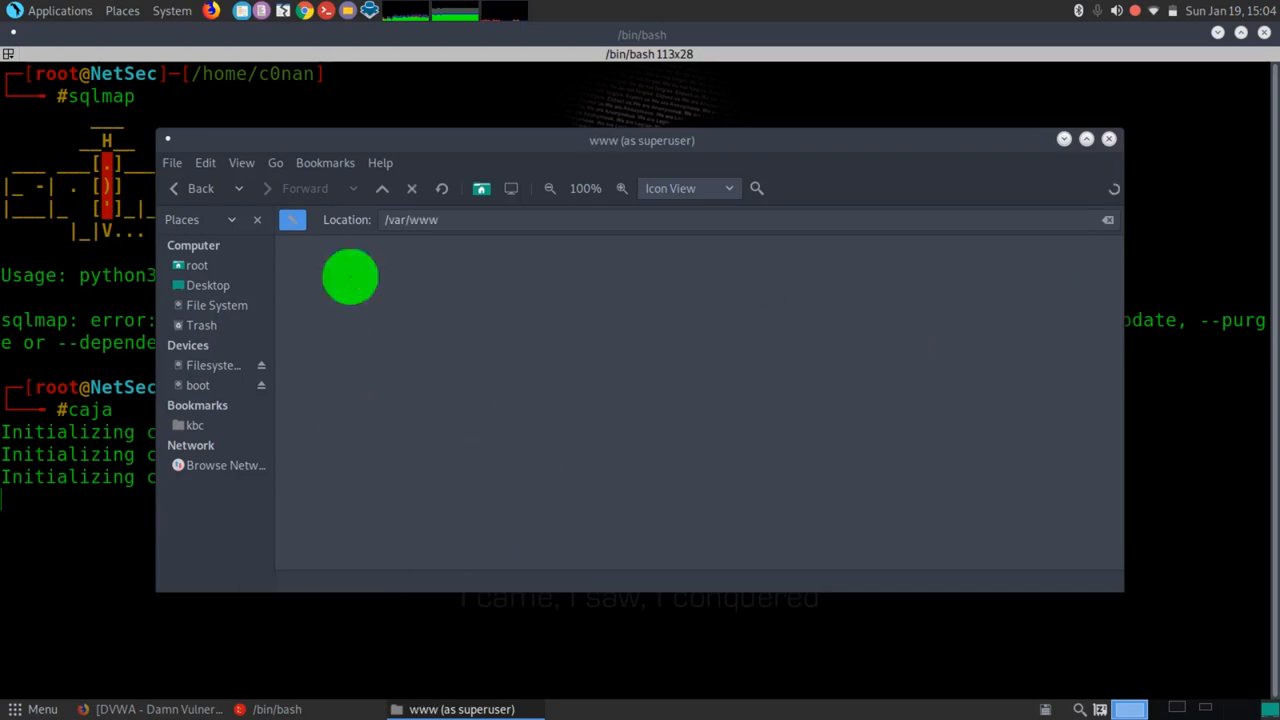
Step: Paste the DVWA-master folder into /var/www beside html and close the root file browser
click(349, 275)
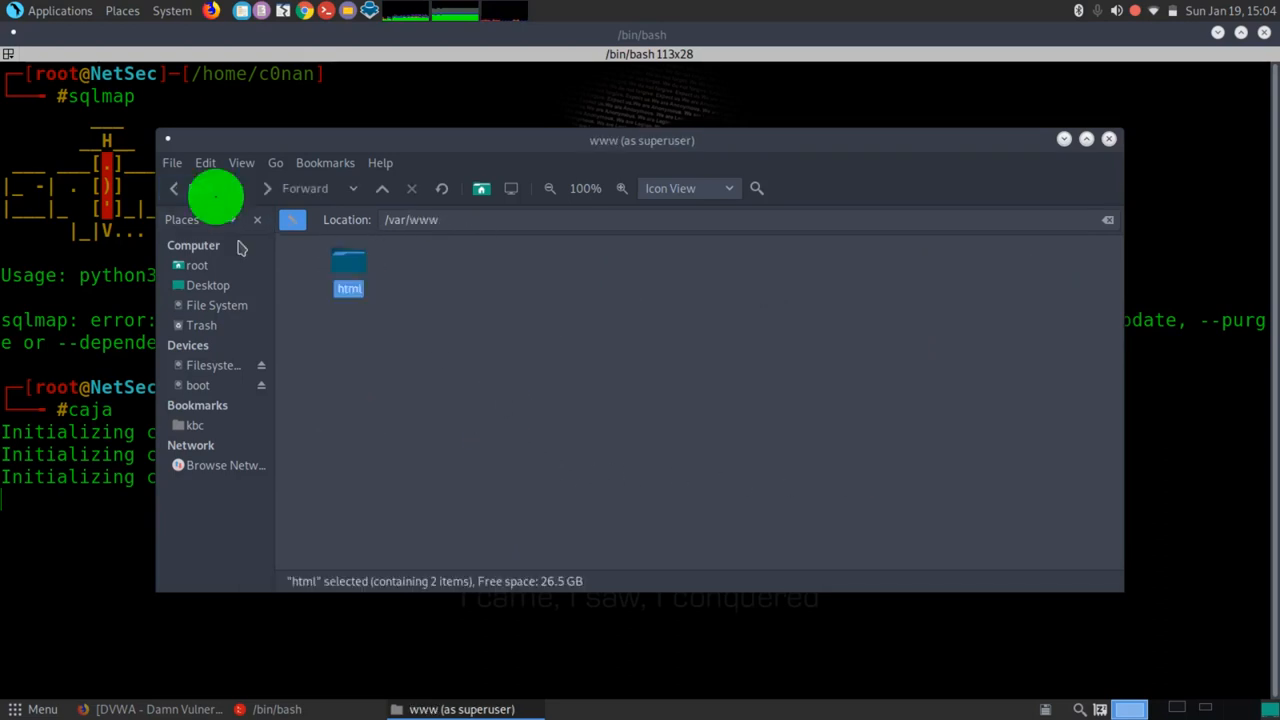
right_click(540, 300)
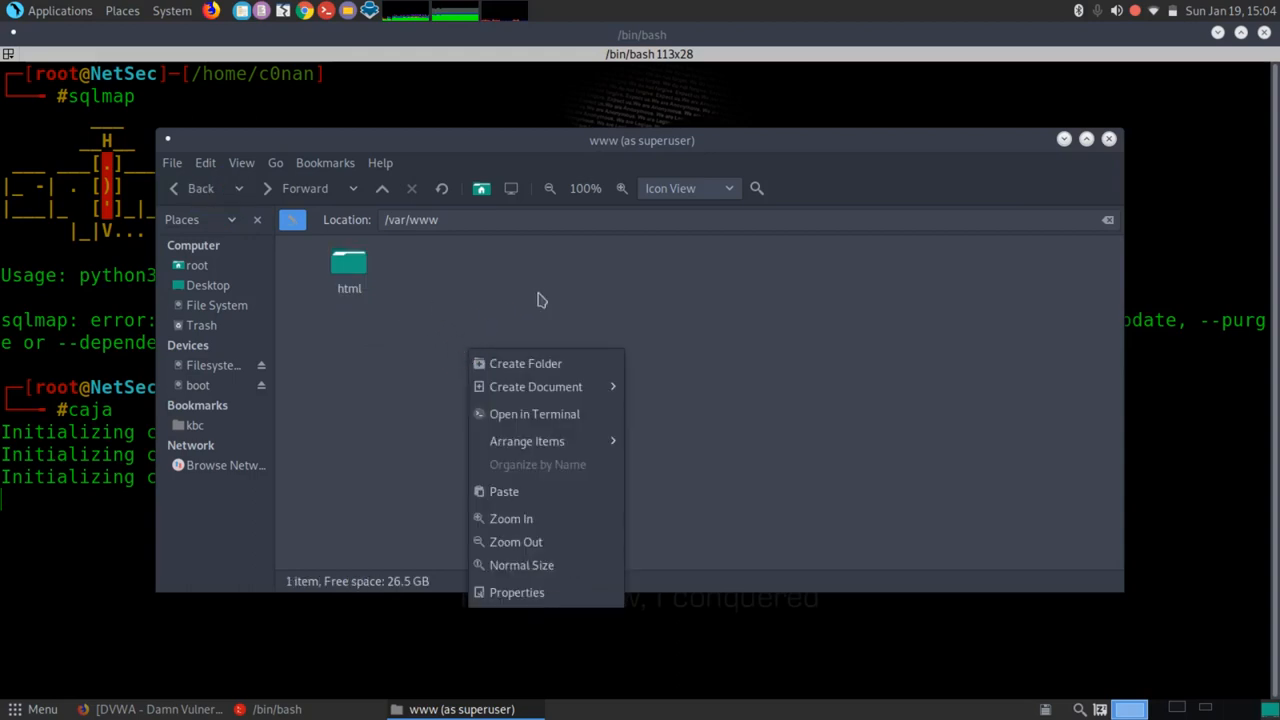
click(504, 491)
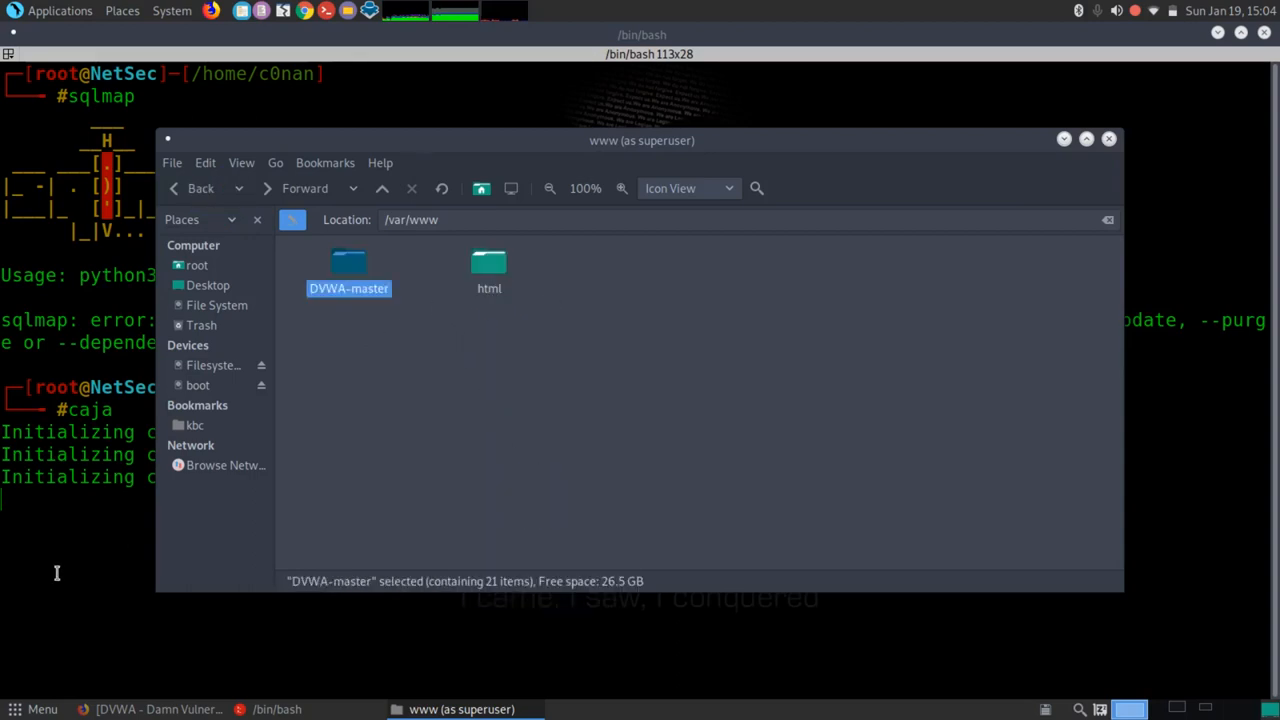
mouse_move(555, 406)
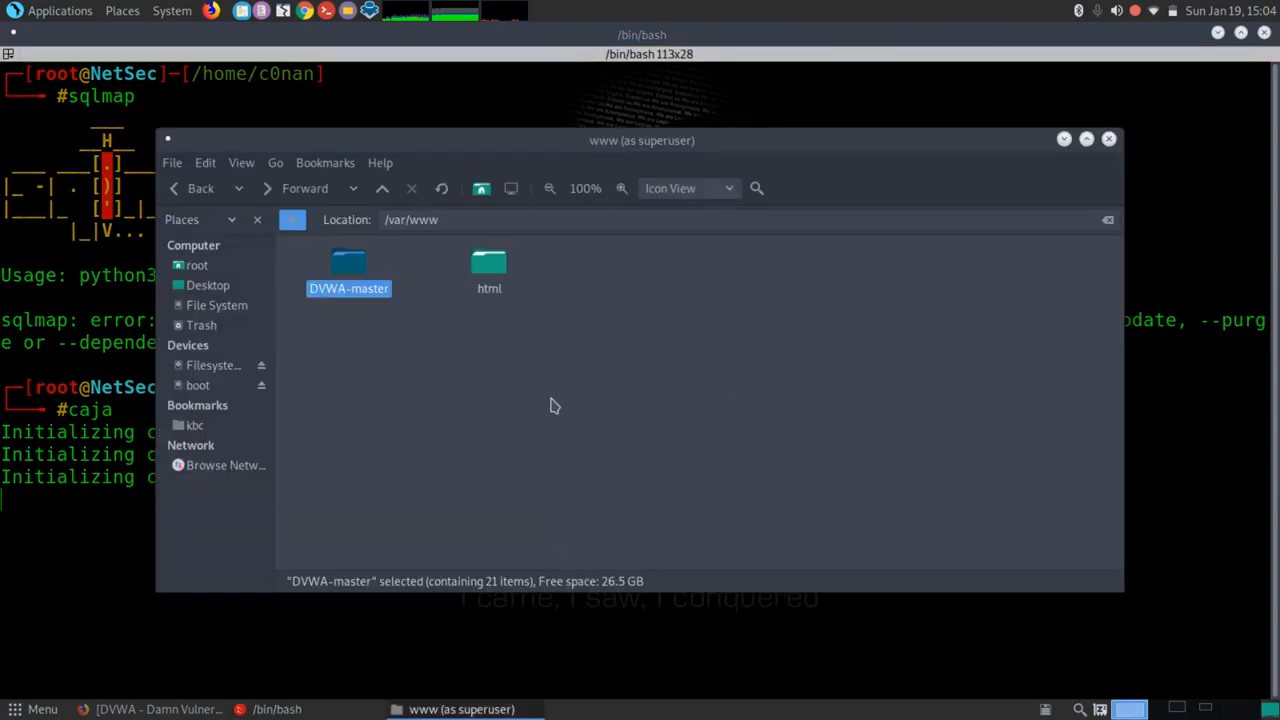
click(1108, 139)
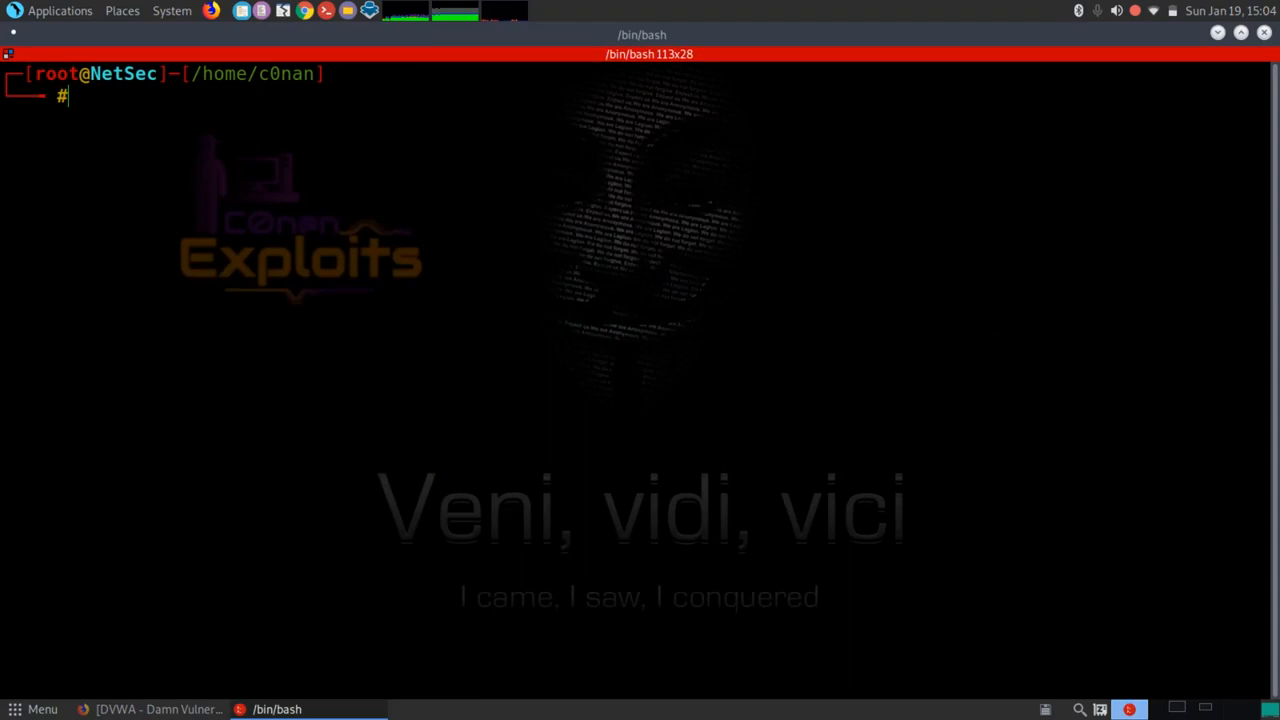
Step: Change into /var/www and list it with ls and ls -la, showing DVWA-master beside html
text(cd)
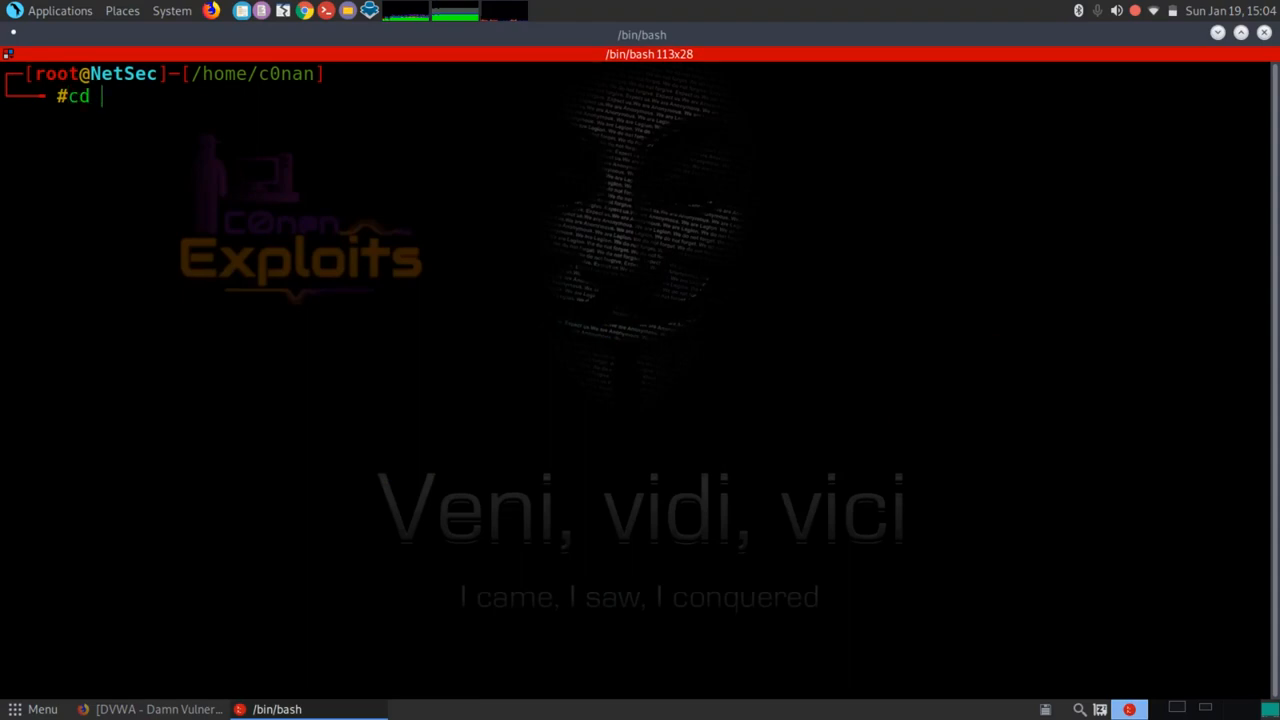
text(/var/www/)
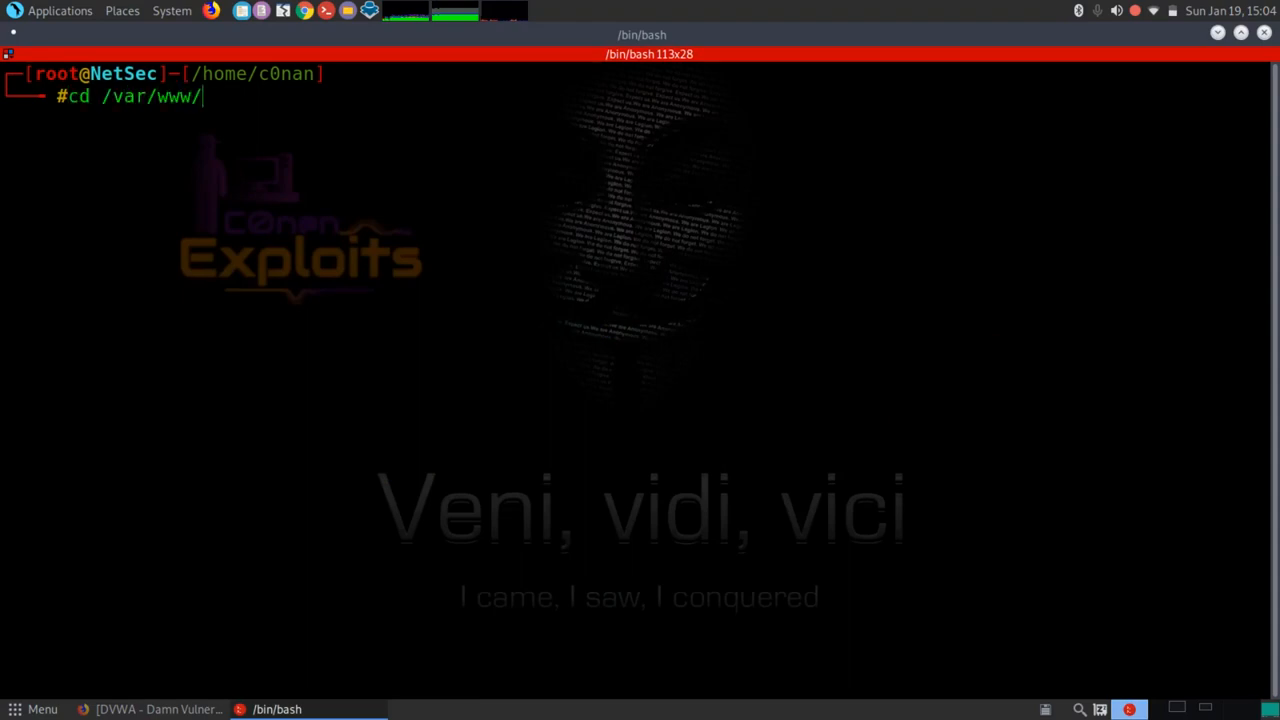
key(Return)
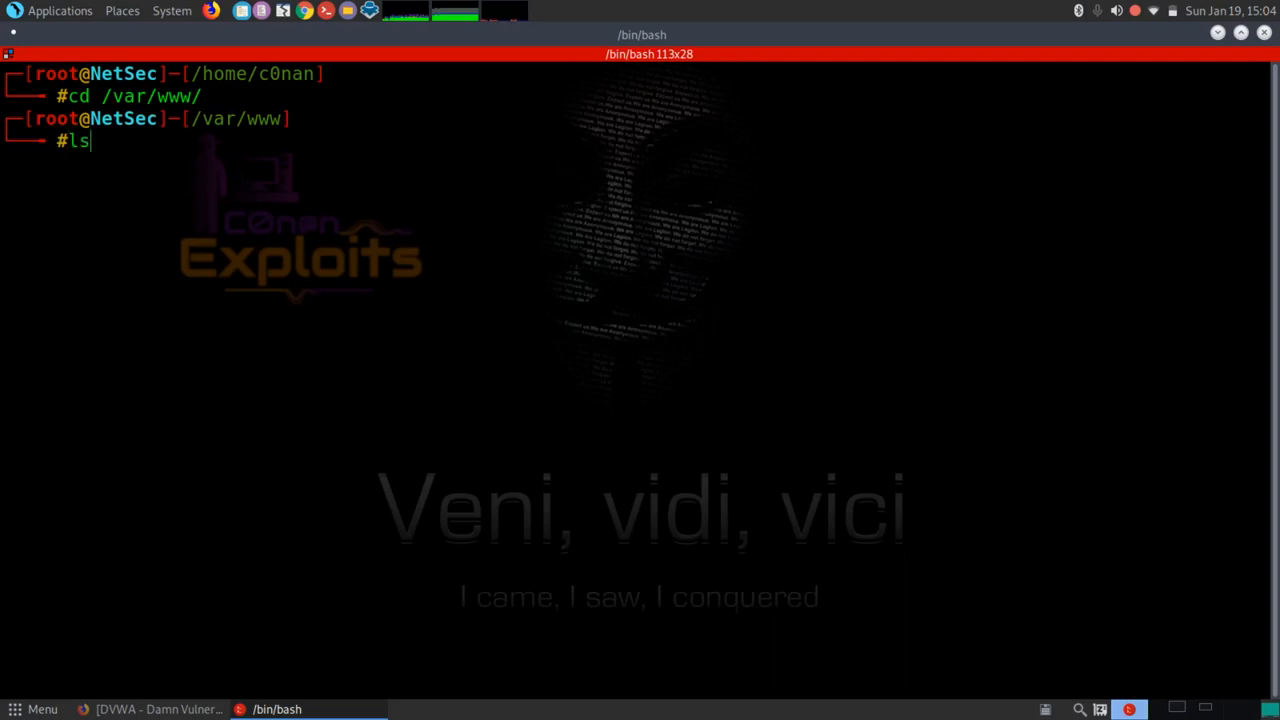
key(Return)
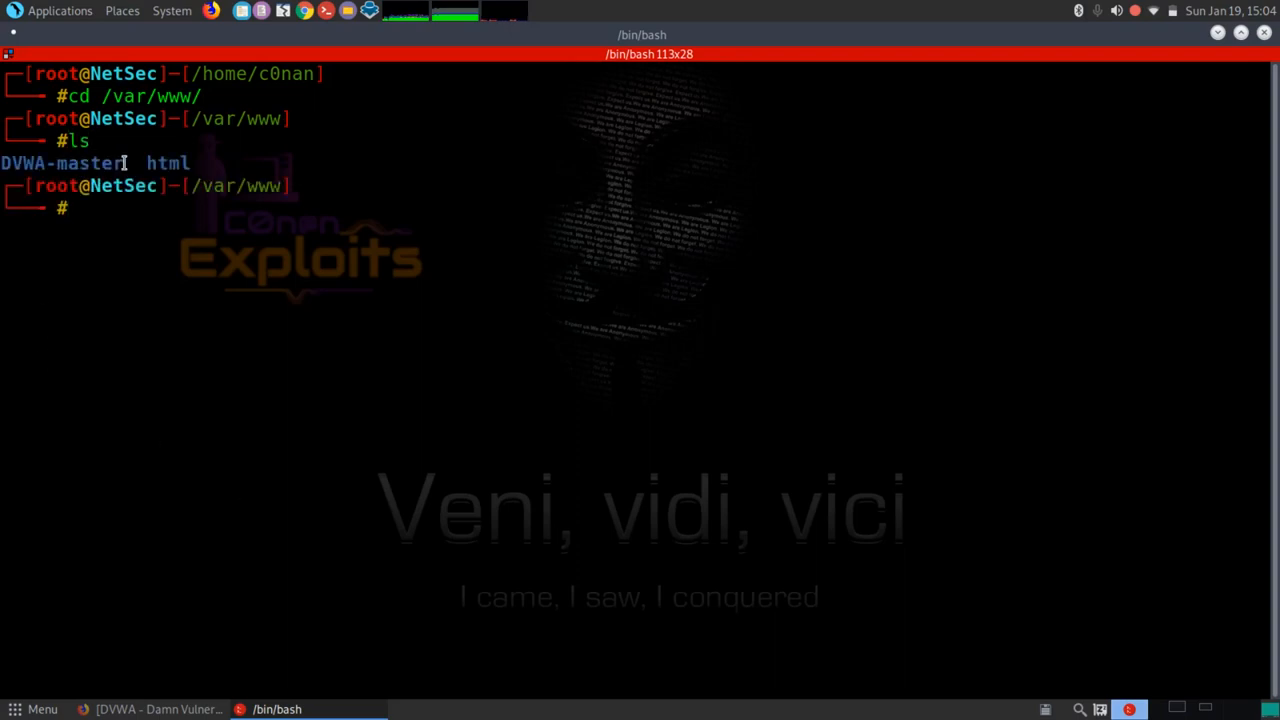
double_click(62, 163)
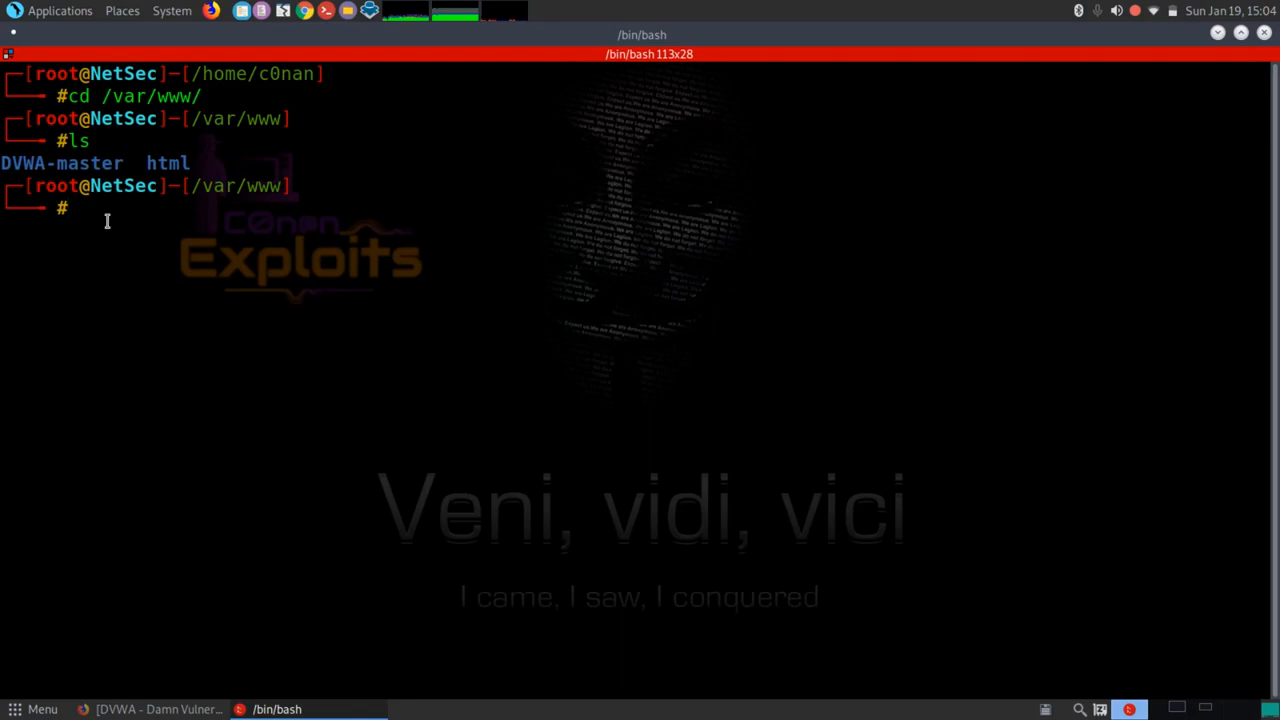
text(ls -la)
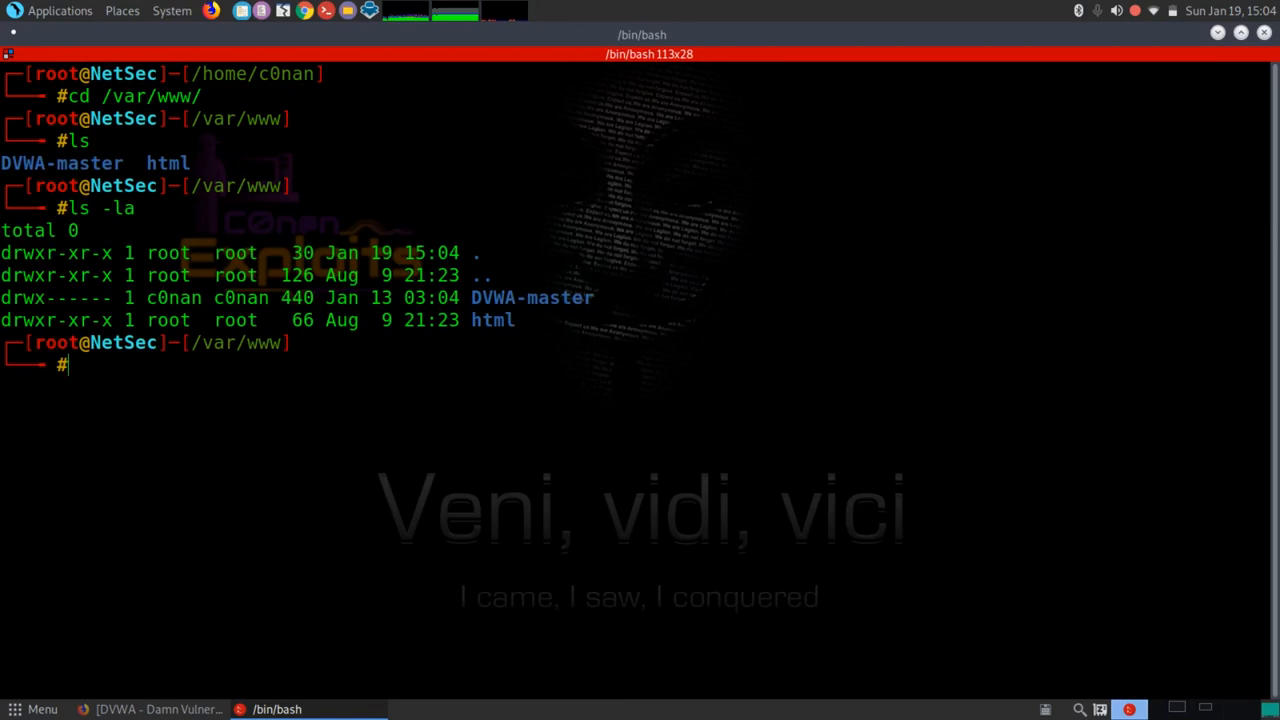
mouse_move(591, 311)
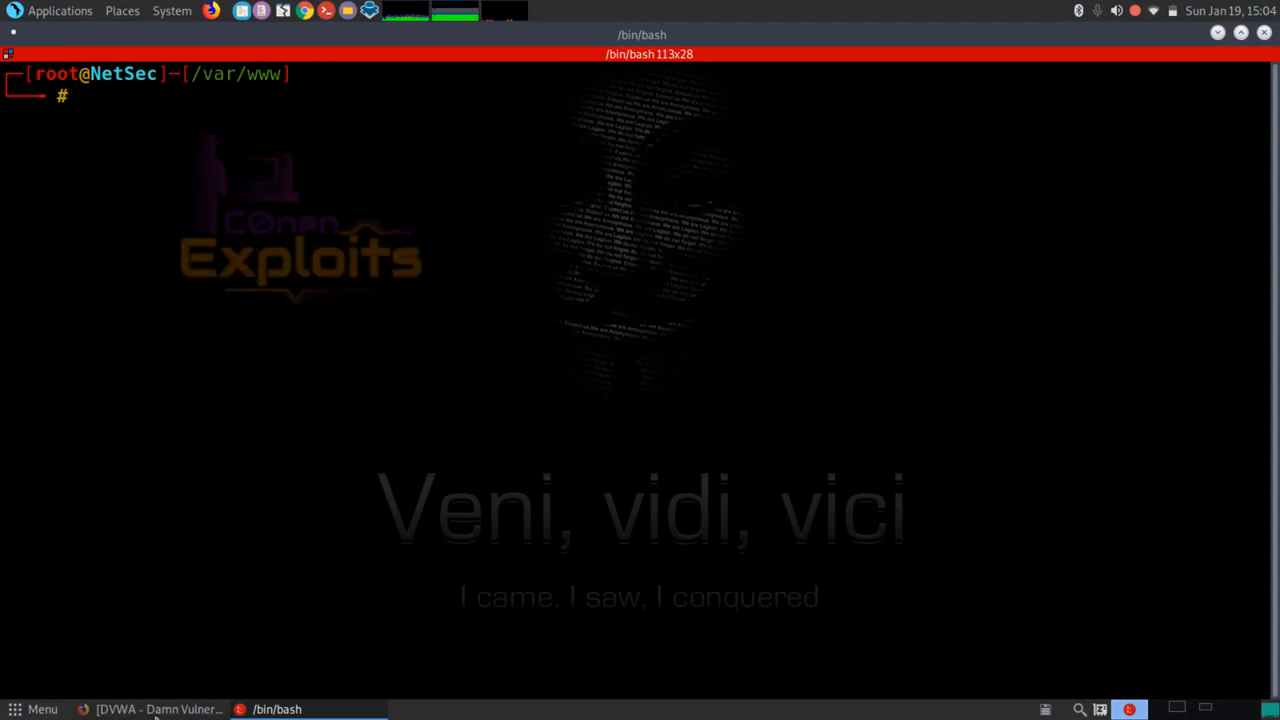
Step: Bring up the DVWA page in Firefox, scroll it briefly, and minimise the browser
click(158, 709)
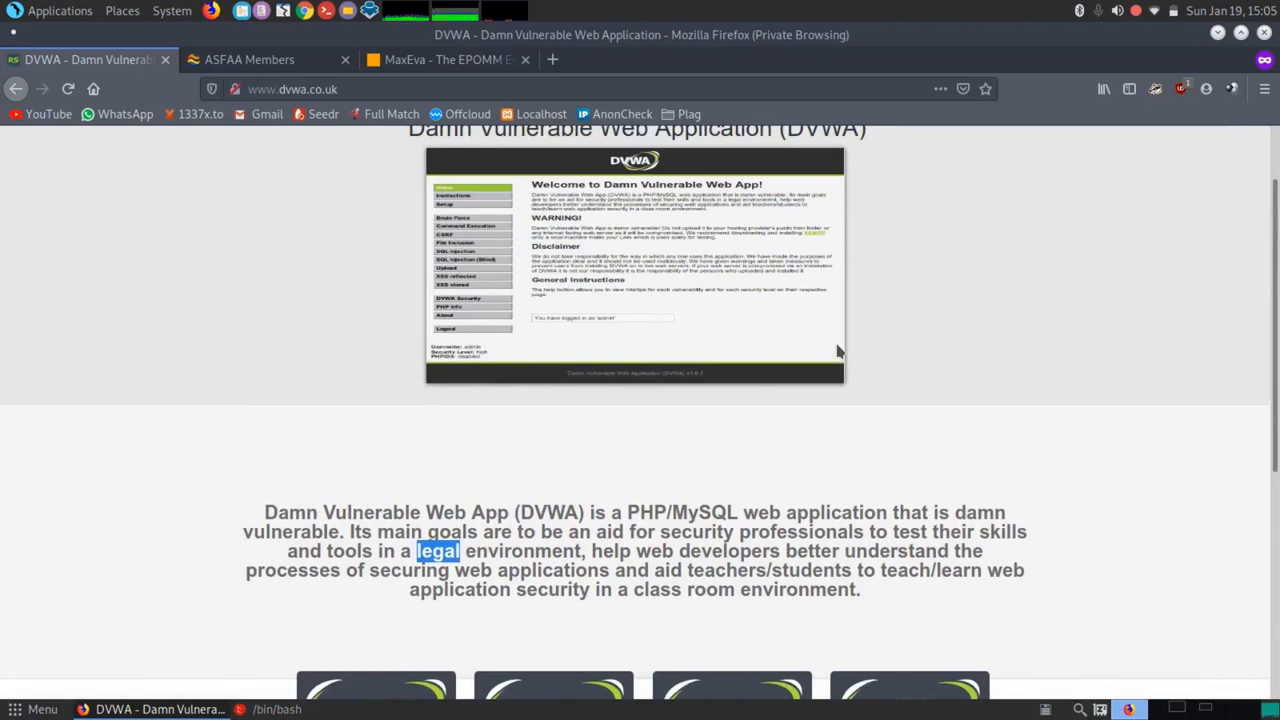
scroll(up, 3)
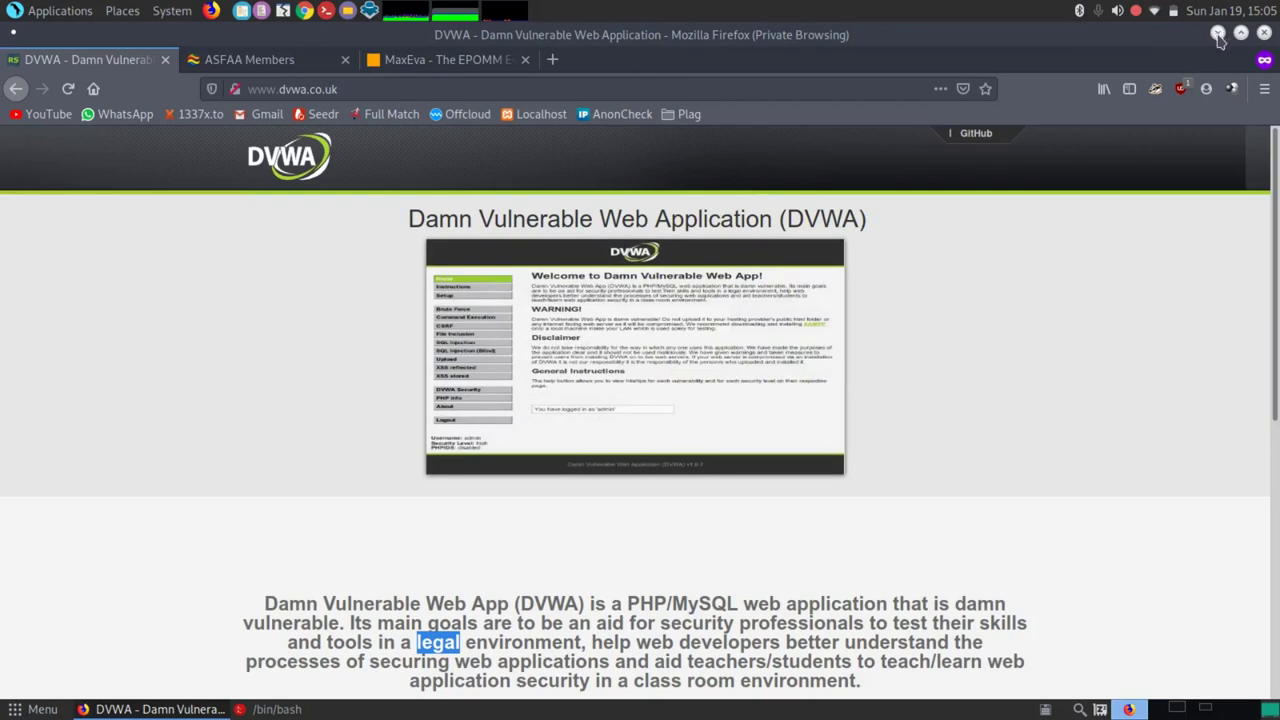
click(276, 709)
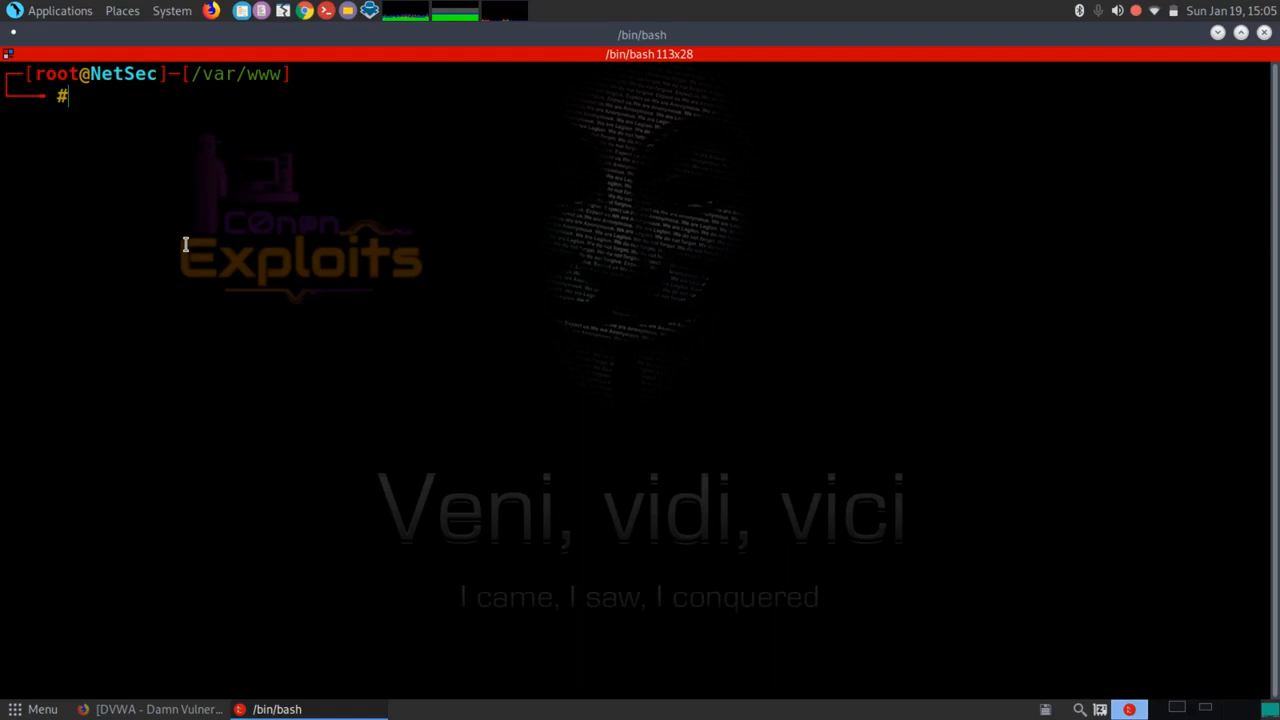
mouse_move(555, 714)
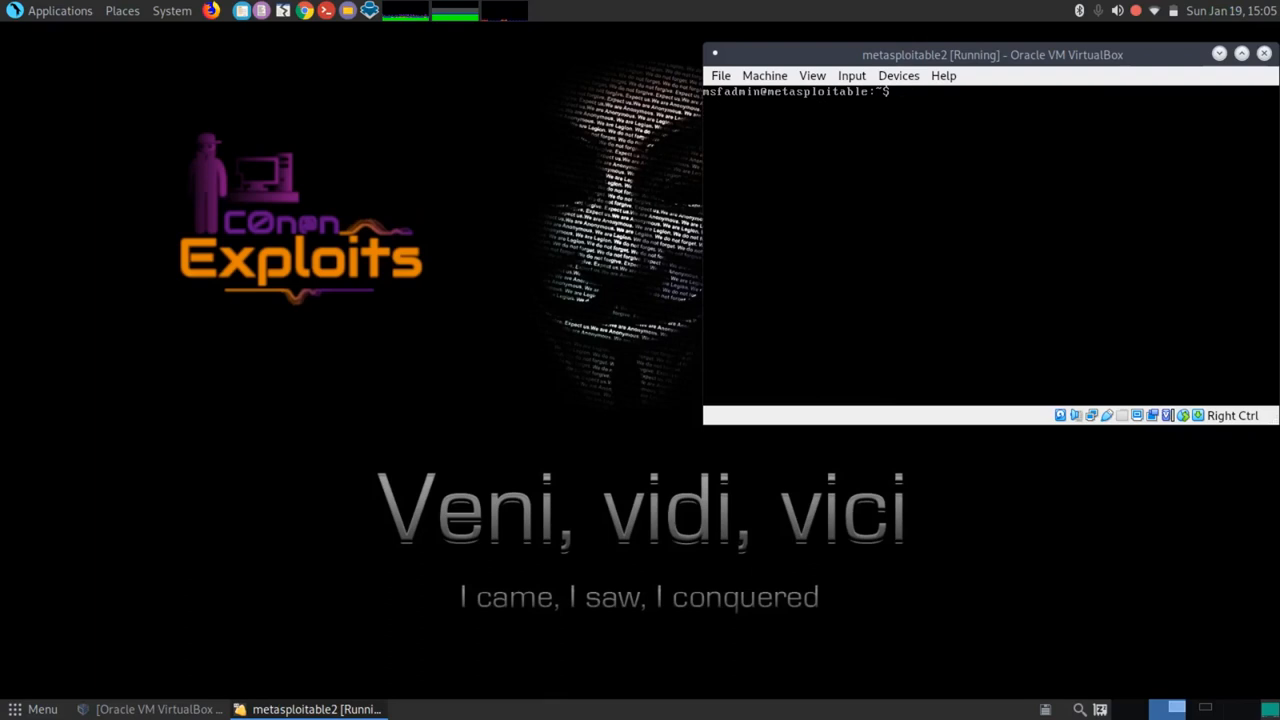
Step: Check whoami shows msfadmin, run sudo su with the password, and confirm whoami now reports root
text(whoam)
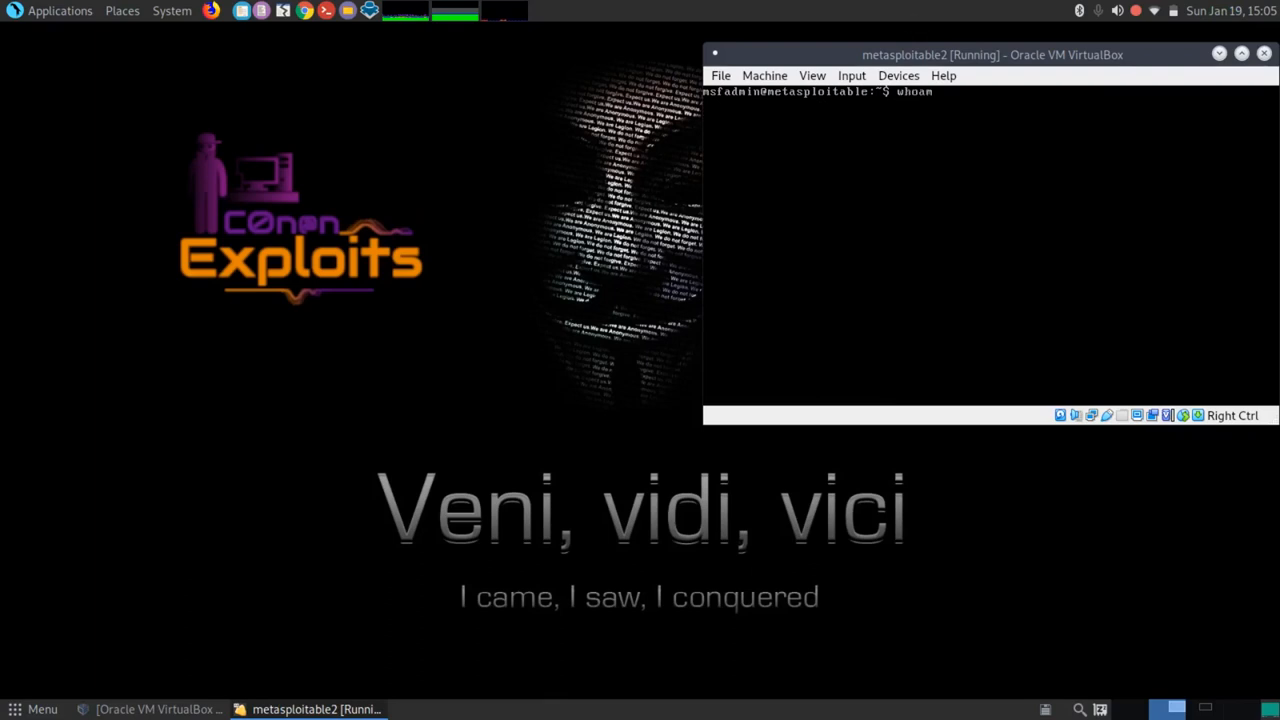
key(Return)
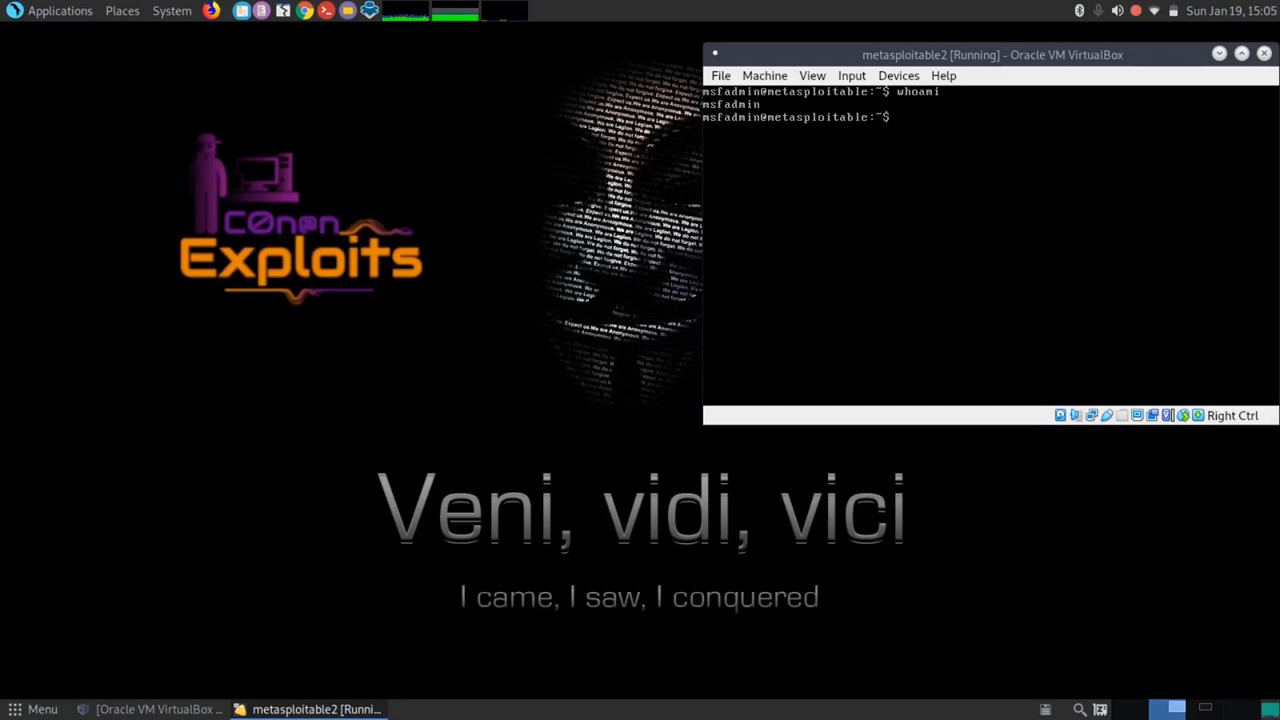
mouse_move(601, 137)
text(sud)
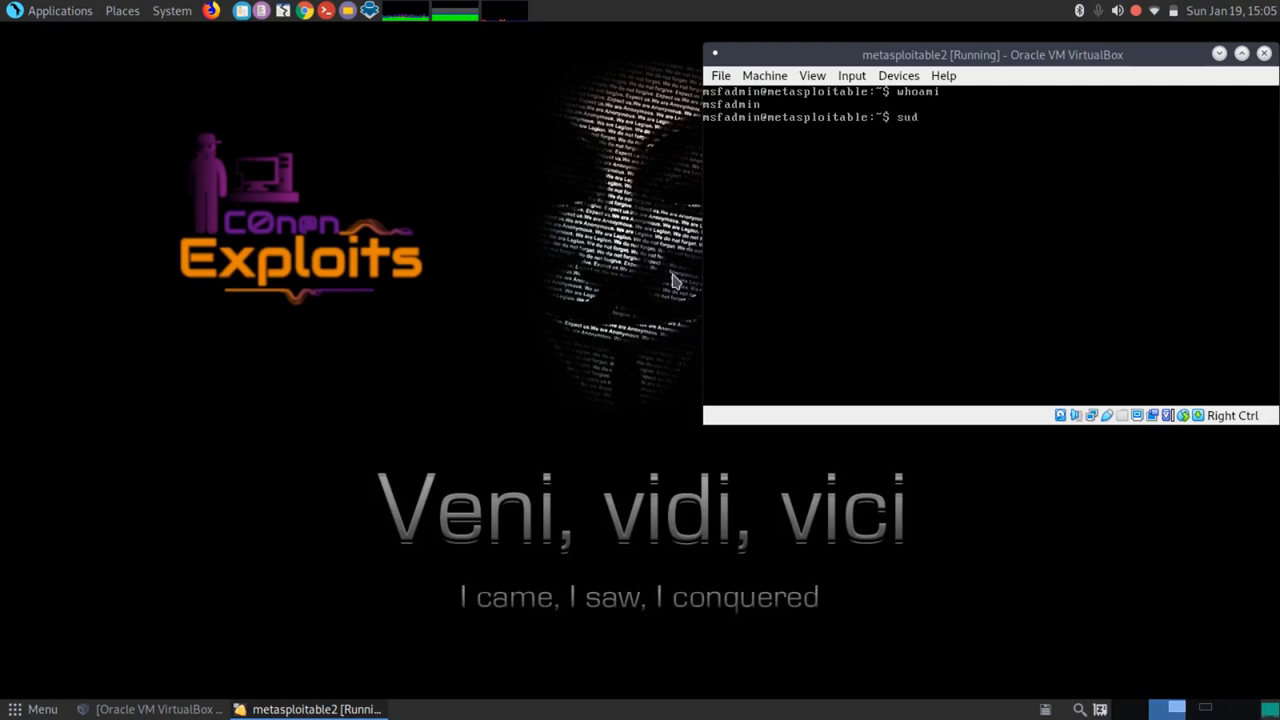
text(o)
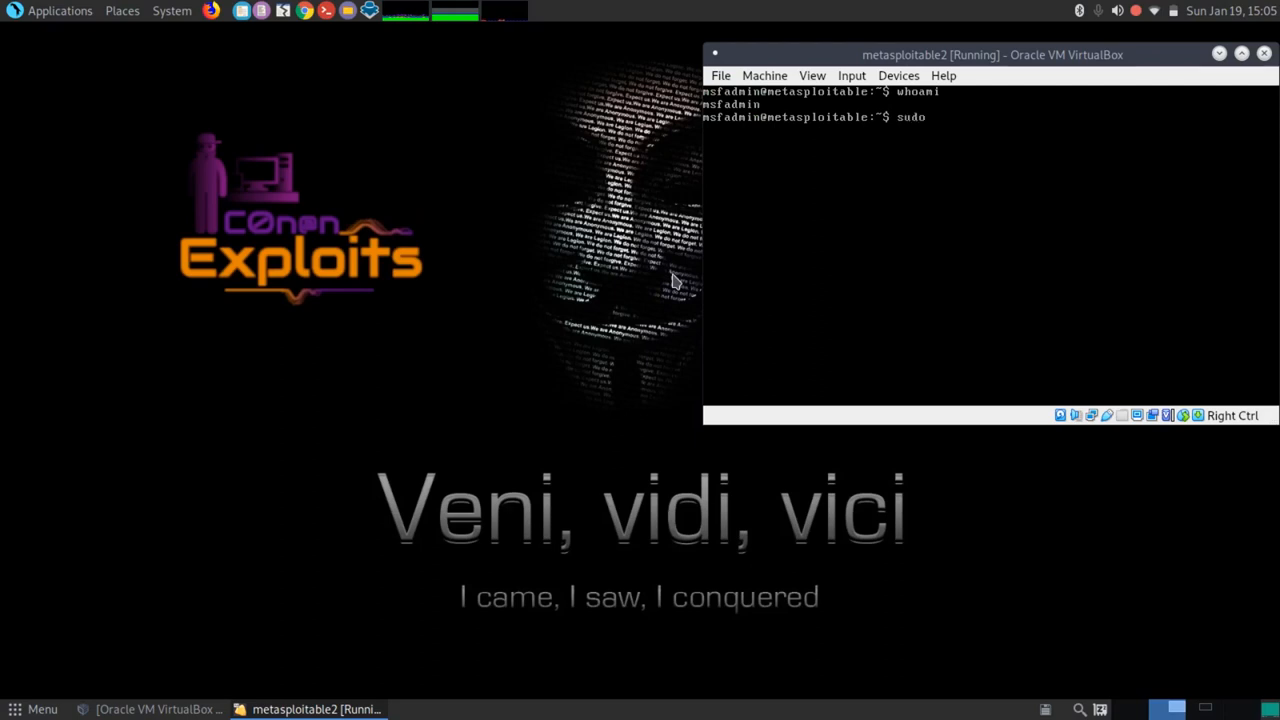
key(Return)
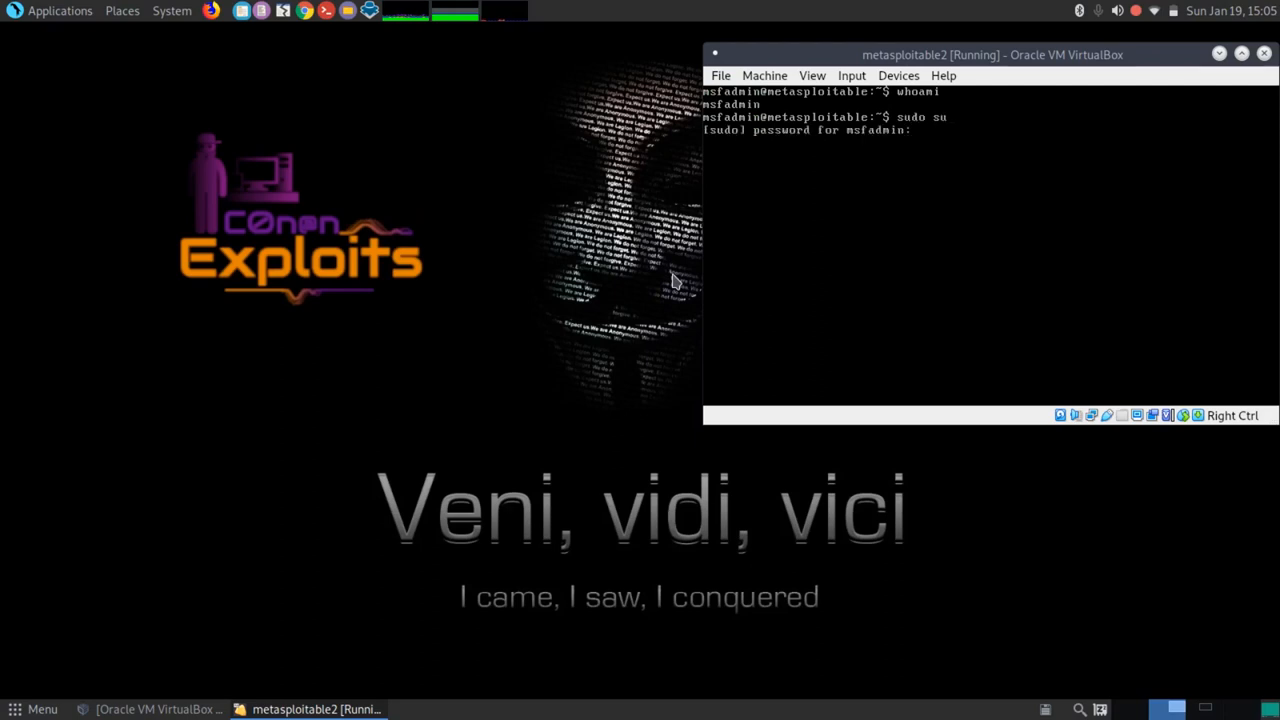
key(Return)
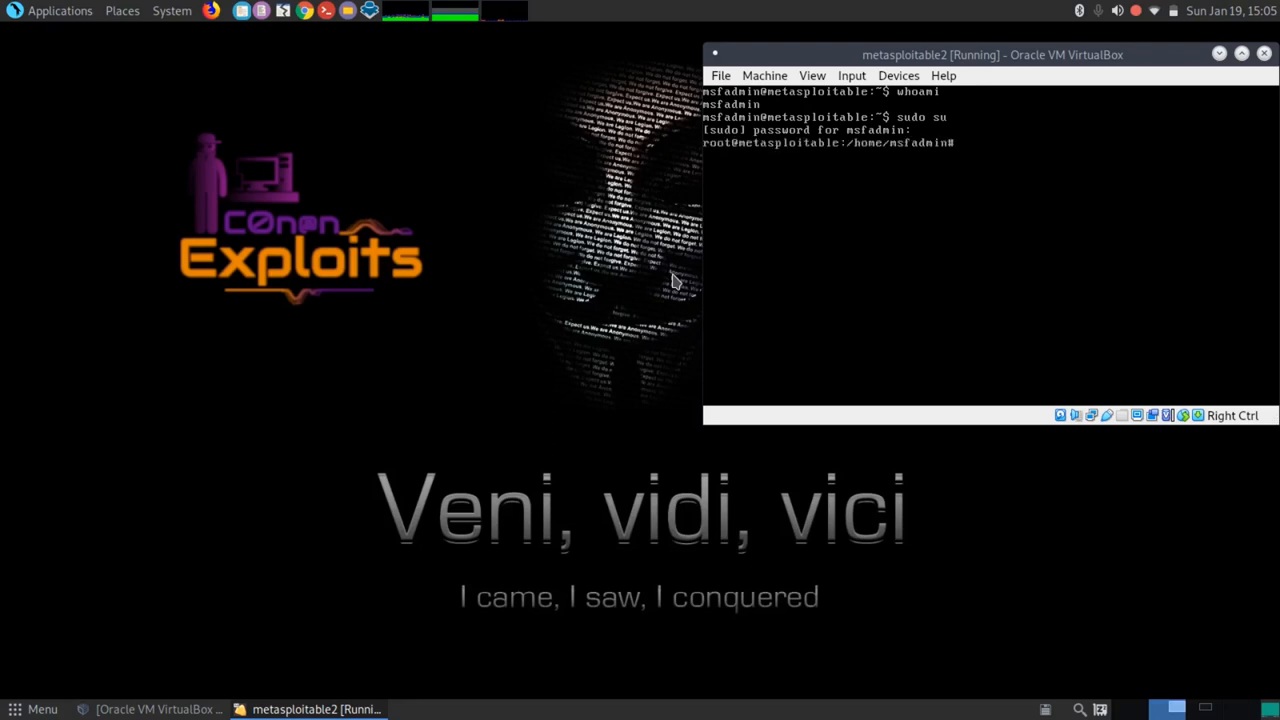
text(whoami)
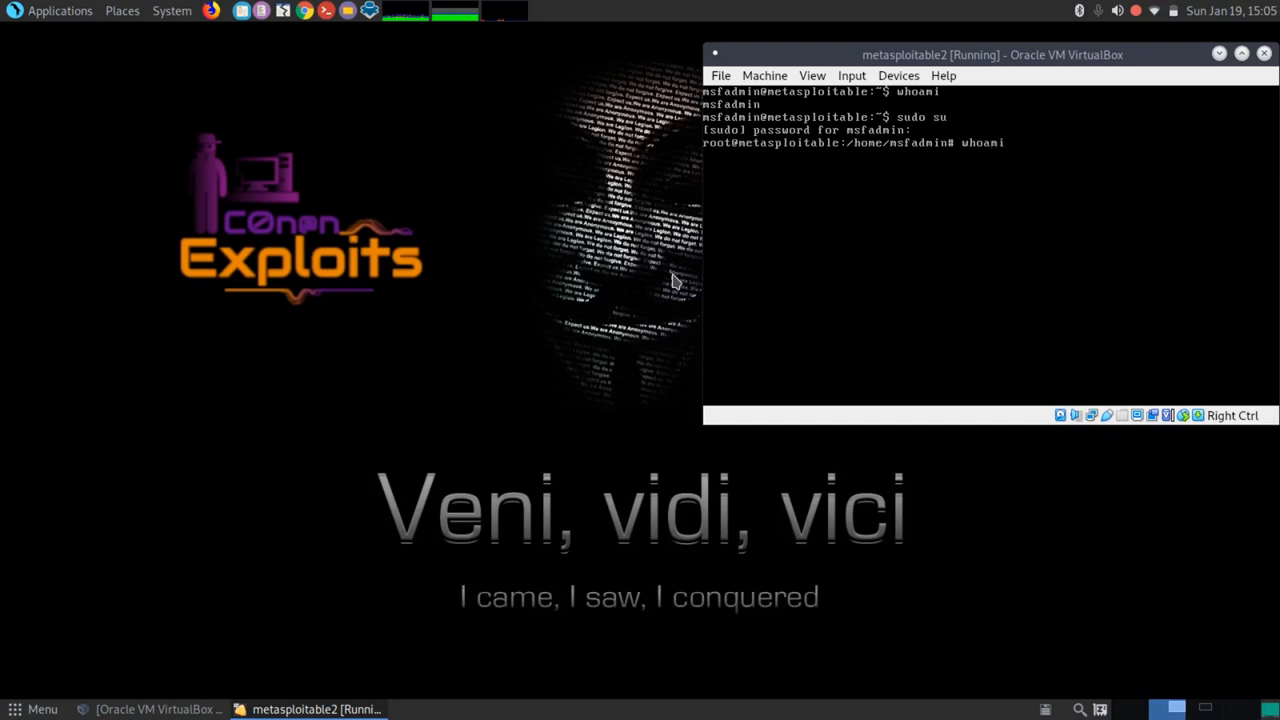
key(Return)
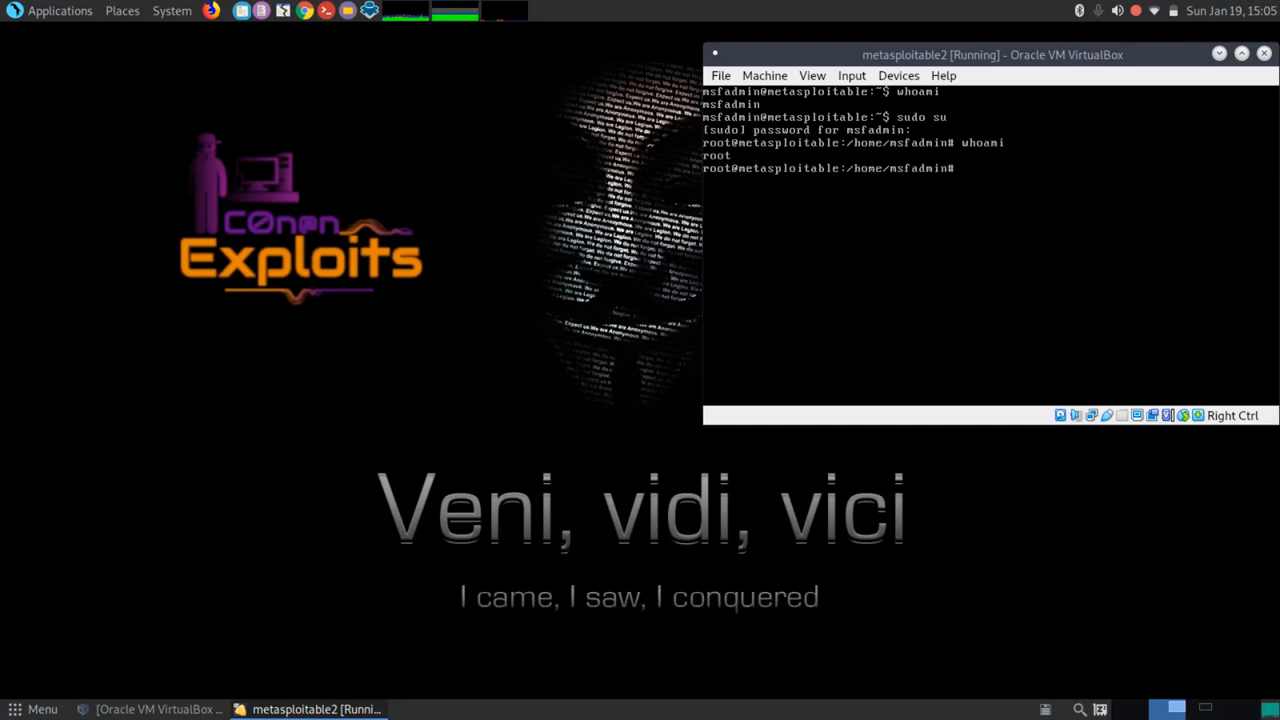
mouse_move(990, 54)
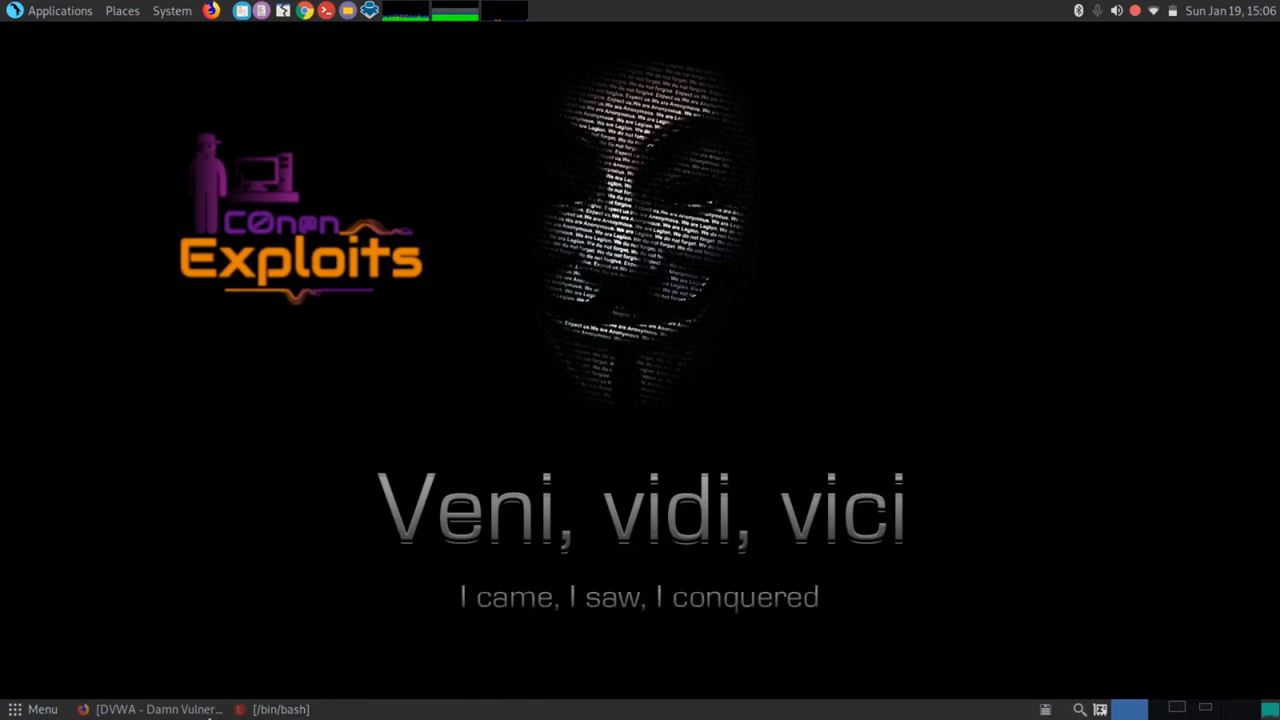
Step: Bring the Firefox window with the DVWA home page back into view
click(280, 709)
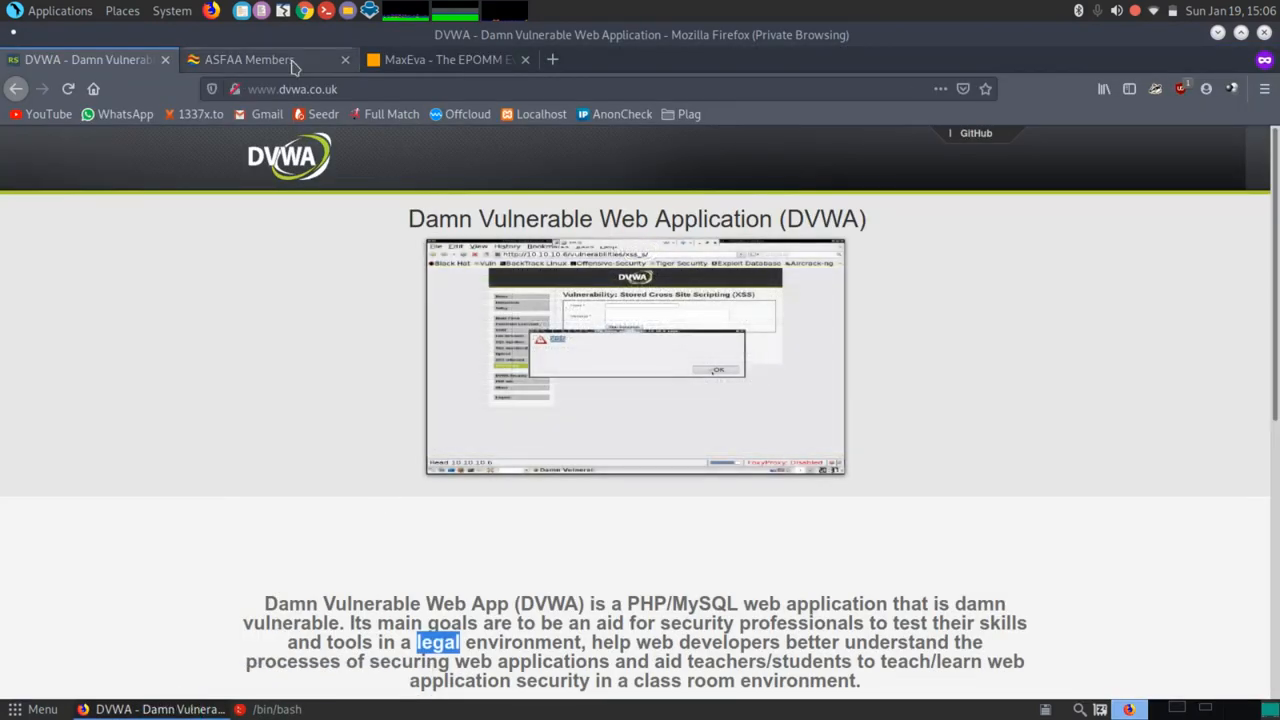
Step: Glance at the ASFAA Members tab, return to the DVWA tab, and minimise Firefox
click(265, 59)
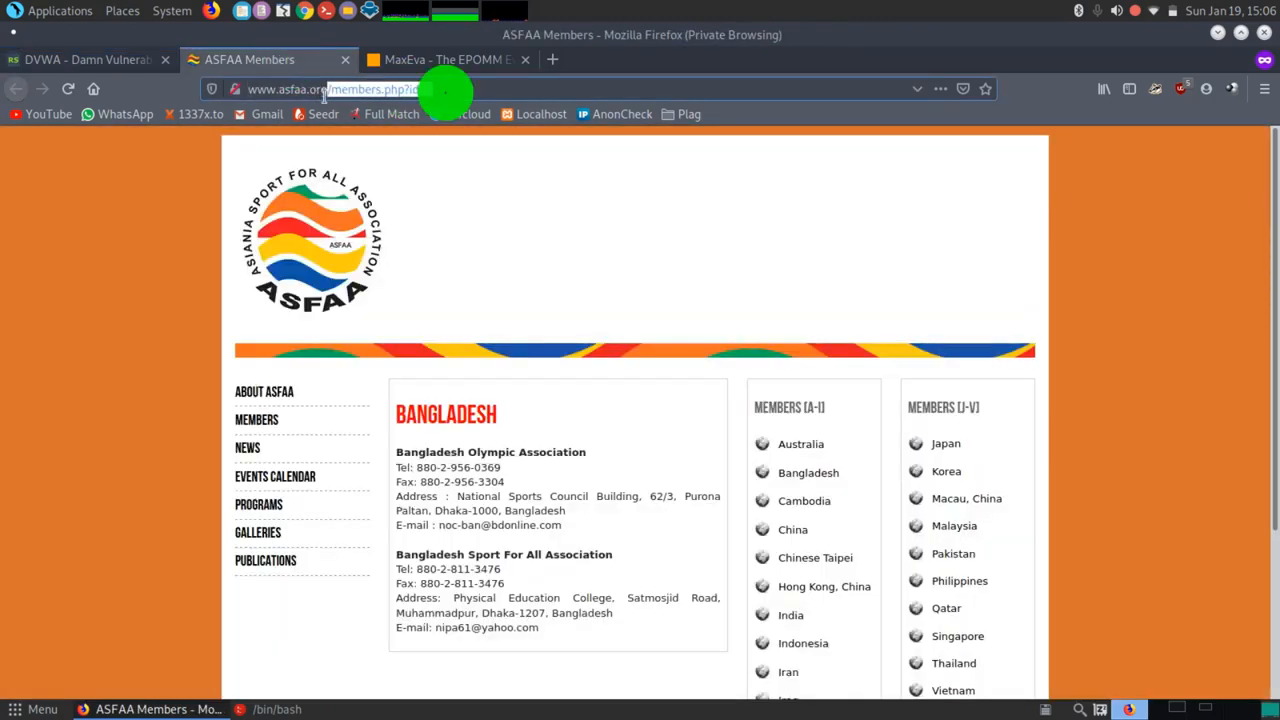
click(88, 59)
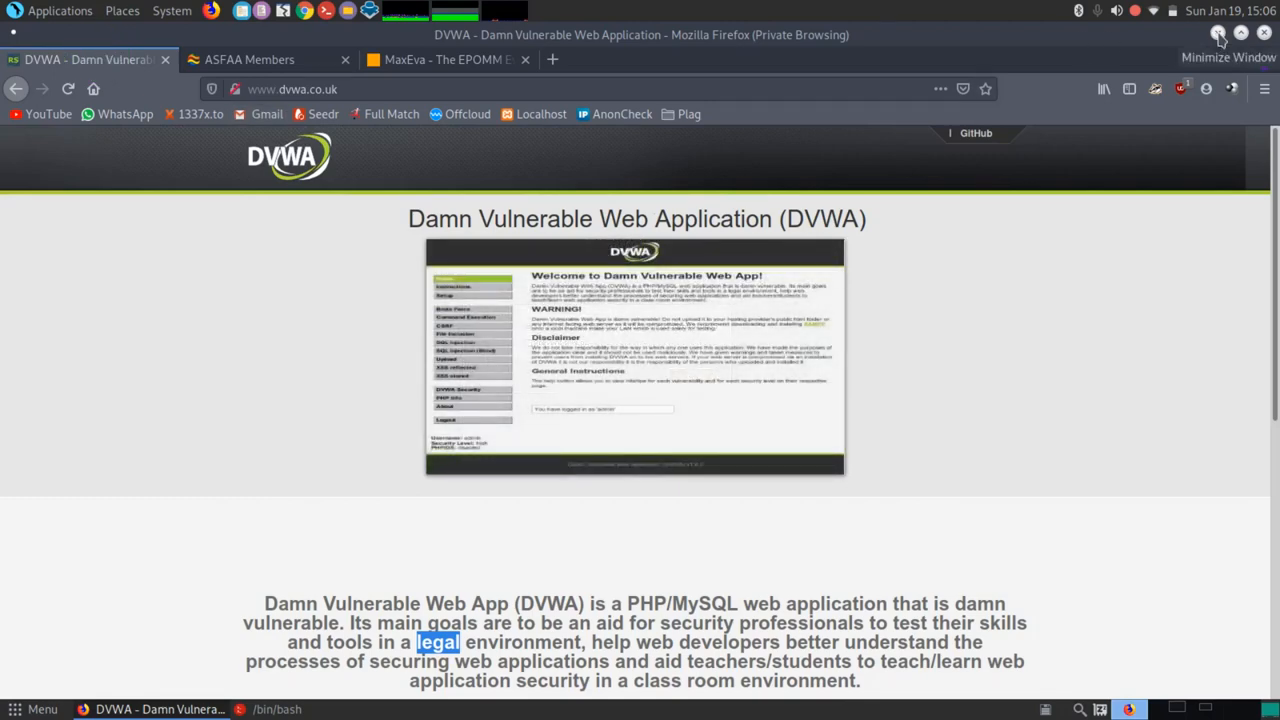
click(276, 709)
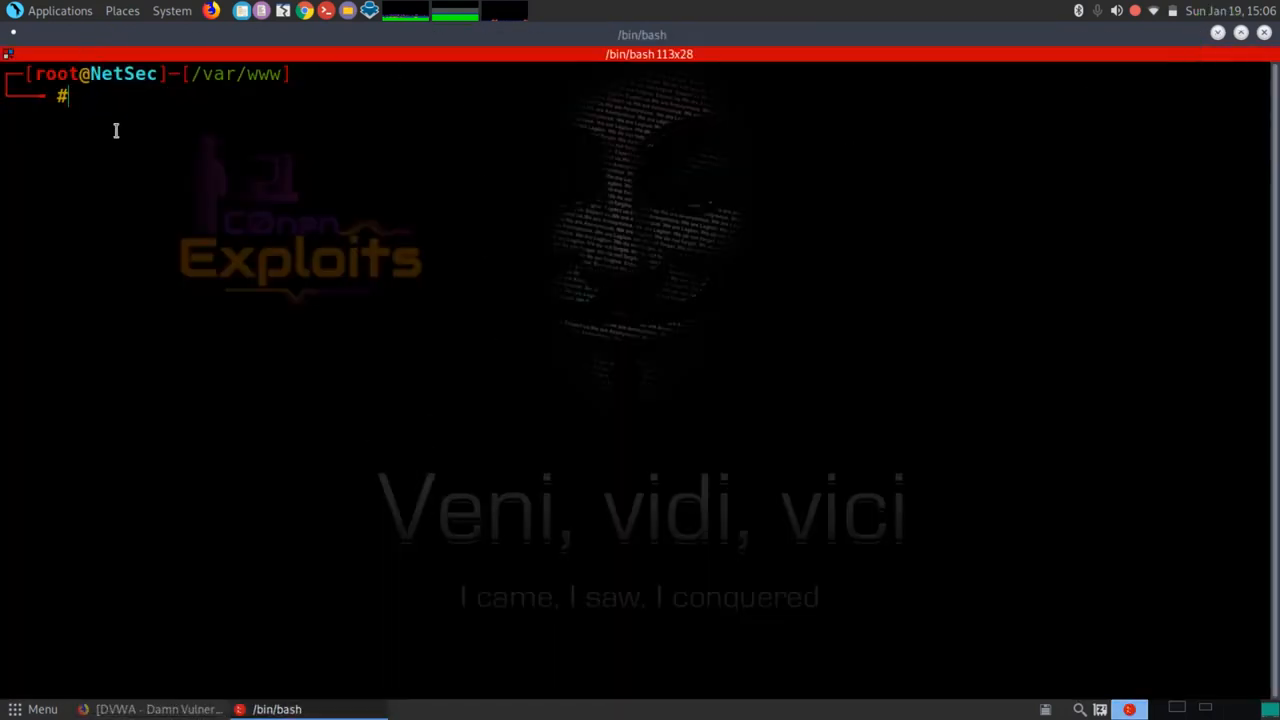
mouse_move(500, 282)
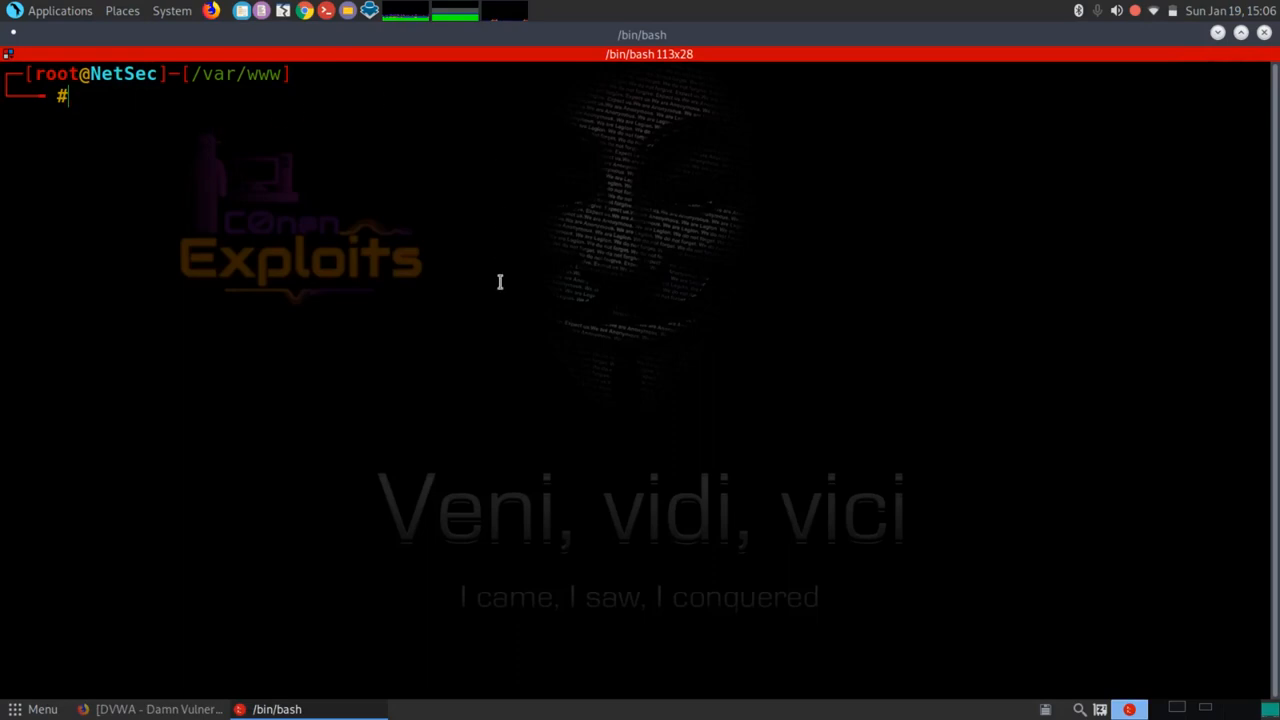